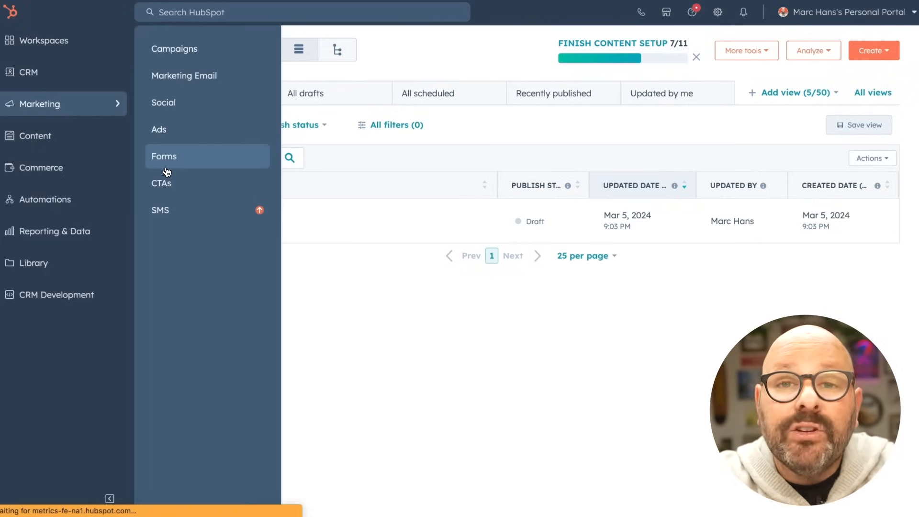
- Start a new embedded form from Marketing > Forms using the Newsletter sign-up template
{"action": "left_click", "coordinate": [164, 156]}
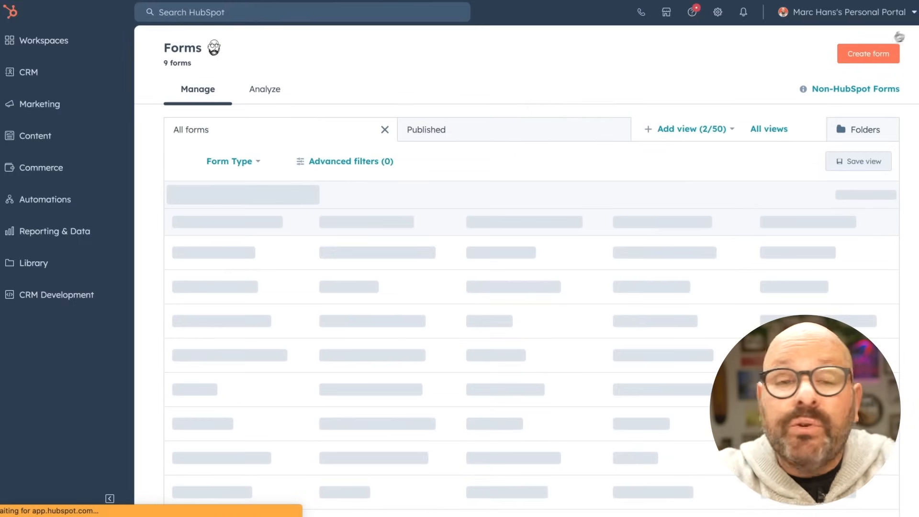
{"action": "left_click", "coordinate": [868, 53]}
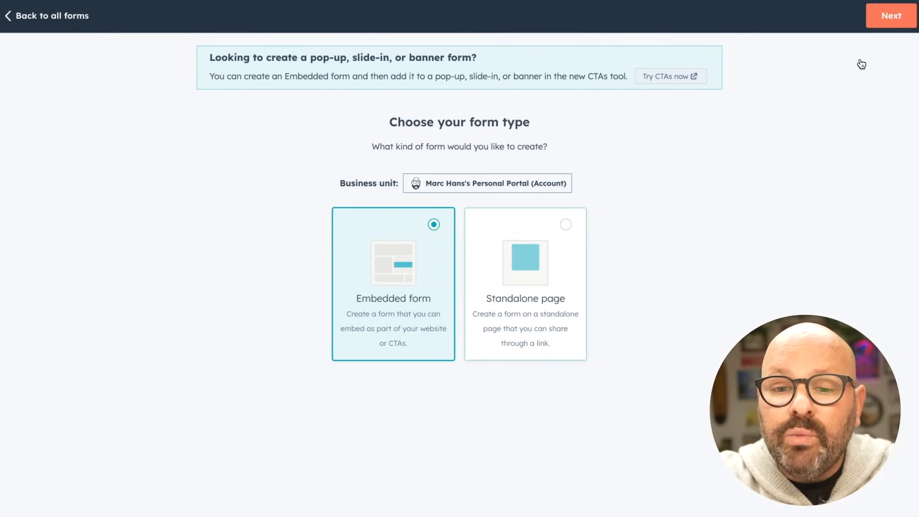
{"action": "mouse_move", "coordinate": [367, 274]}
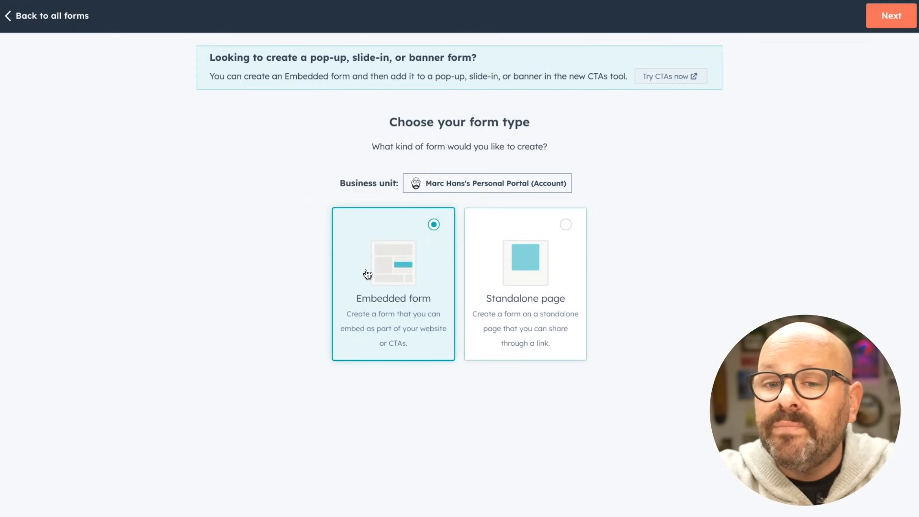
{"action": "left_click", "coordinate": [890, 15]}
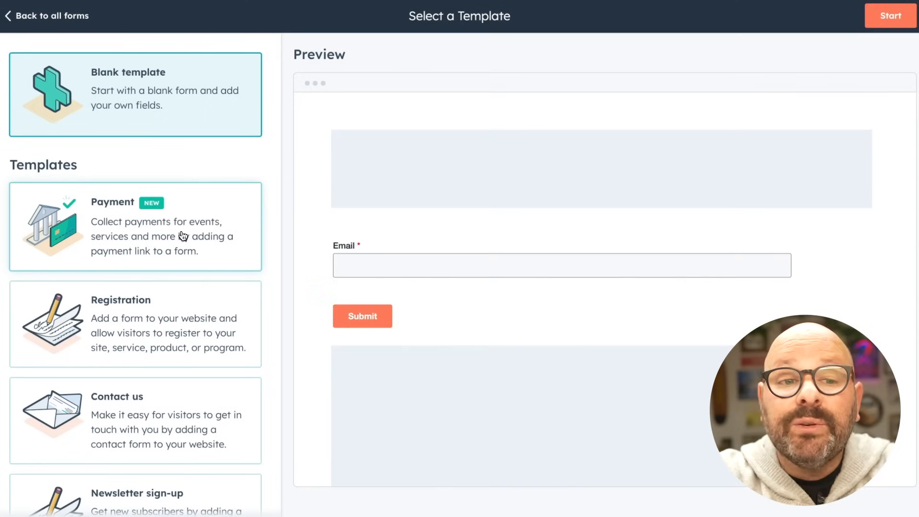
{"action": "scroll", "scroll_direction": "down", "scroll_amount": 3}
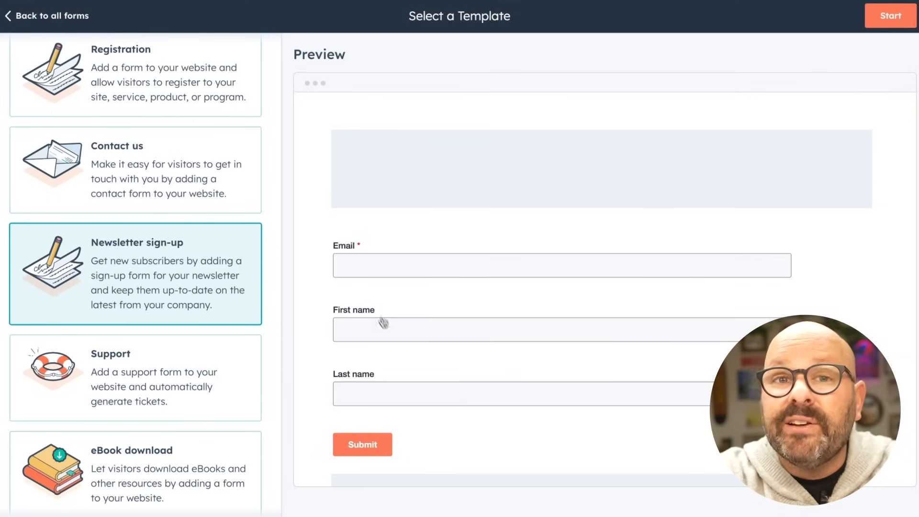
{"action": "mouse_move", "coordinate": [890, 16]}
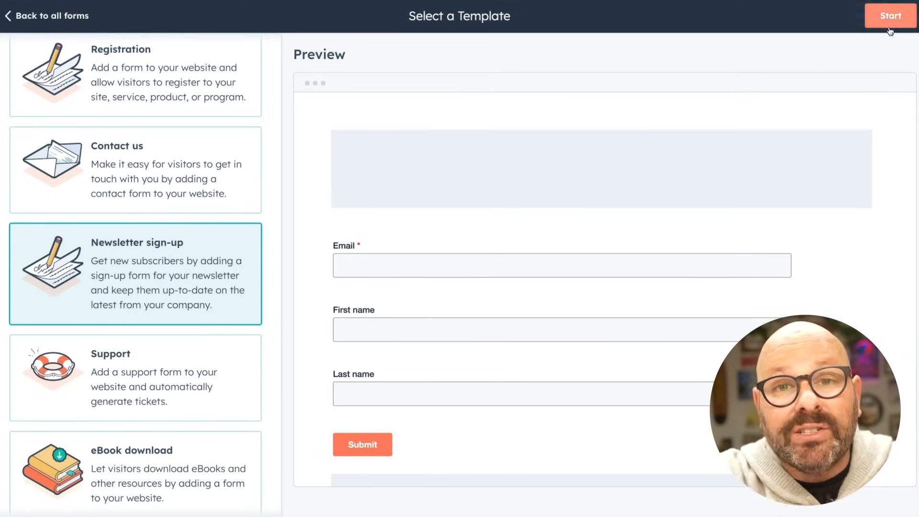
- Add a City field, pair First and Last Name, and rename it Marc's Test Newsletter Form
{"action": "left_click", "coordinate": [889, 16]}
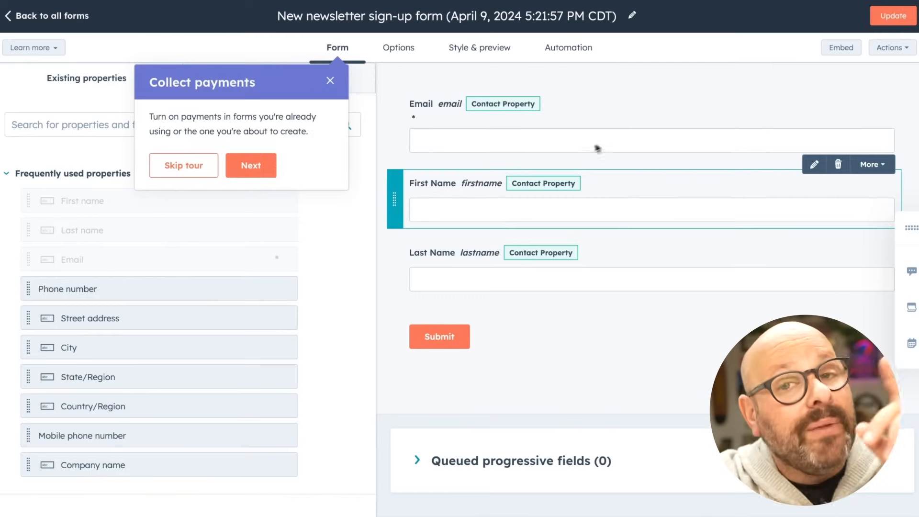
{"action": "mouse_move", "coordinate": [395, 207]}
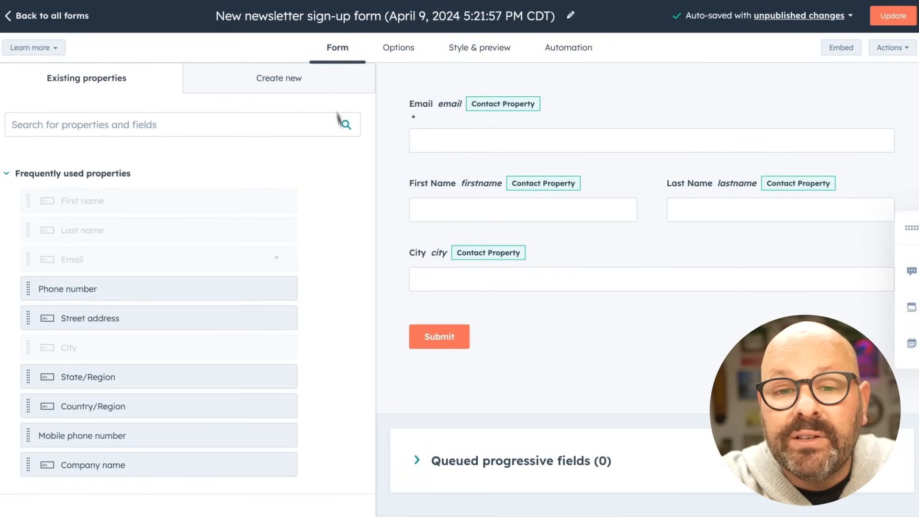
{"action": "left_click", "coordinate": [384, 16]}
{"action": "type", "text": "Marc's Test Newsletter Form"}
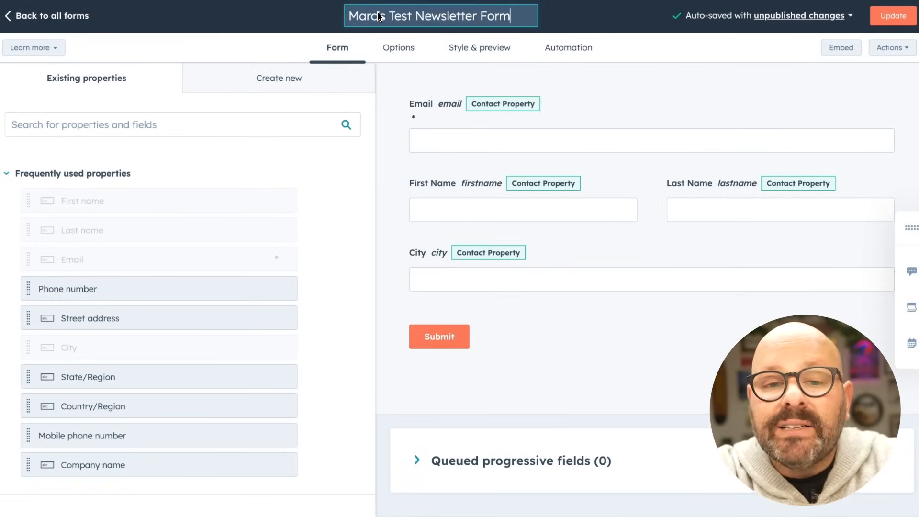
- Review the form's thank-you, lifecycle stage, notification and submission options
{"action": "left_click", "coordinate": [398, 47]}
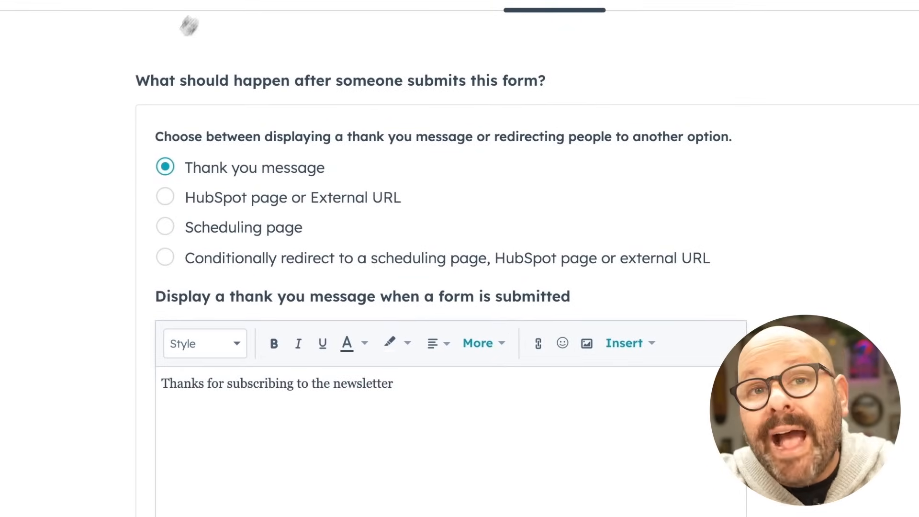
{"action": "mouse_move", "coordinate": [369, 115]}
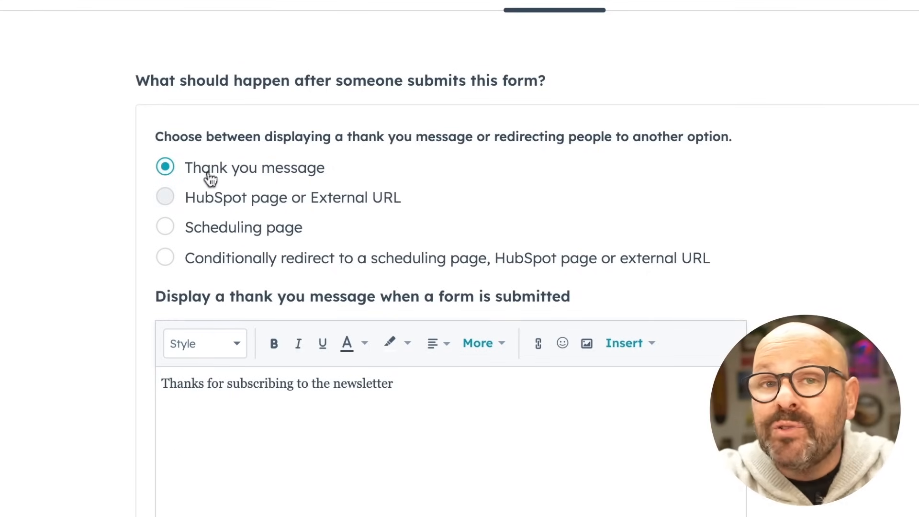
{"action": "mouse_move", "coordinate": [174, 208]}
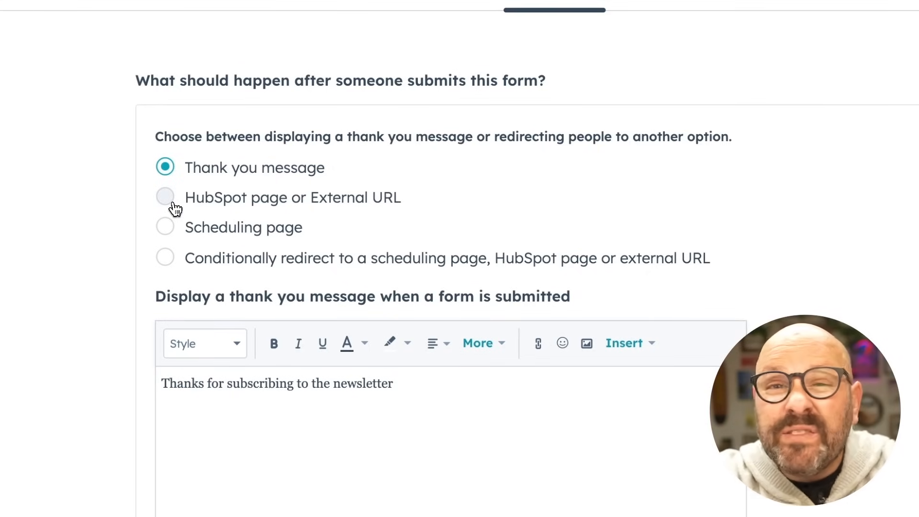
{"action": "mouse_move", "coordinate": [180, 253]}
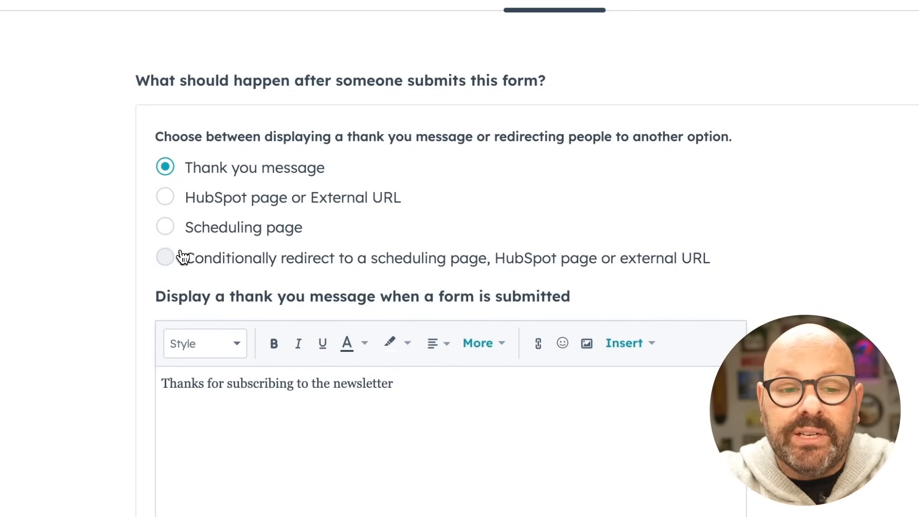
{"action": "scroll", "scroll_direction": "down", "scroll_amount": 3}
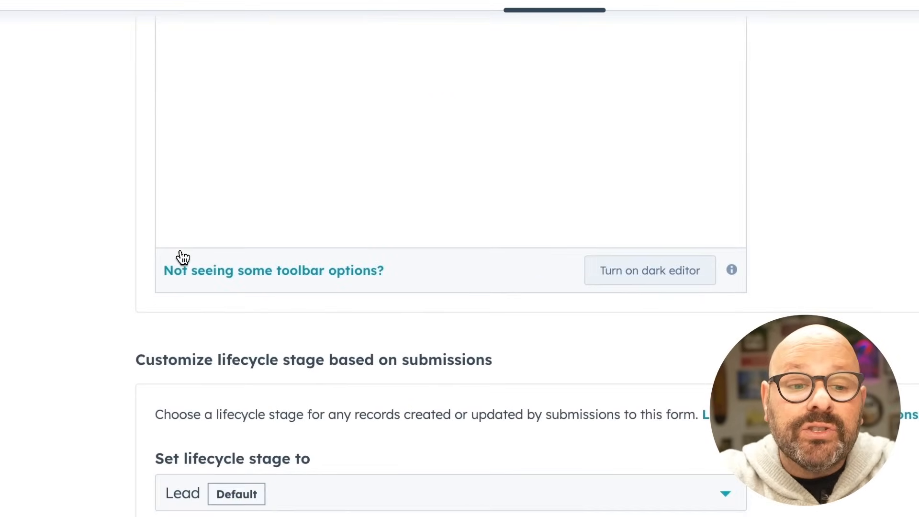
{"action": "scroll", "scroll_direction": "down", "scroll_amount": 3}
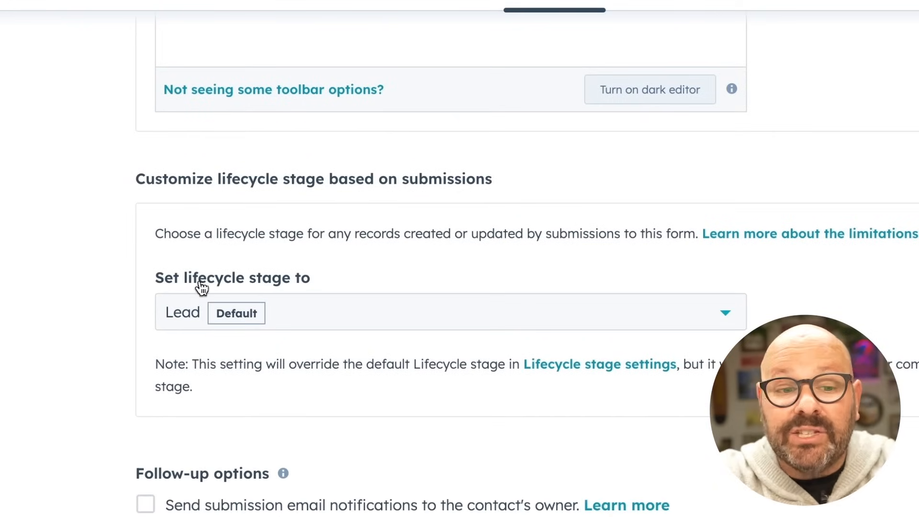
{"action": "scroll", "scroll_direction": "down", "scroll_amount": 3}
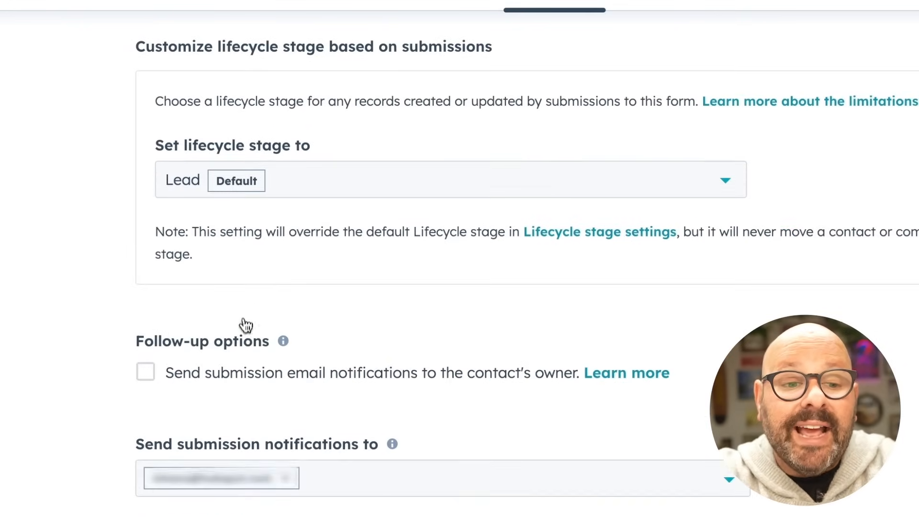
{"action": "scroll", "scroll_direction": "down", "scroll_amount": 3}
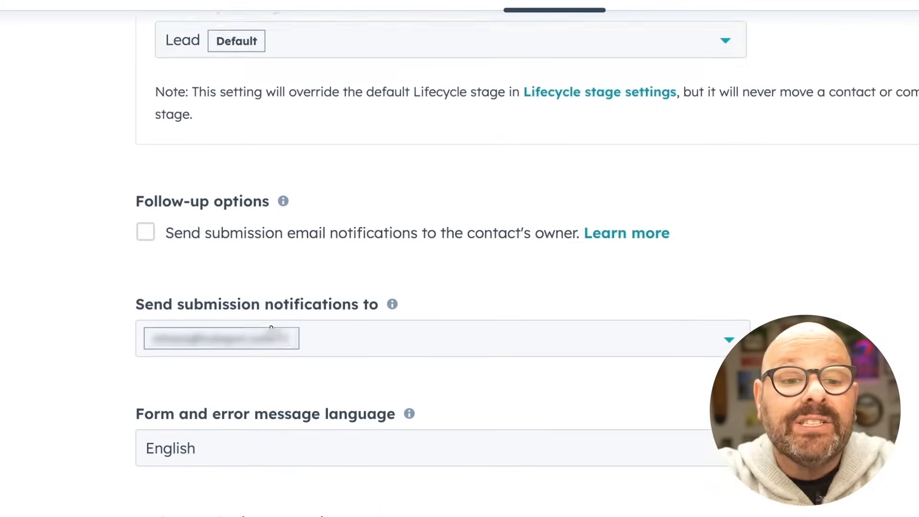
{"action": "scroll", "scroll_direction": "down", "scroll_amount": 3}
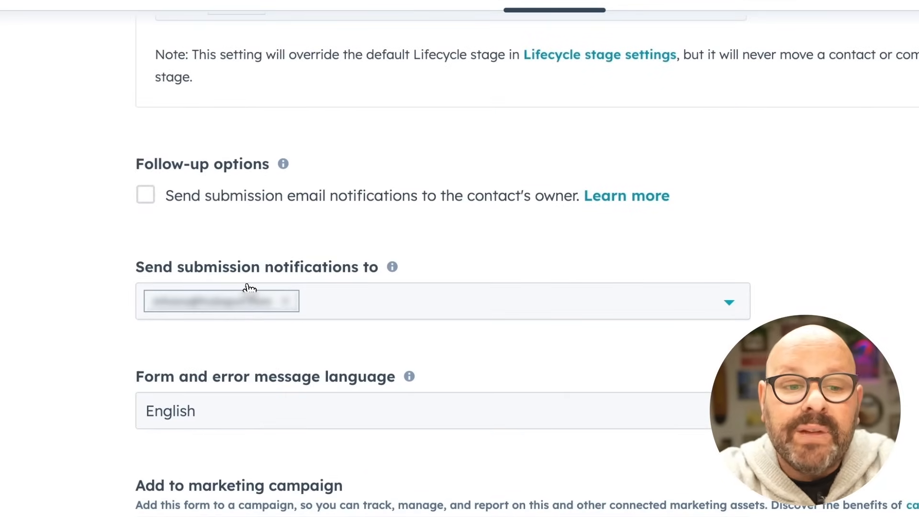
{"action": "scroll", "scroll_direction": "down", "scroll_amount": 3}
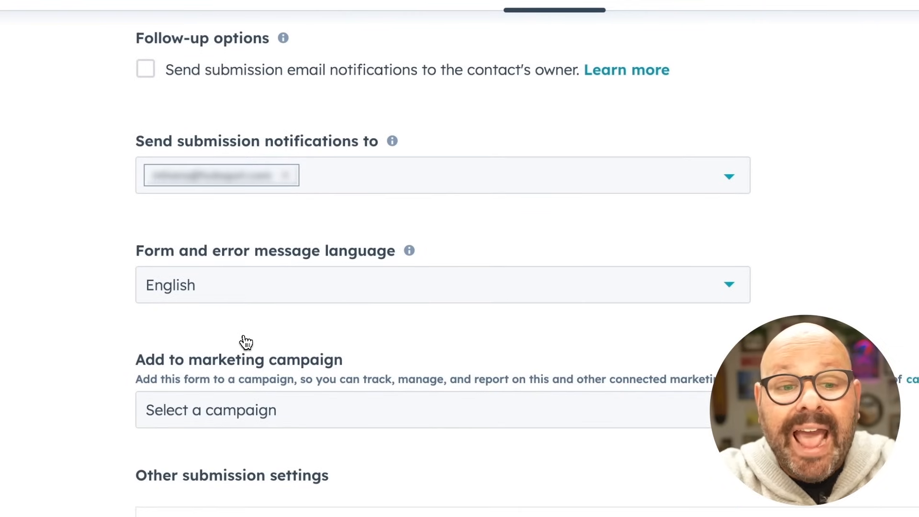
{"action": "scroll", "scroll_direction": "down", "scroll_amount": 3}
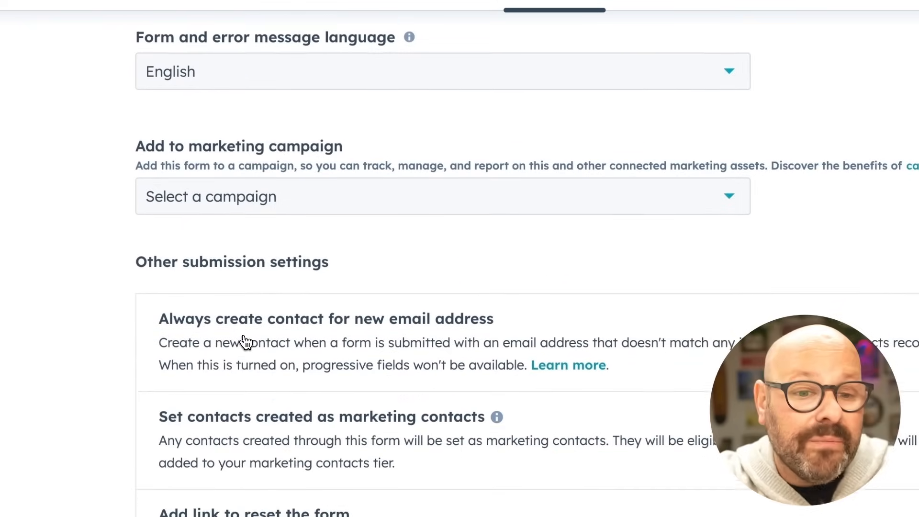
{"action": "scroll", "scroll_direction": "down", "scroll_amount": 3}
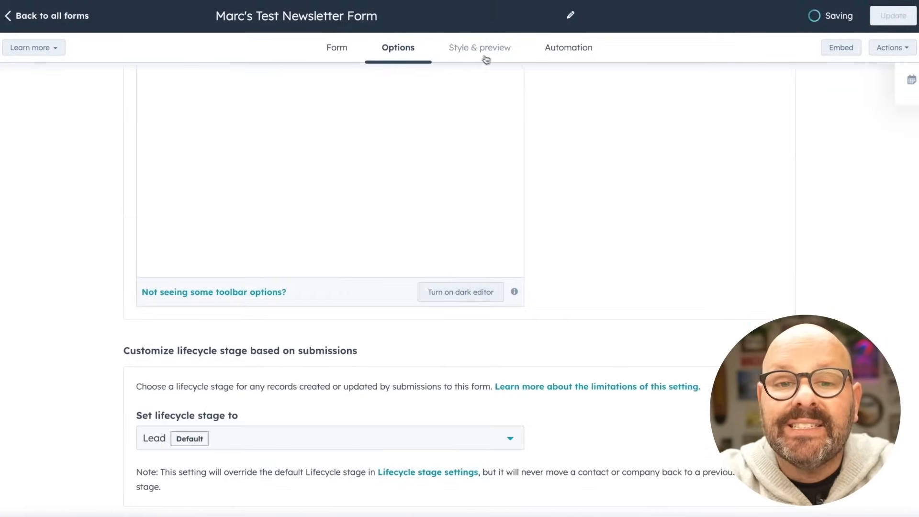
- Try the Linear and Sharp input themes, then keep the form on Default
{"action": "left_click", "coordinate": [478, 47]}
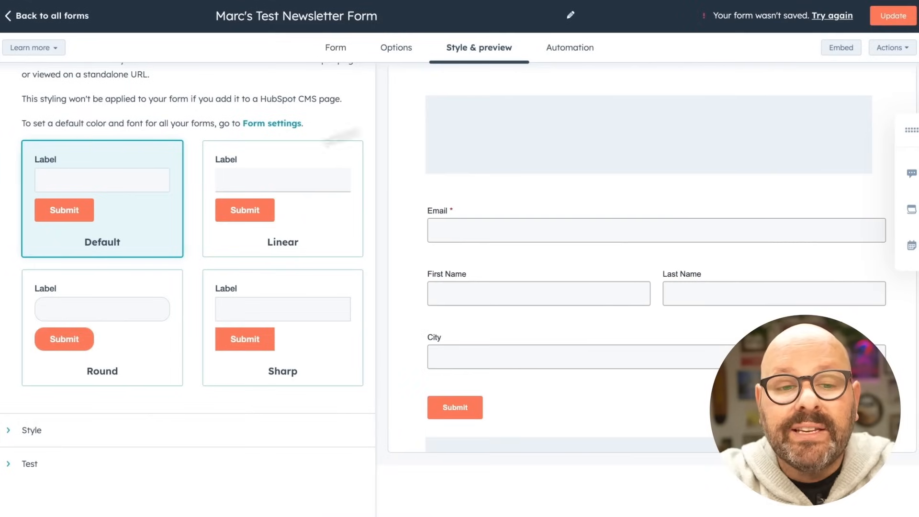
{"action": "left_click", "coordinate": [282, 199]}
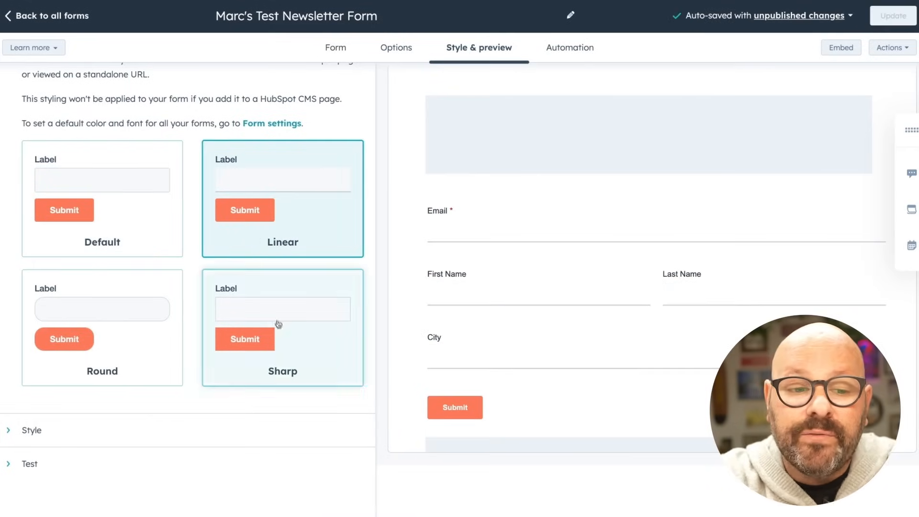
{"action": "left_click", "coordinate": [102, 199]}
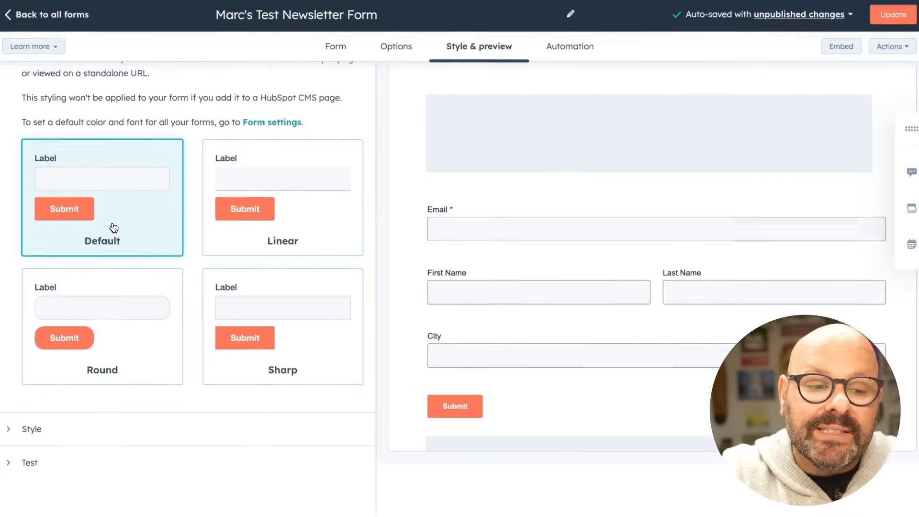
{"action": "left_click", "coordinate": [32, 429]}
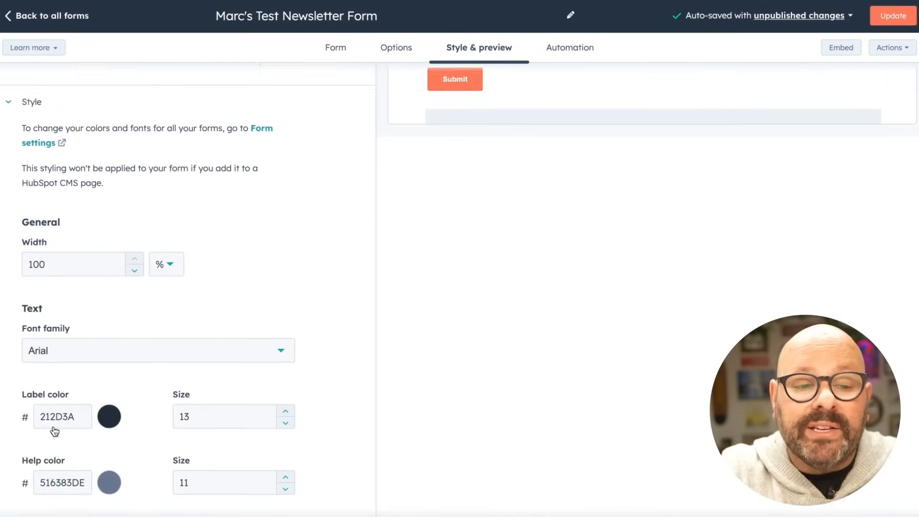
{"action": "scroll", "scroll_direction": "down", "scroll_amount": 3}
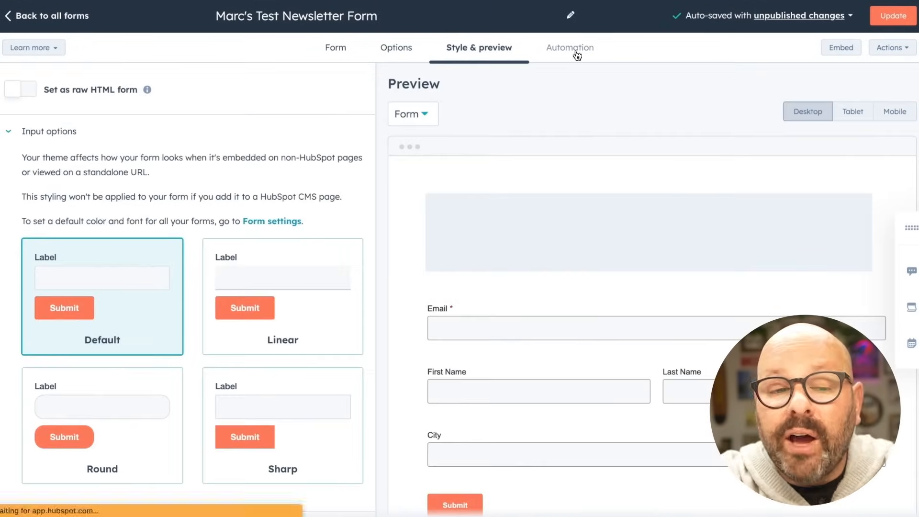
- Publish Marc's Test Newsletter Form and go to the HubSpot website pages via Go to HubSpot CMS
{"action": "left_click", "coordinate": [567, 48]}
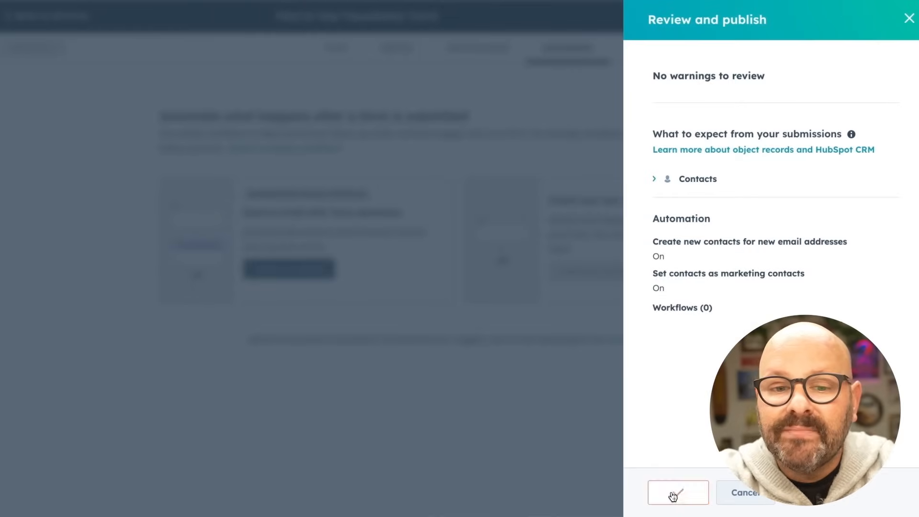
{"action": "left_click", "coordinate": [677, 493]}
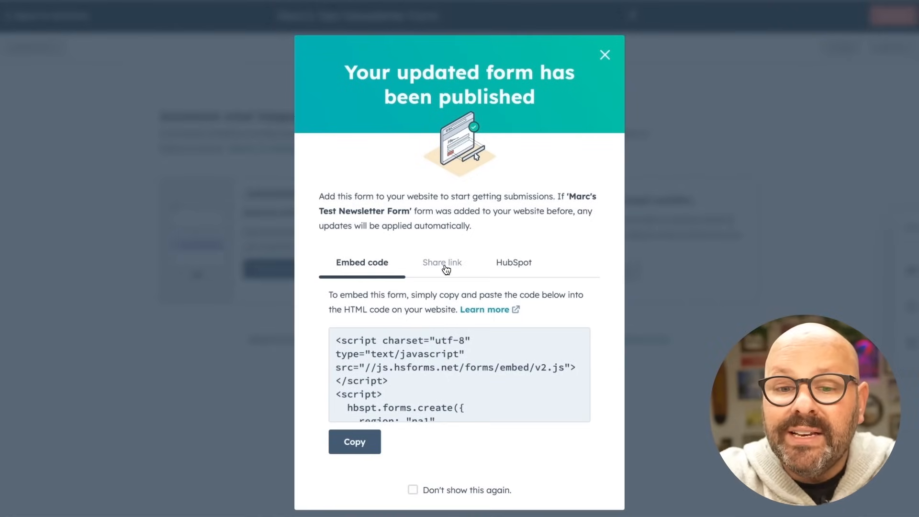
{"action": "left_click", "coordinate": [512, 261]}
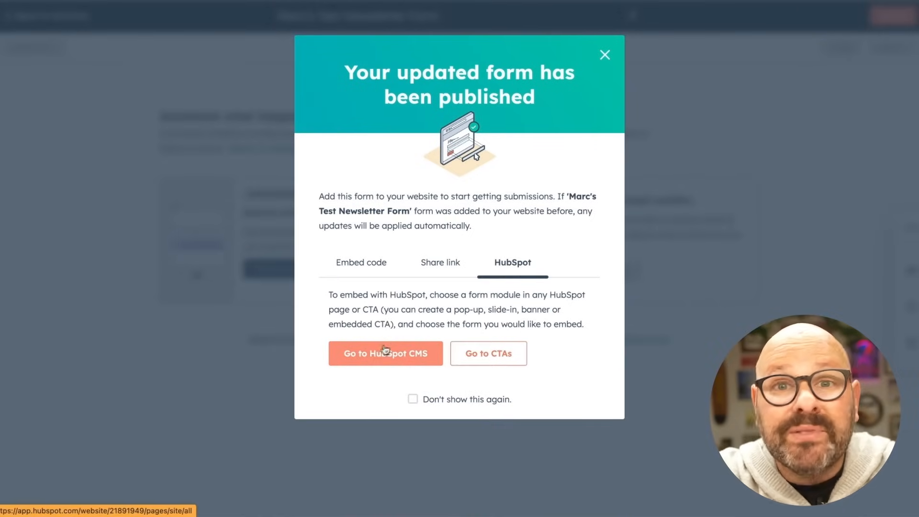
{"action": "left_click", "coordinate": [386, 353]}
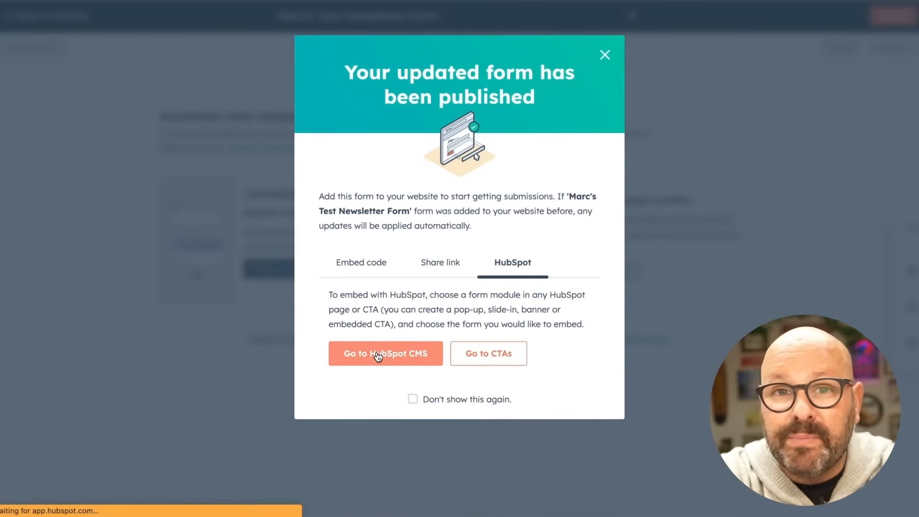
{"action": "left_click", "coordinate": [385, 353]}
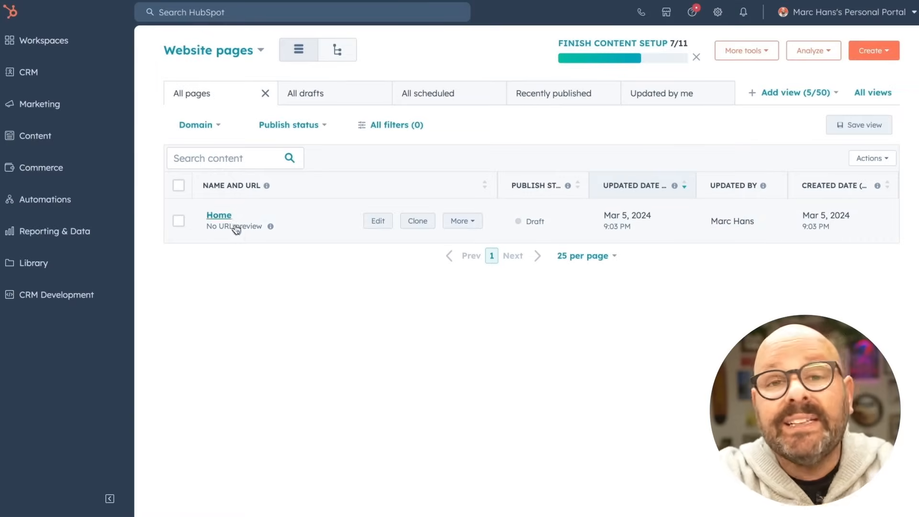
- Place a Form module below the blog card showing Marc's Test Newsletter Form
{"action": "left_click", "coordinate": [377, 221]}
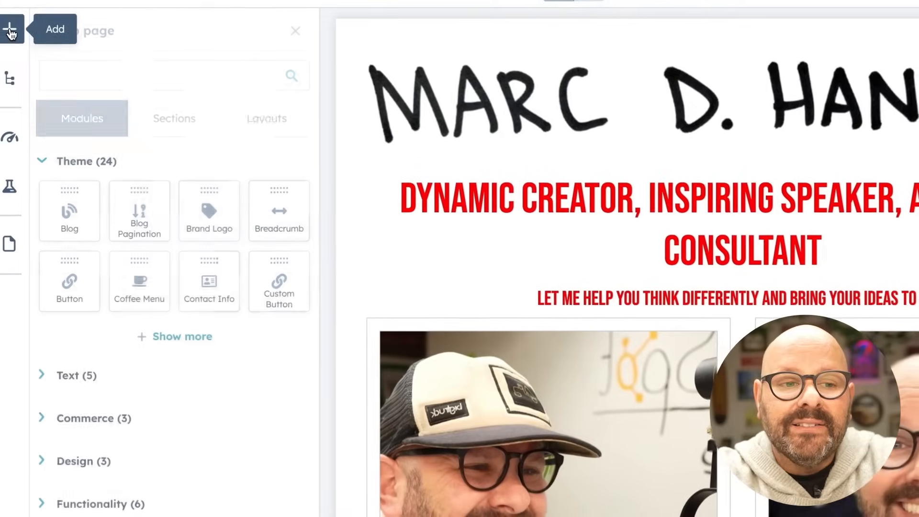
{"action": "type", "text": "form"}
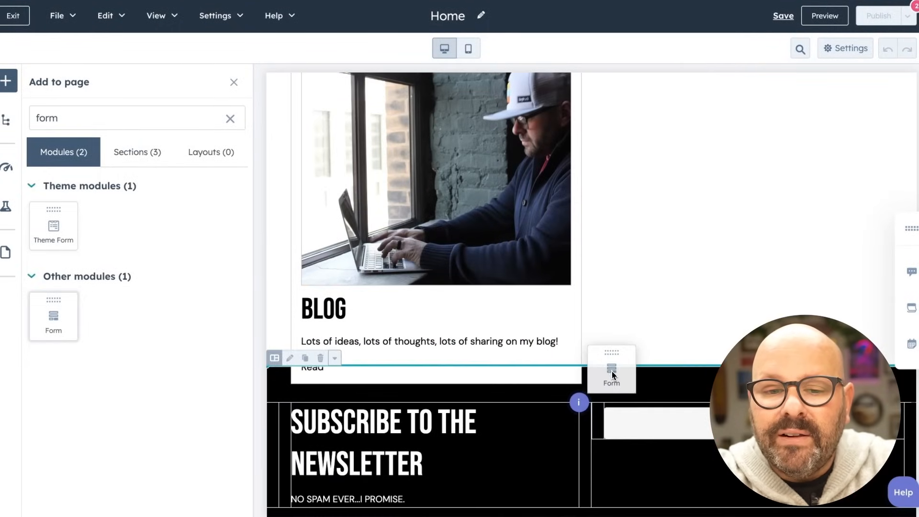
{"action": "left_click", "coordinate": [611, 369]}
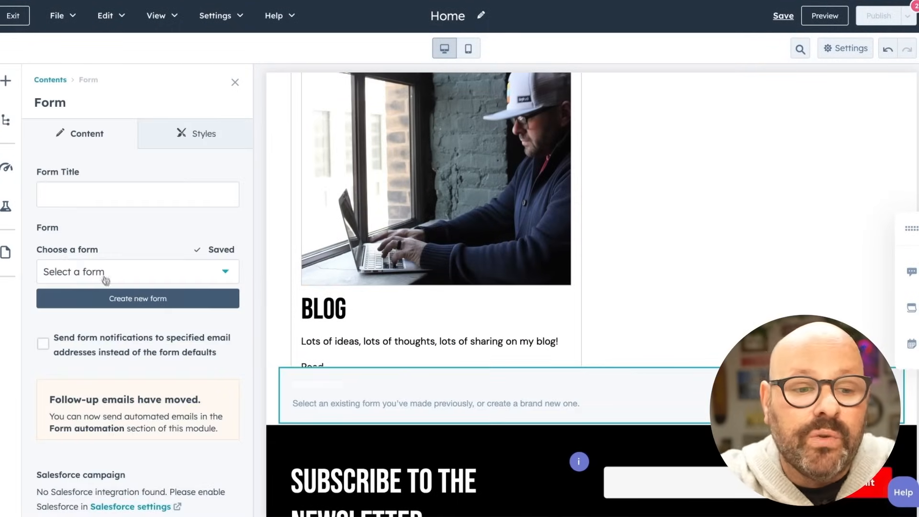
{"action": "left_click", "coordinate": [138, 271]}
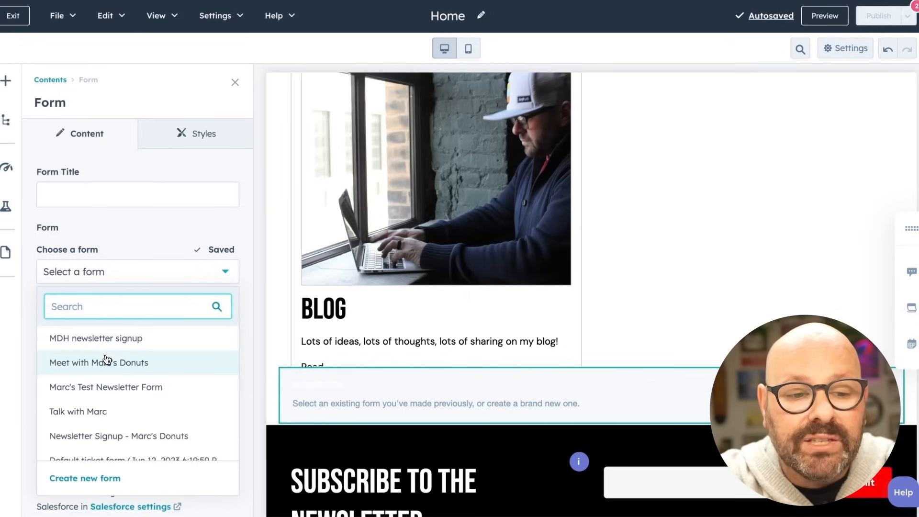
{"action": "left_click", "coordinate": [106, 386]}
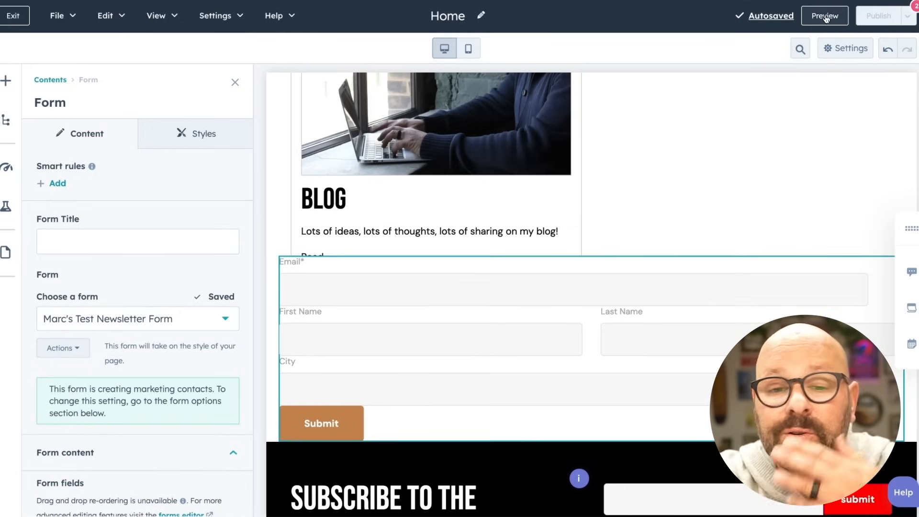
- Preview the Home page, submit a test entry through the form, and return to the editor
{"action": "left_click", "coordinate": [825, 15]}
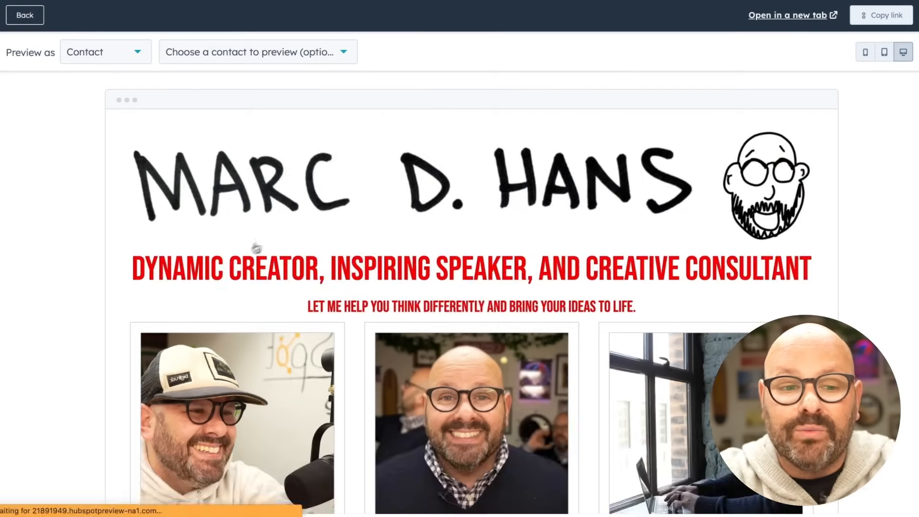
{"action": "scroll", "scroll_direction": "down", "scroll_amount": 3}
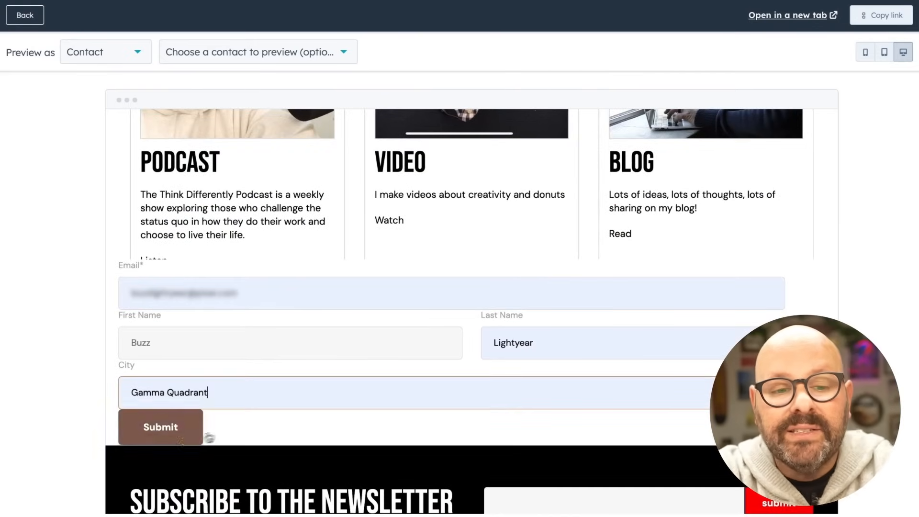
{"action": "left_click", "coordinate": [160, 427]}
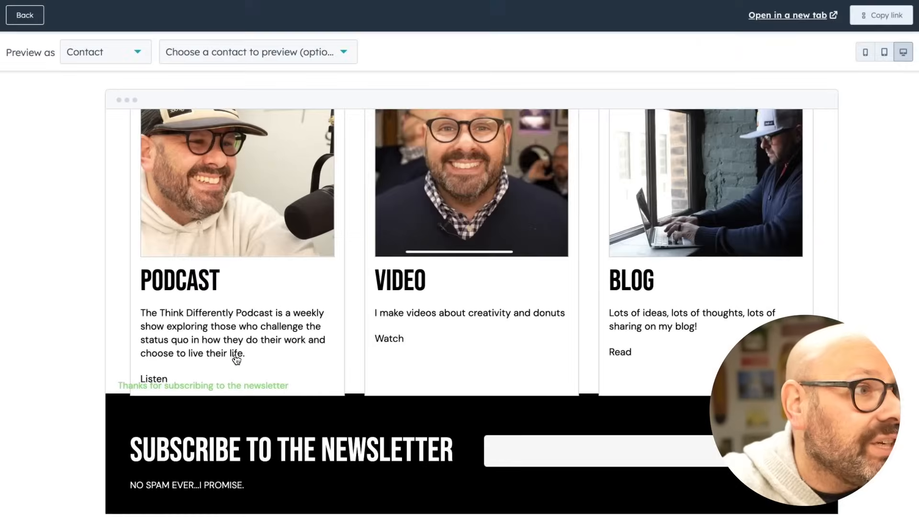
{"action": "left_click", "coordinate": [25, 15]}
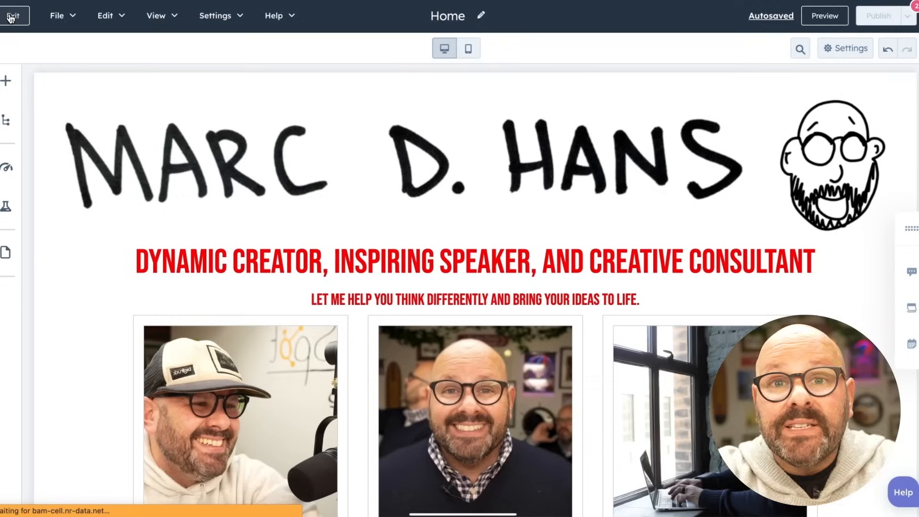
- Exit the editor and open the newest contact's record from CRM > Contacts
{"action": "left_click", "coordinate": [11, 16]}
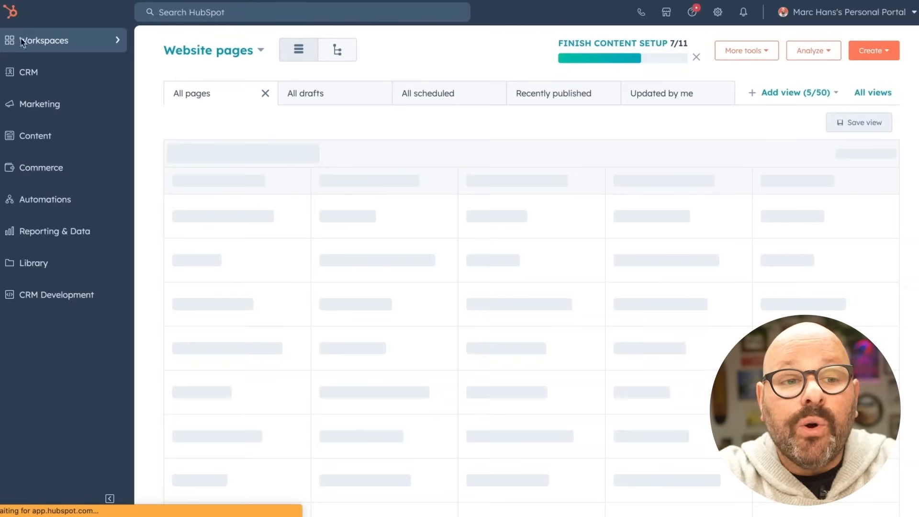
{"action": "left_click", "coordinate": [28, 71]}
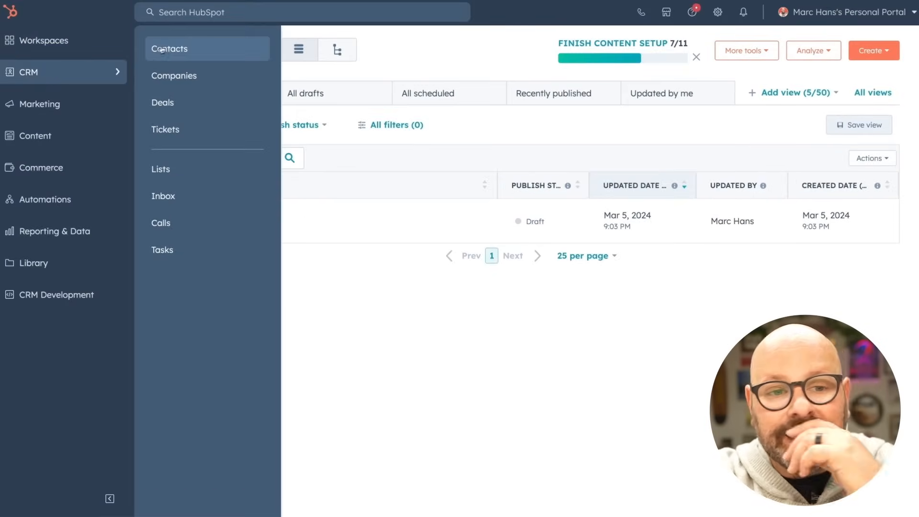
{"action": "left_click", "coordinate": [170, 49]}
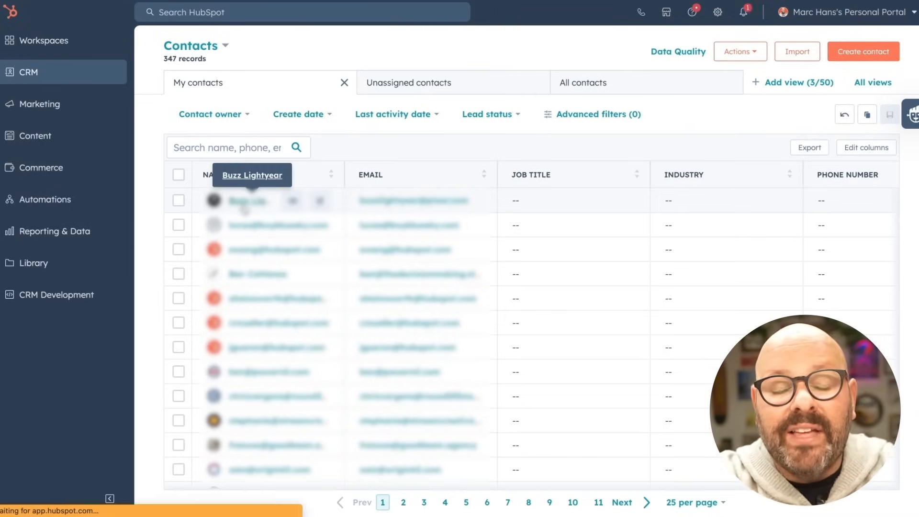
{"action": "left_click", "coordinate": [251, 175]}
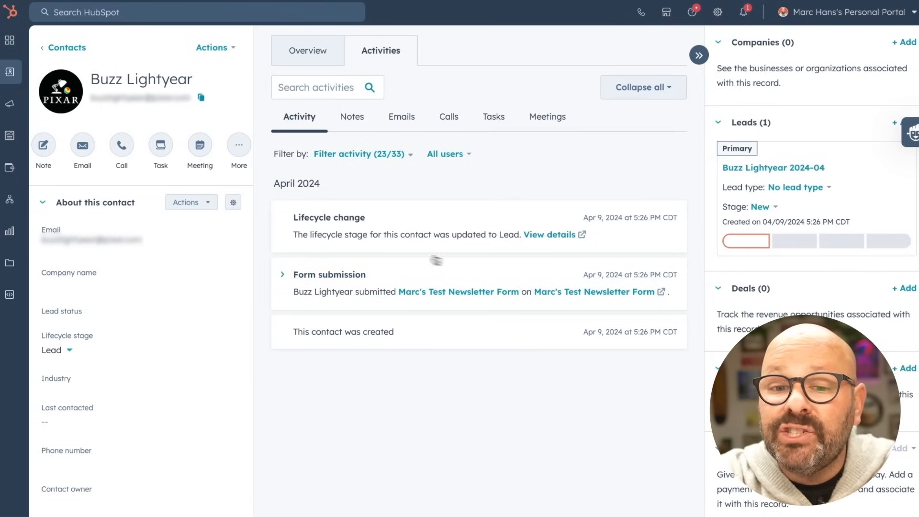
{"action": "mouse_move", "coordinate": [523, 238]}
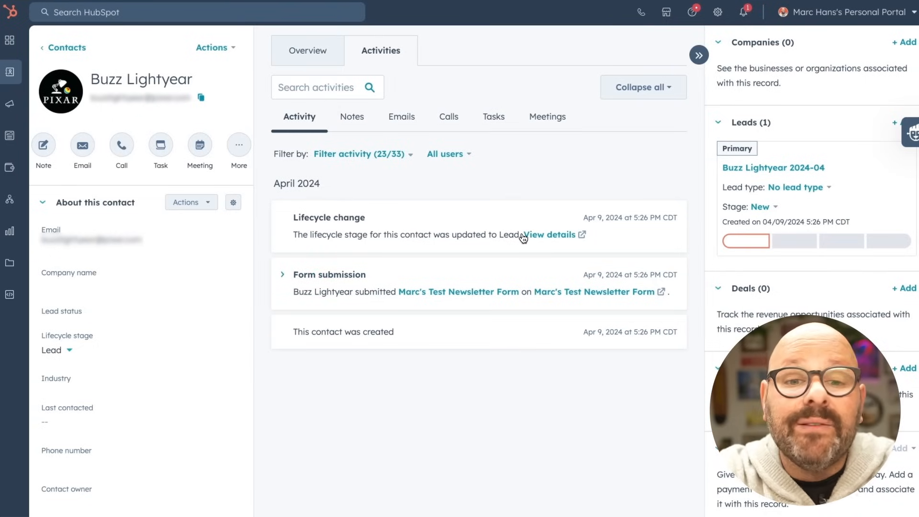
{"action": "mouse_move", "coordinate": [402, 116]}
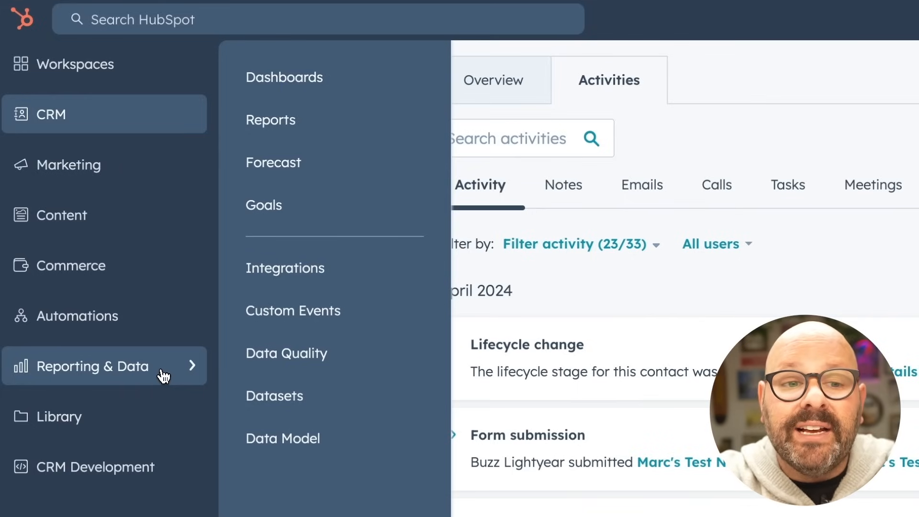
{"action": "mouse_move", "coordinate": [300, 76]}
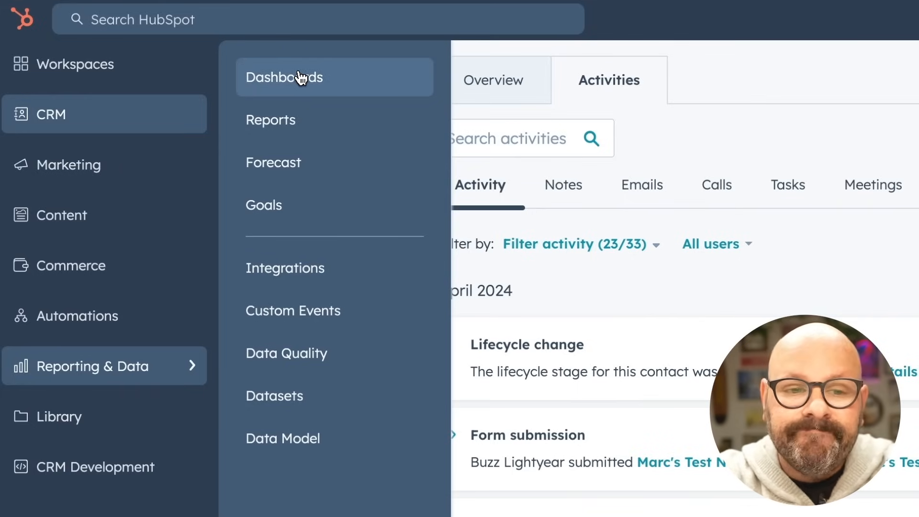
- Open Reporting & Data > Dashboards to show the Sales Dashboard
{"action": "left_click", "coordinate": [284, 77]}
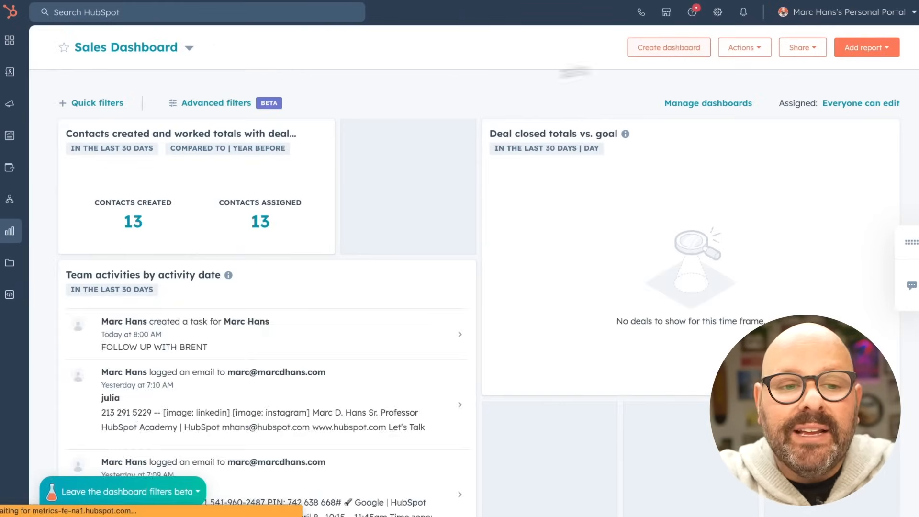
- Create 'Lead Generation Dashboard' from the Lead Generation template with Everyone access
{"action": "left_click", "coordinate": [668, 48]}
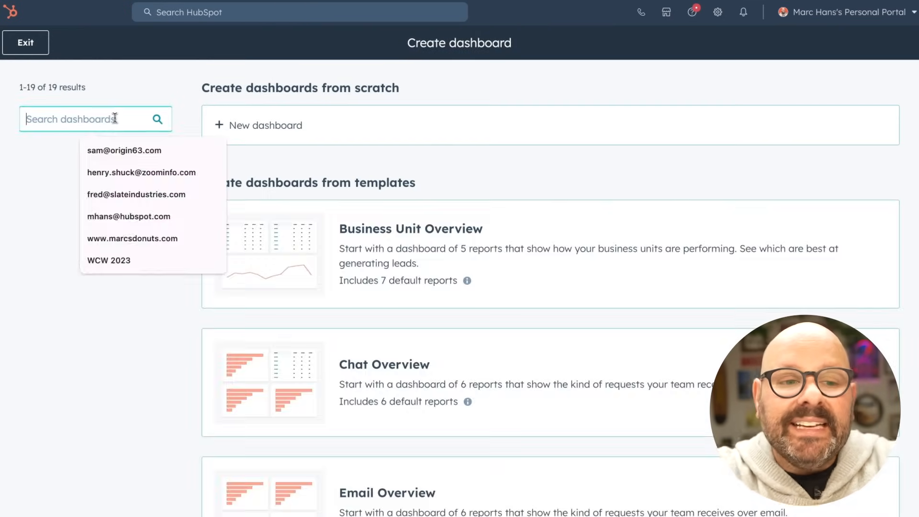
{"action": "type", "text": "lead"}
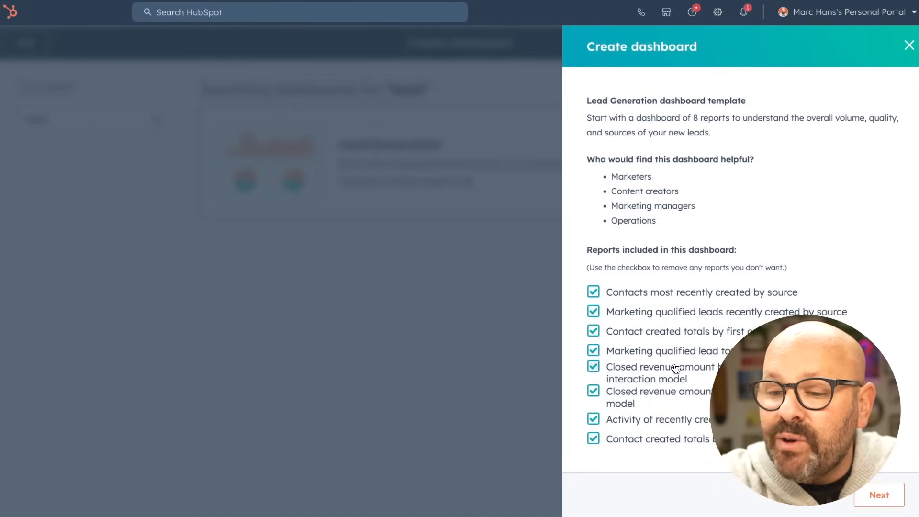
{"action": "left_click", "coordinate": [879, 494]}
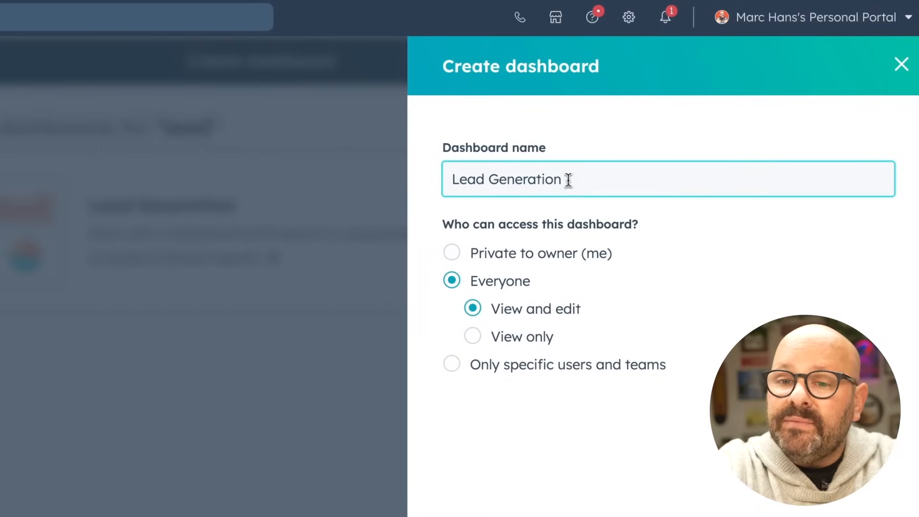
{"action": "type", "text": "Dashboard"}
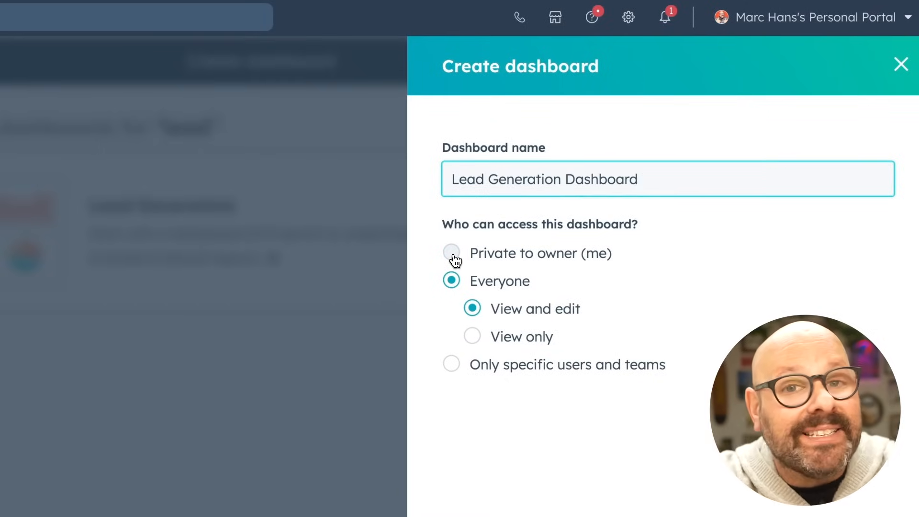
{"action": "left_click", "coordinate": [451, 253]}
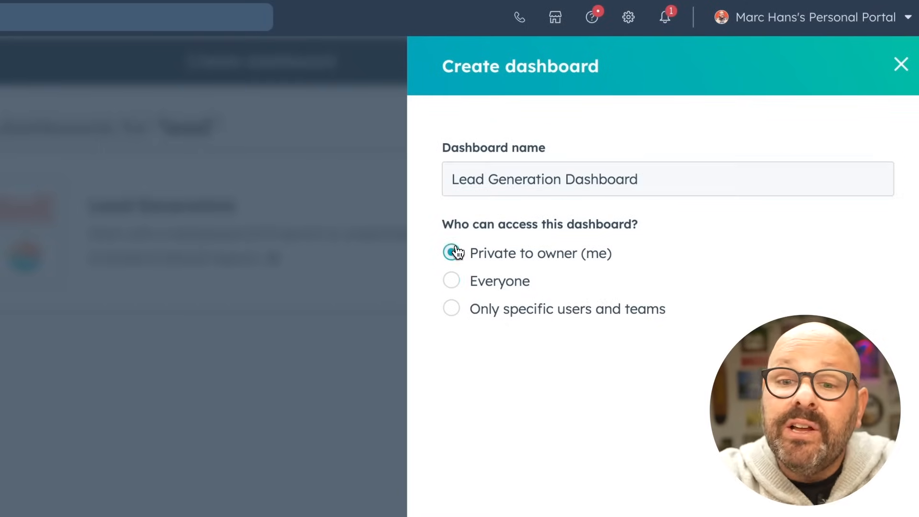
{"action": "left_click", "coordinate": [451, 281]}
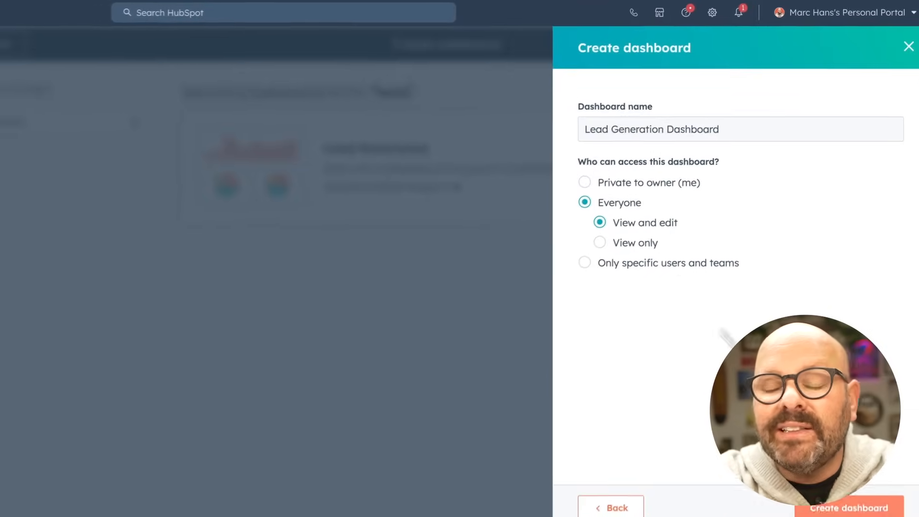
{"action": "left_click", "coordinate": [848, 507]}
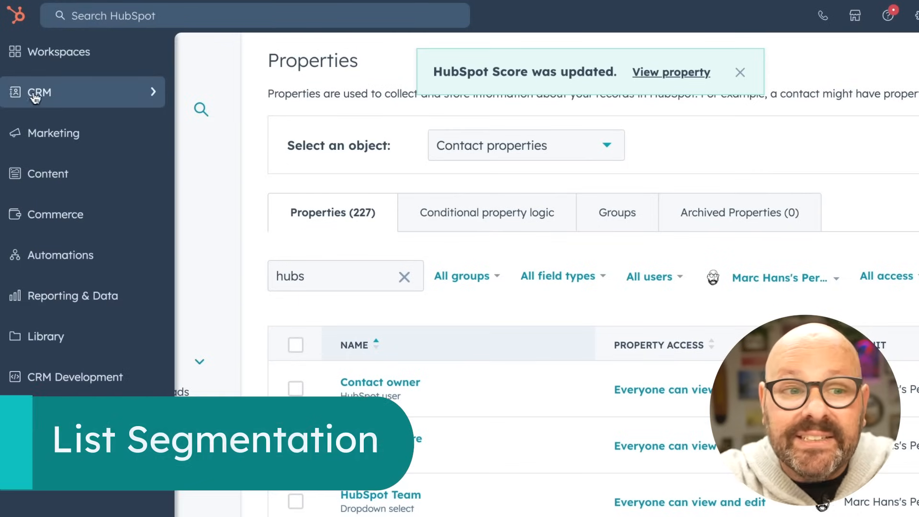
- Go to CRM > Lists to view the eight existing contact lists
{"action": "left_click", "coordinate": [39, 92]}
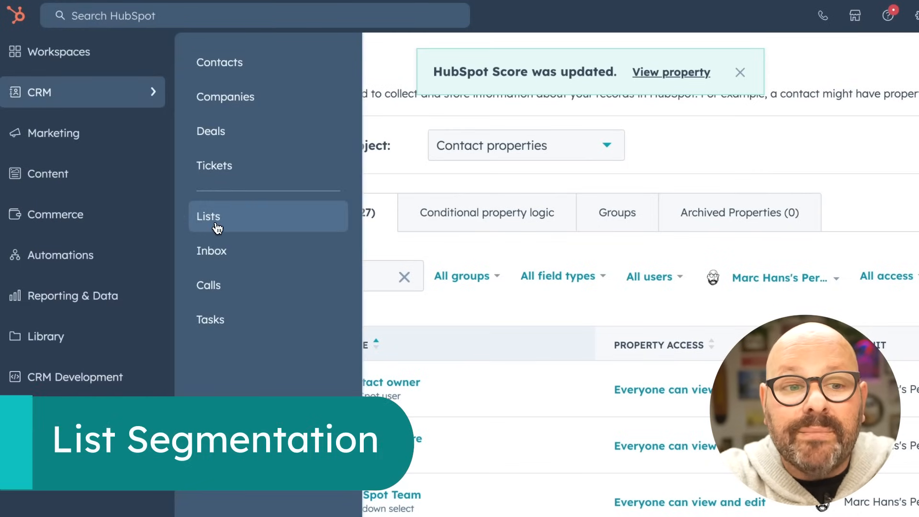
{"action": "left_click", "coordinate": [208, 216]}
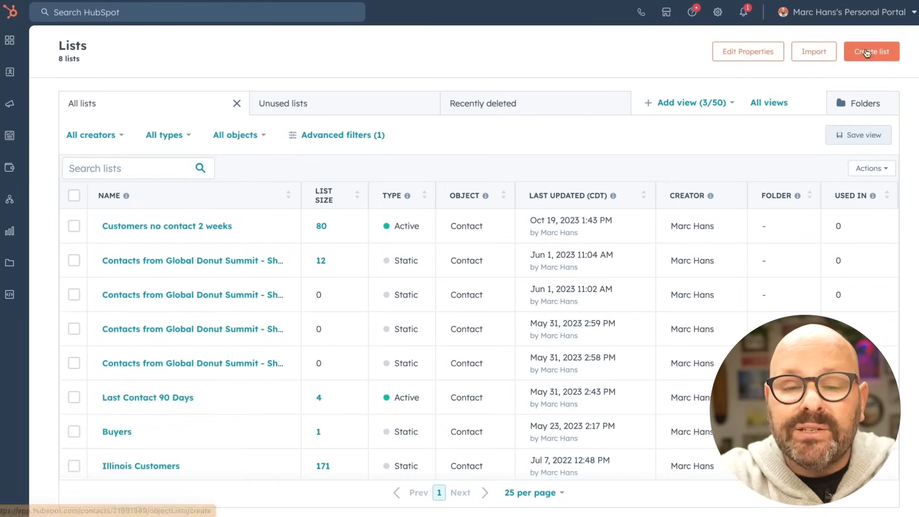
- Create an active contact-based list named 'Leads with a Score of 100'
{"action": "left_click", "coordinate": [871, 51]}
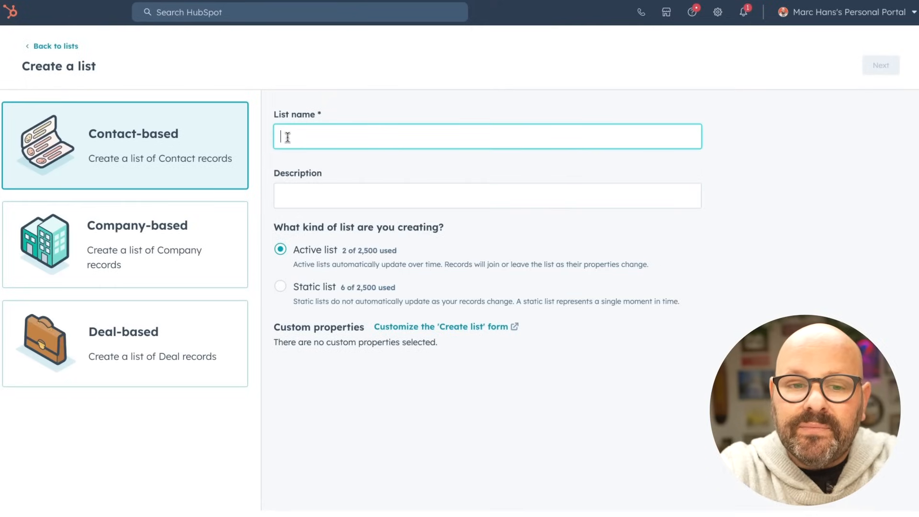
{"action": "type", "text": "Leads with a Score of 100"}
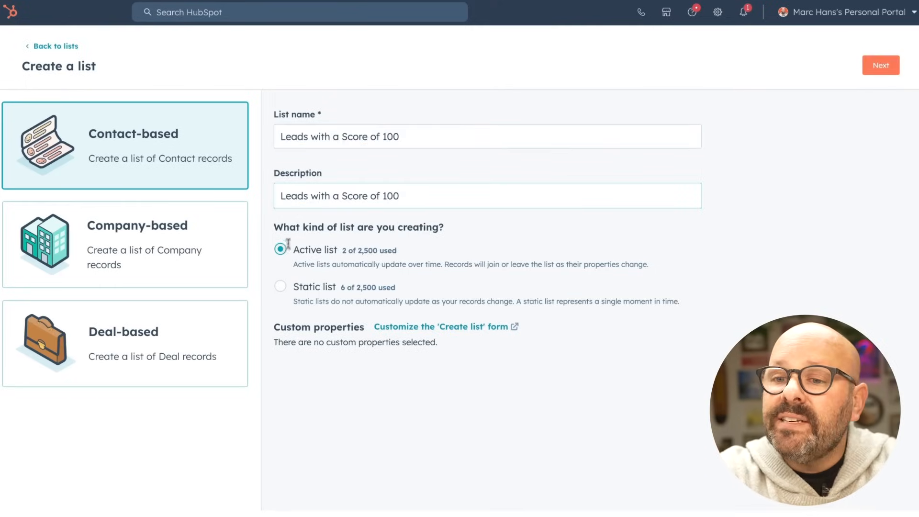
{"action": "left_click", "coordinate": [880, 65]}
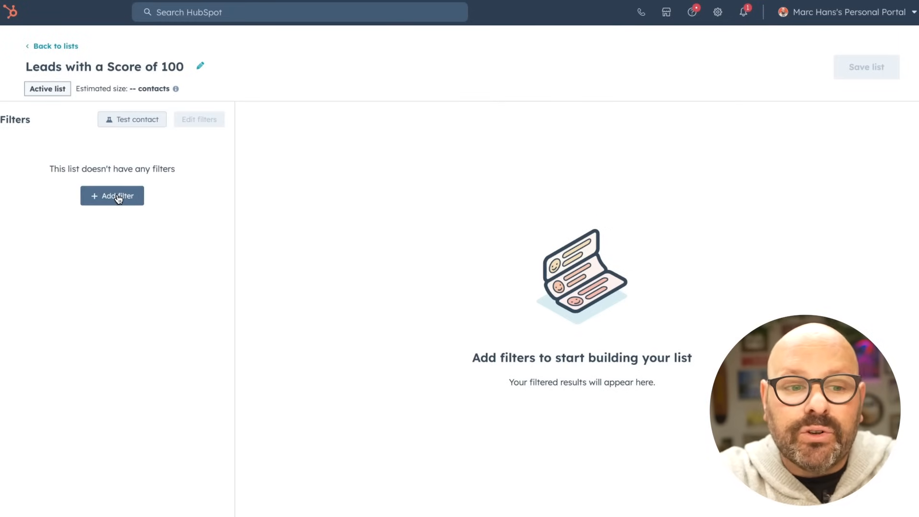
- Filter the list to contacts with HubSpot score greater than 100 and save it
{"action": "left_click", "coordinate": [112, 195]}
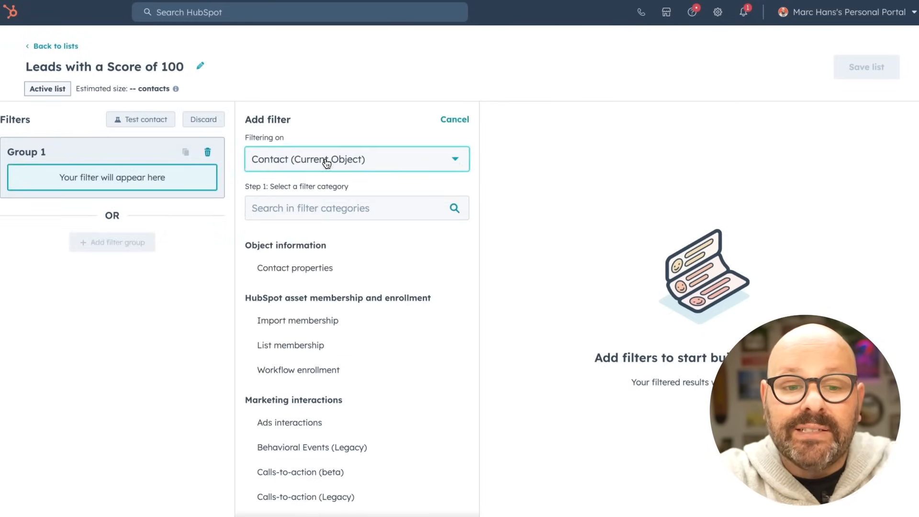
{"action": "left_click", "coordinate": [295, 268]}
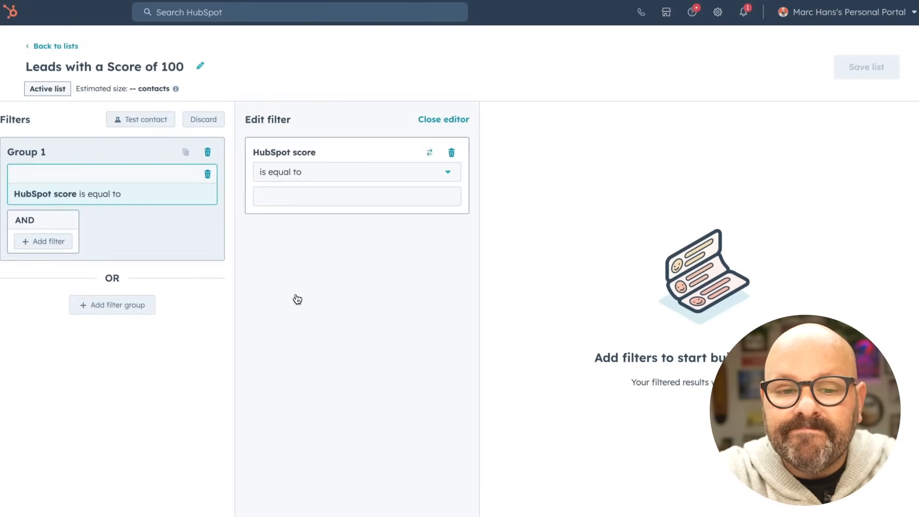
{"action": "left_click", "coordinate": [355, 172]}
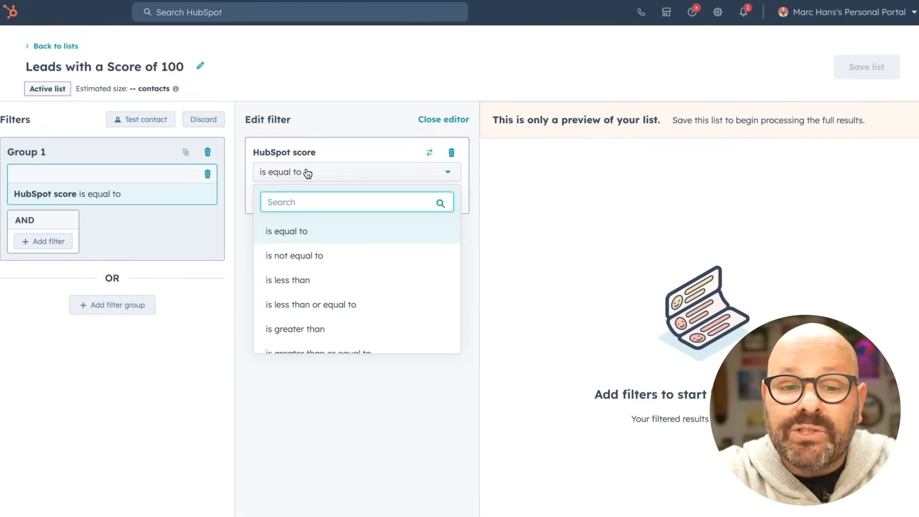
{"action": "left_click", "coordinate": [295, 329]}
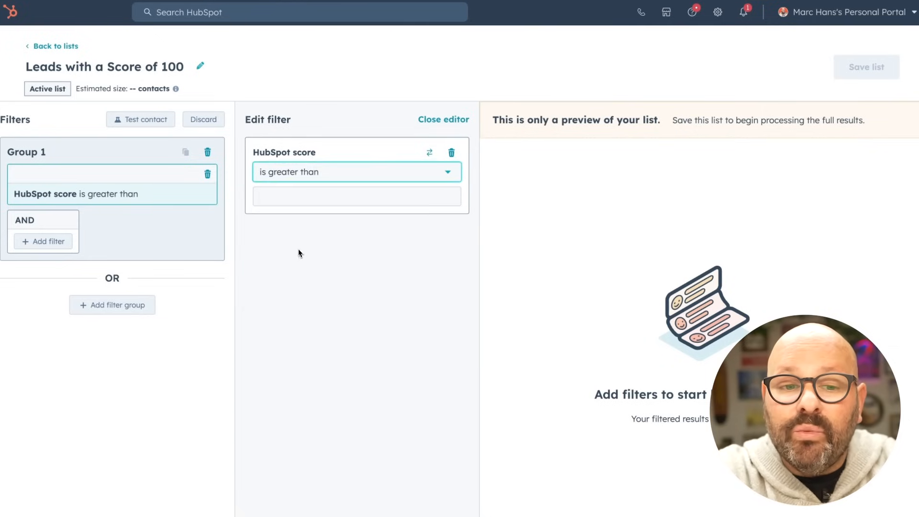
{"action": "type", "text": "100"}
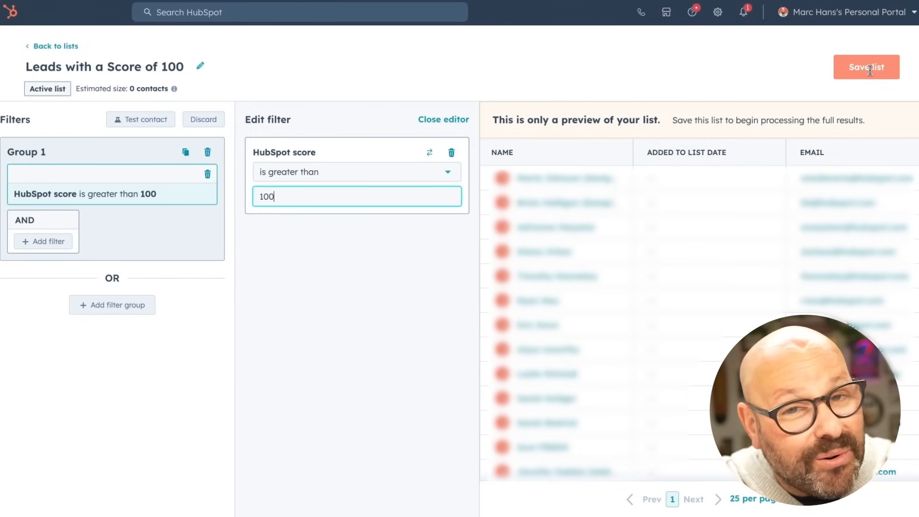
{"action": "left_click", "coordinate": [202, 52]}
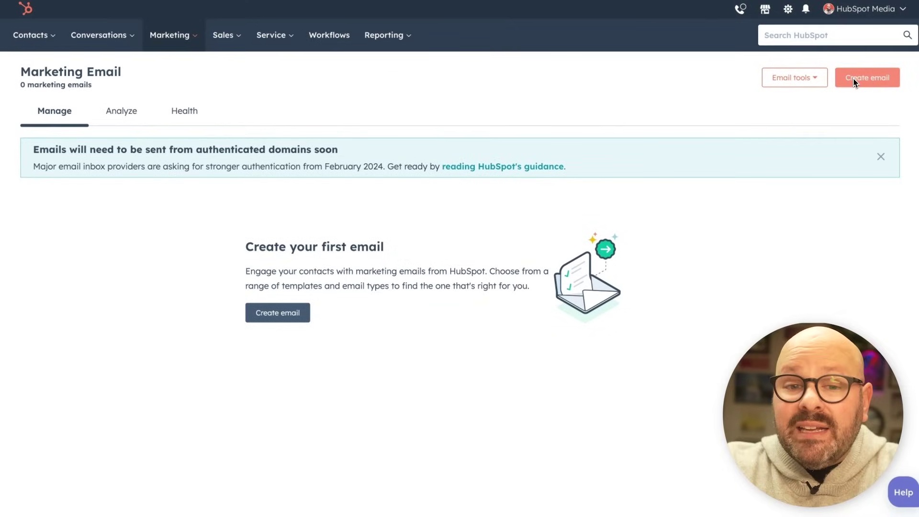
{"action": "mouse_move", "coordinate": [55, 125]}
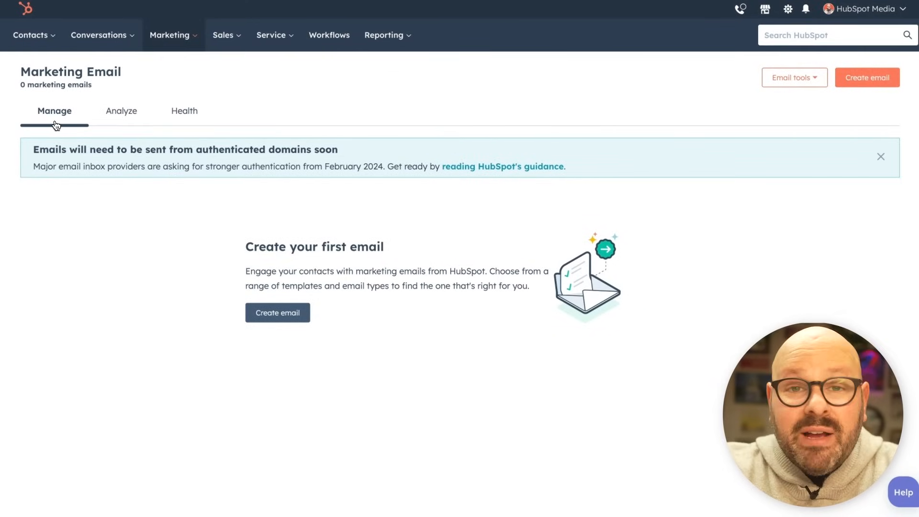
{"action": "mouse_move", "coordinate": [120, 111]}
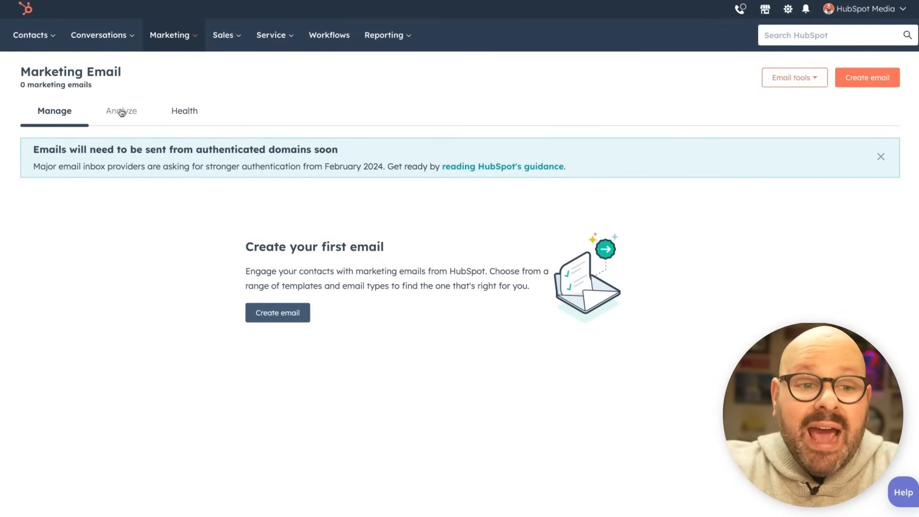
- Scroll through the Analyze tab's email performance reports, which show zero sends
{"action": "left_click", "coordinate": [121, 111]}
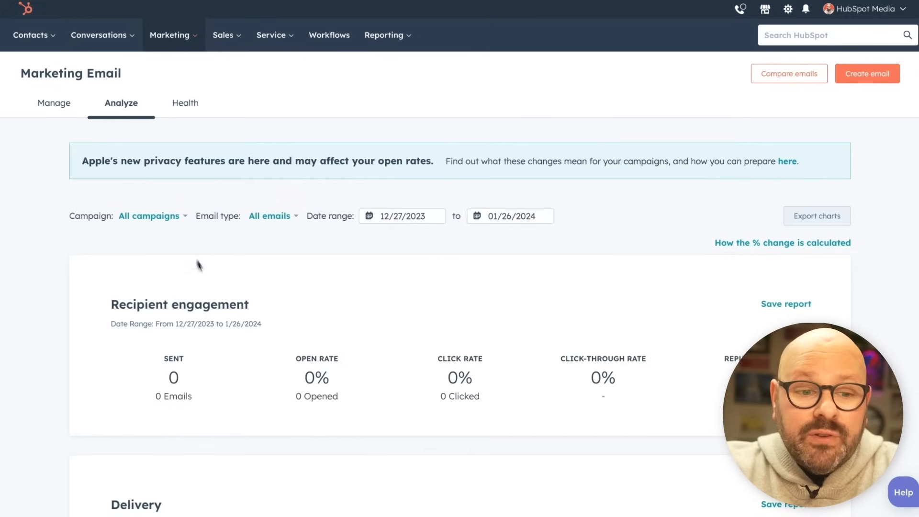
{"action": "scroll", "scroll_direction": "down", "scroll_amount": 3}
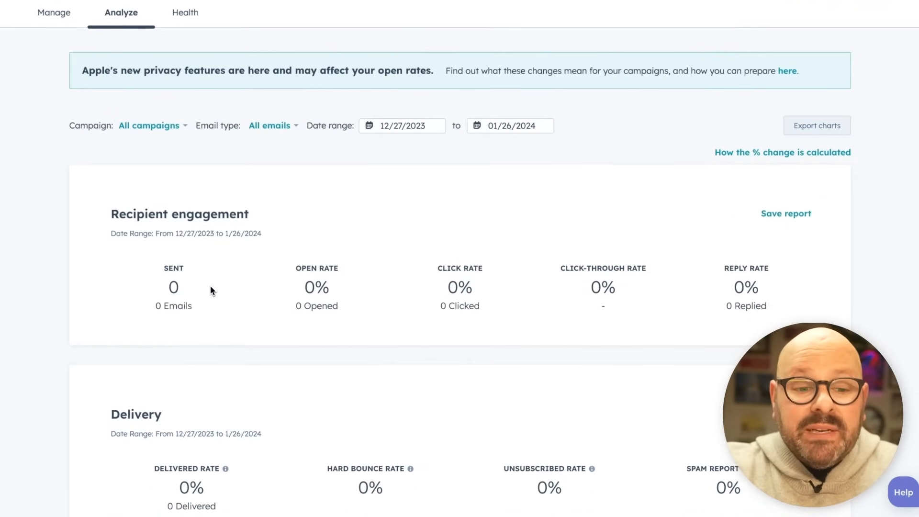
{"action": "scroll", "scroll_direction": "down", "scroll_amount": 3}
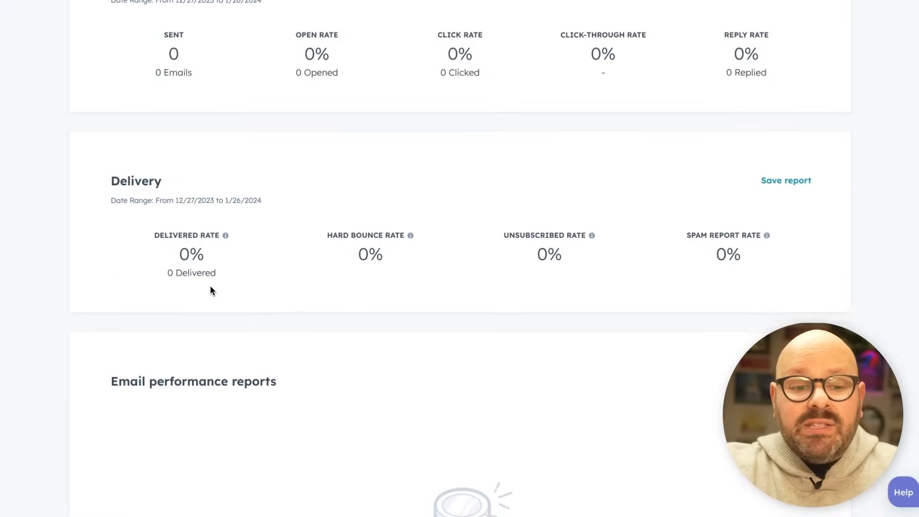
{"action": "scroll", "scroll_direction": "down", "scroll_amount": 3}
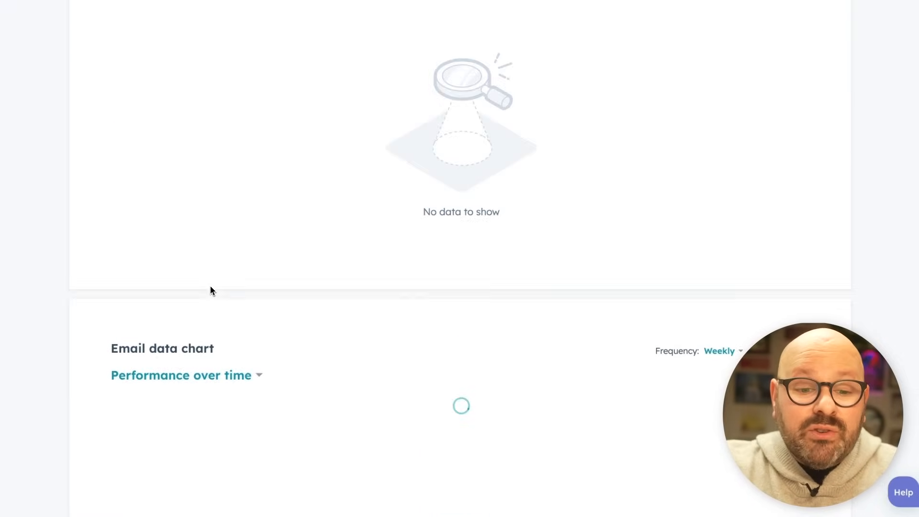
{"action": "scroll", "scroll_direction": "down", "scroll_amount": 3}
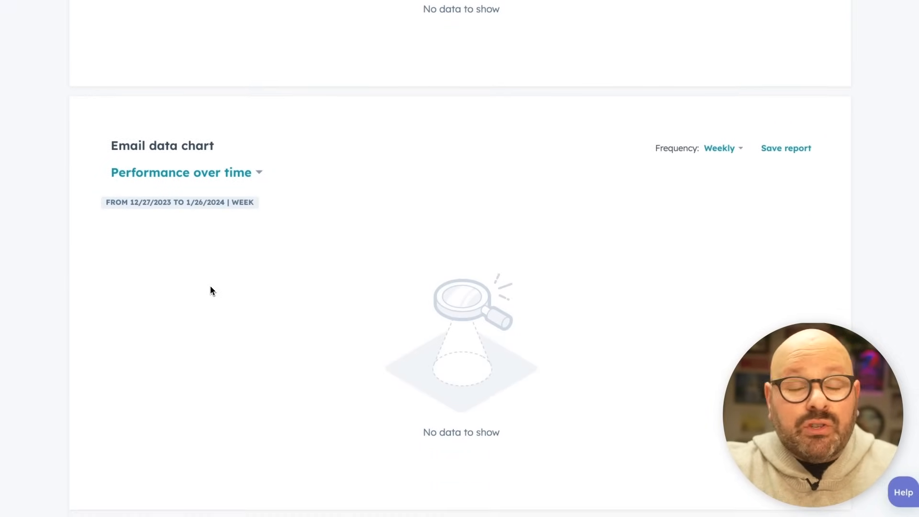
{"action": "scroll", "scroll_direction": "up", "scroll_amount": 3}
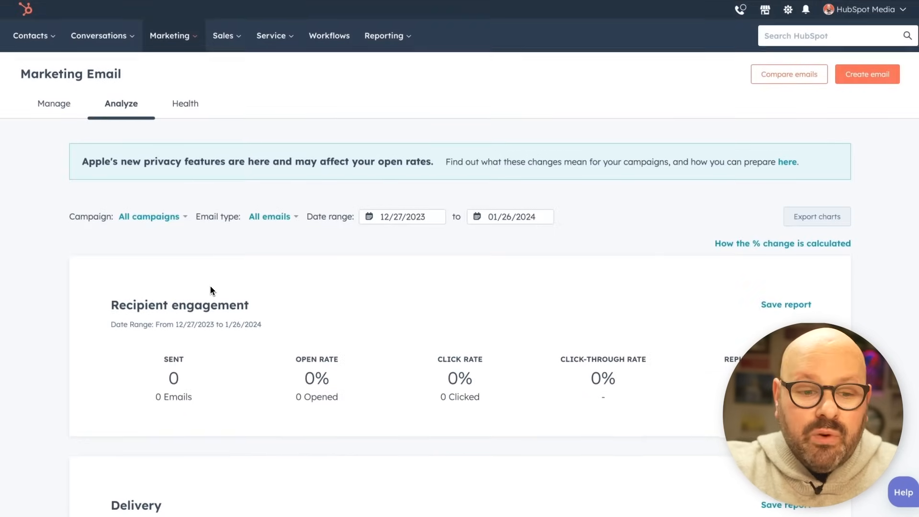
- Review the Email Health view, which lacks enough data for a score
{"action": "left_click", "coordinate": [185, 103]}
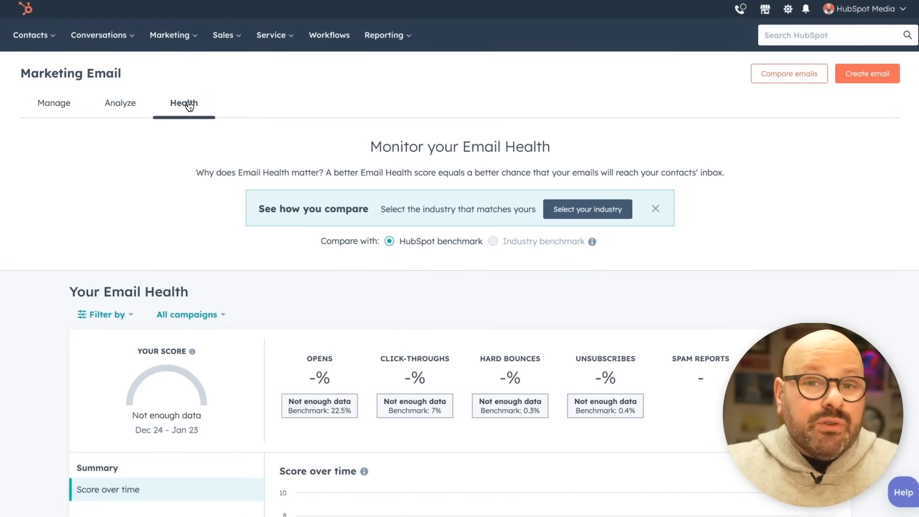
{"action": "scroll", "scroll_direction": "down", "scroll_amount": 3}
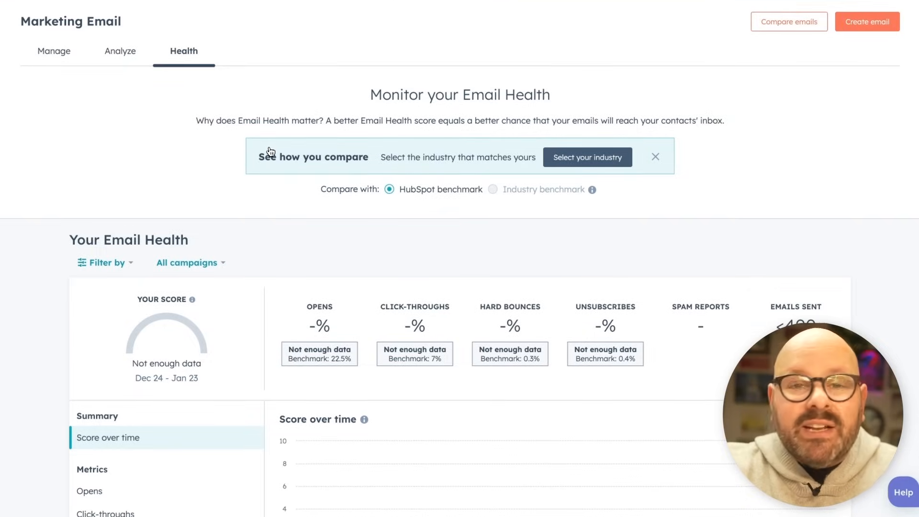
{"action": "scroll", "scroll_direction": "up", "scroll_amount": 3}
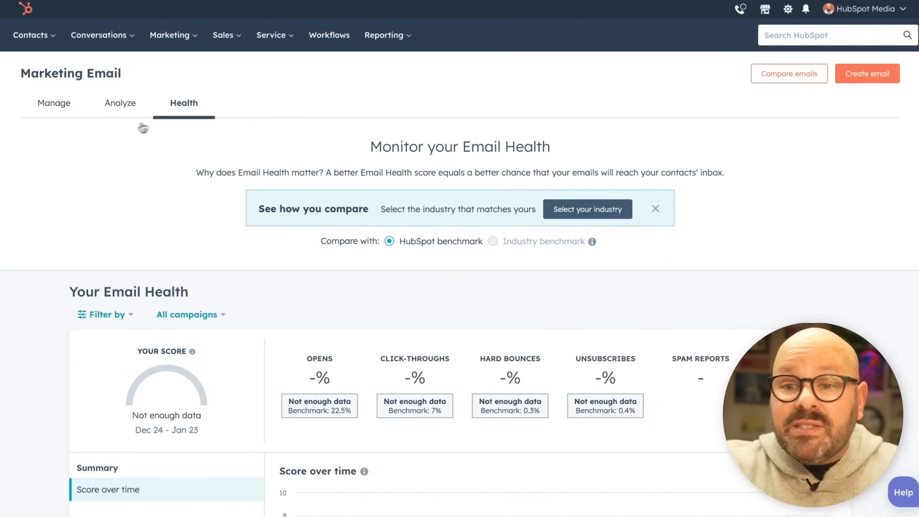
- Create a new marketing email and choose its email type
{"action": "left_click", "coordinate": [867, 73]}
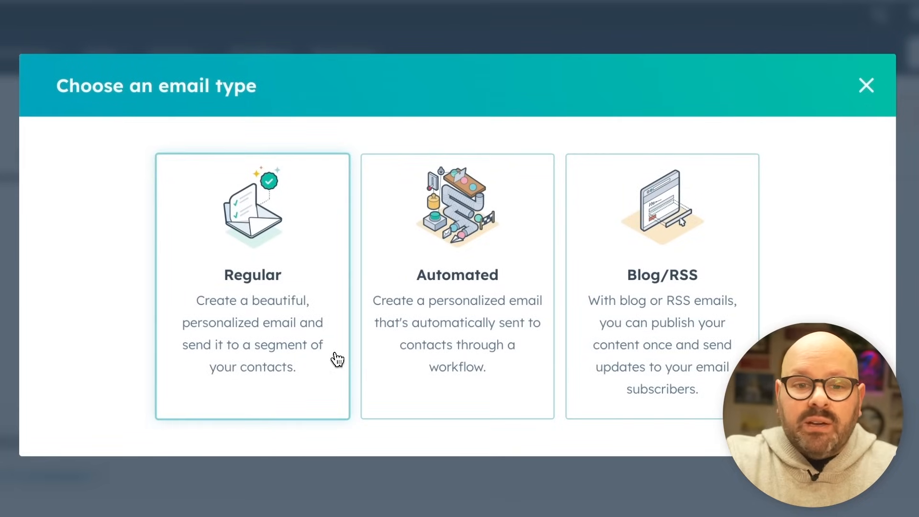
{"action": "mouse_move", "coordinate": [298, 347]}
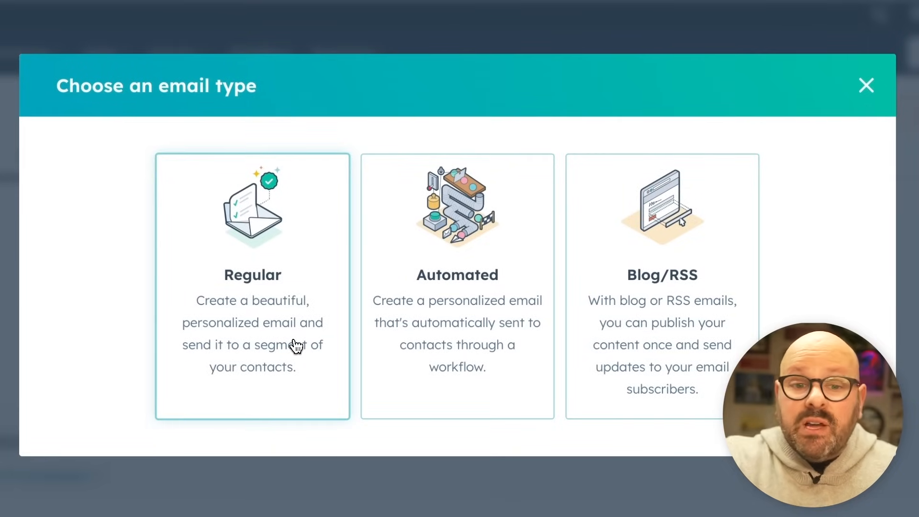
{"action": "mouse_move", "coordinate": [441, 384]}
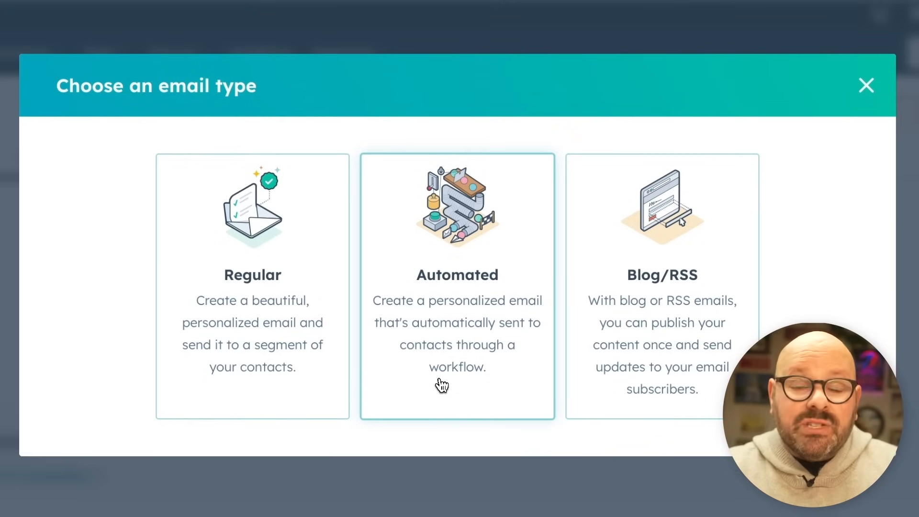
{"action": "left_click", "coordinate": [252, 288]}
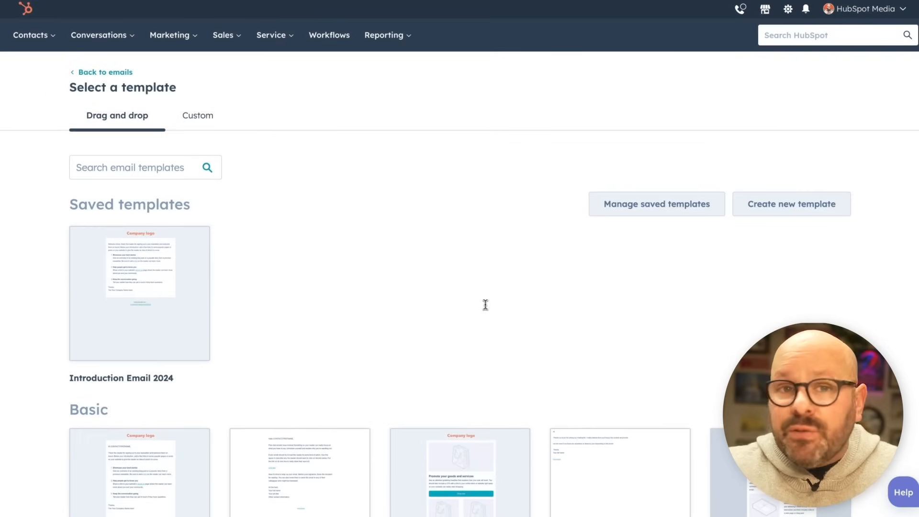
- Scroll the drag-and-drop templates to find the Basic Newsletter template
{"action": "scroll", "scroll_direction": "down", "scroll_amount": 3}
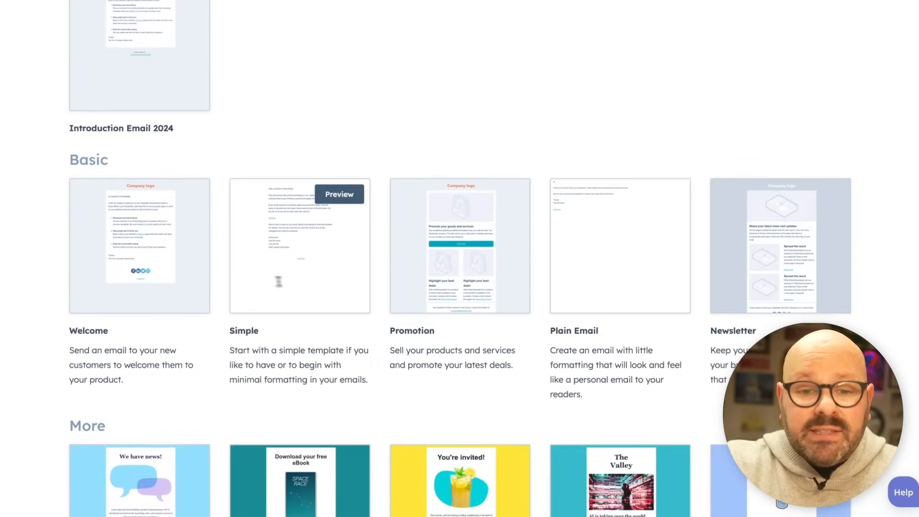
{"action": "scroll", "scroll_direction": "down", "scroll_amount": 3}
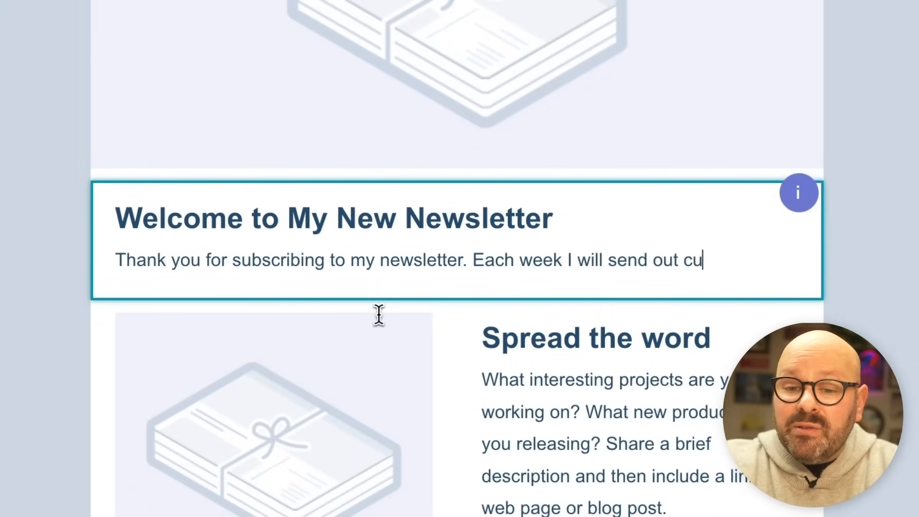
- Type the welcome paragraph ending with curated content to help grow your business
{"action": "type", "text": "rated content to help you grow your business with HubSpot."}
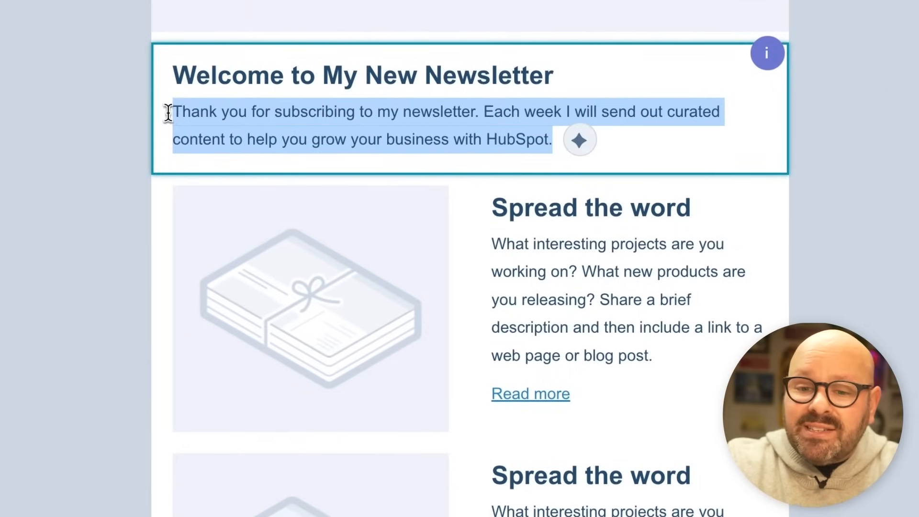
- Expand the intro paragraph with AI, apply its tone-adjusted version, and add social icons
{"action": "left_click", "coordinate": [579, 140]}
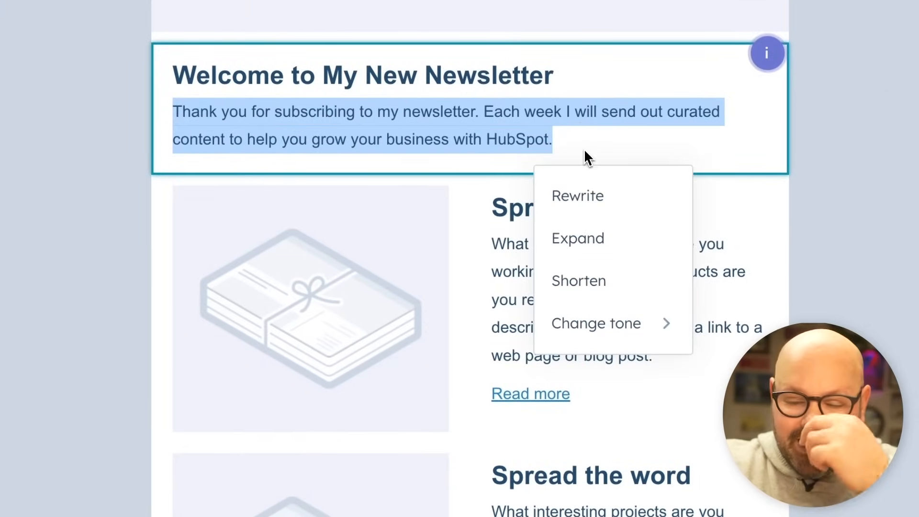
{"action": "mouse_move", "coordinate": [593, 216]}
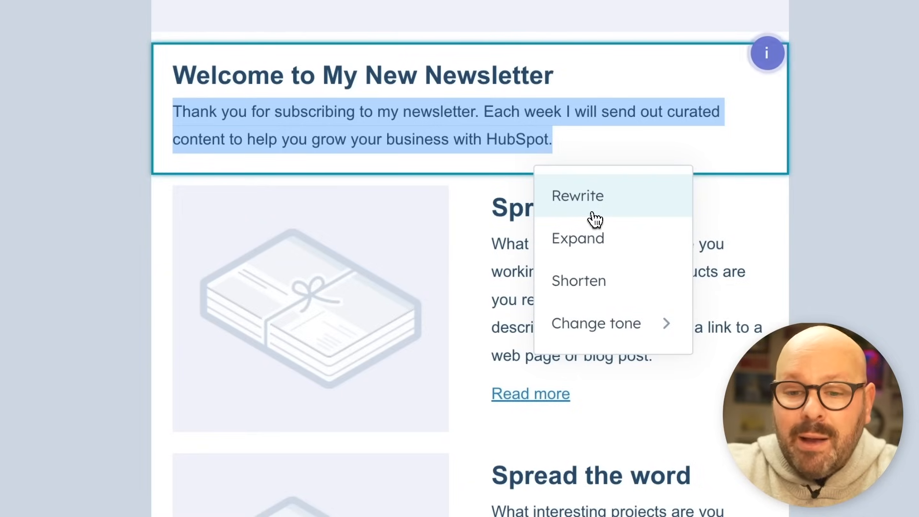
{"action": "mouse_move", "coordinate": [592, 256]}
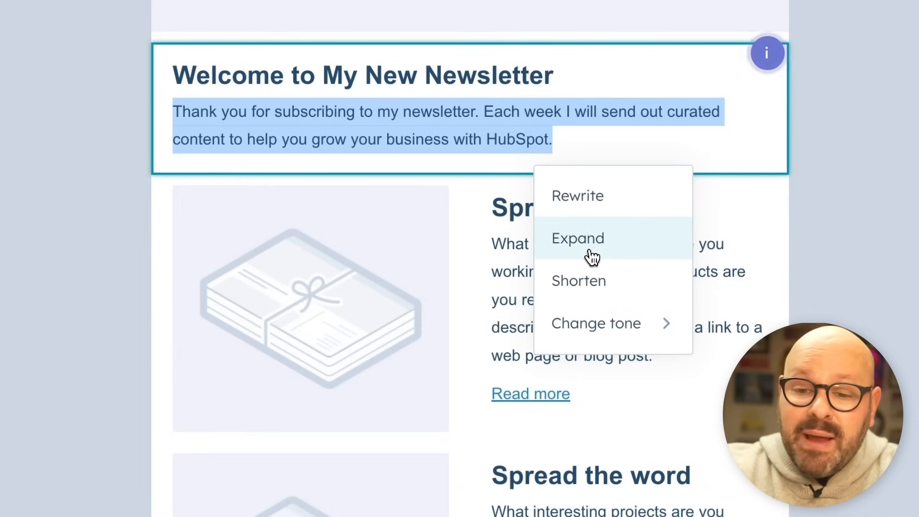
{"action": "mouse_move", "coordinate": [595, 323]}
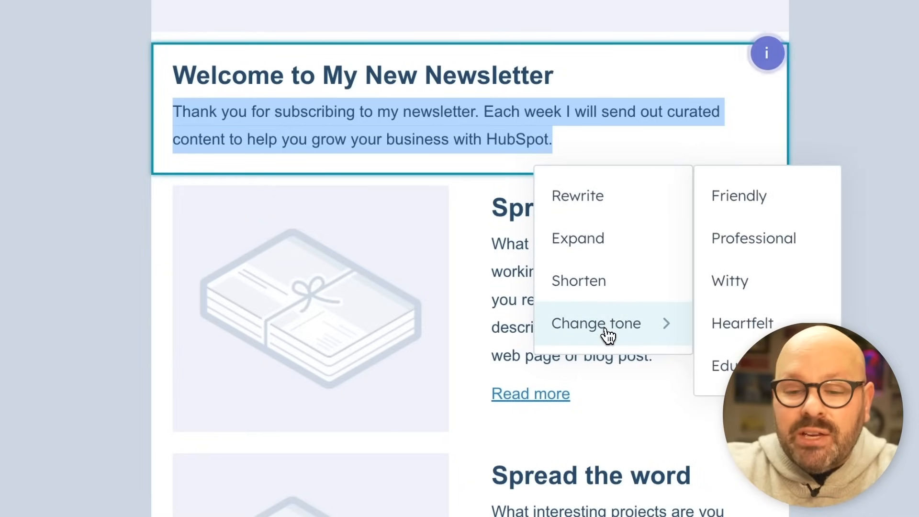
{"action": "left_click", "coordinate": [577, 238]}
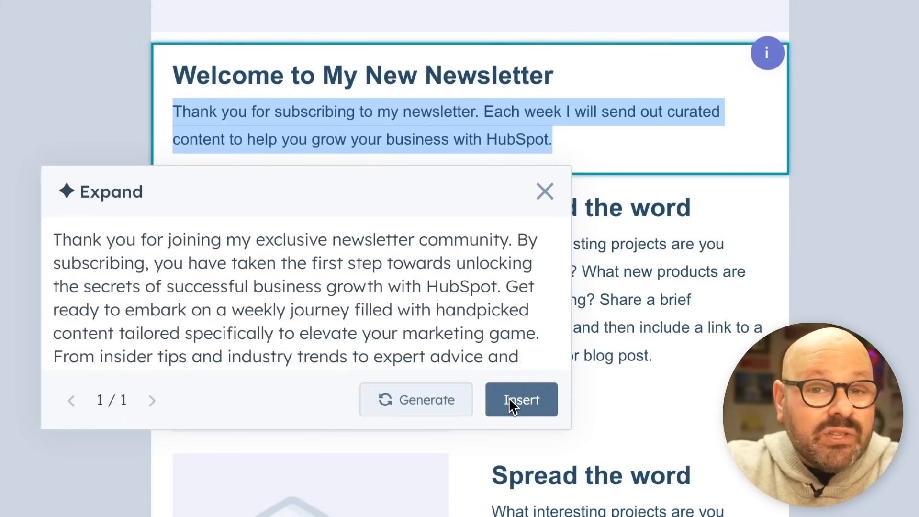
{"action": "mouse_move", "coordinate": [416, 400]}
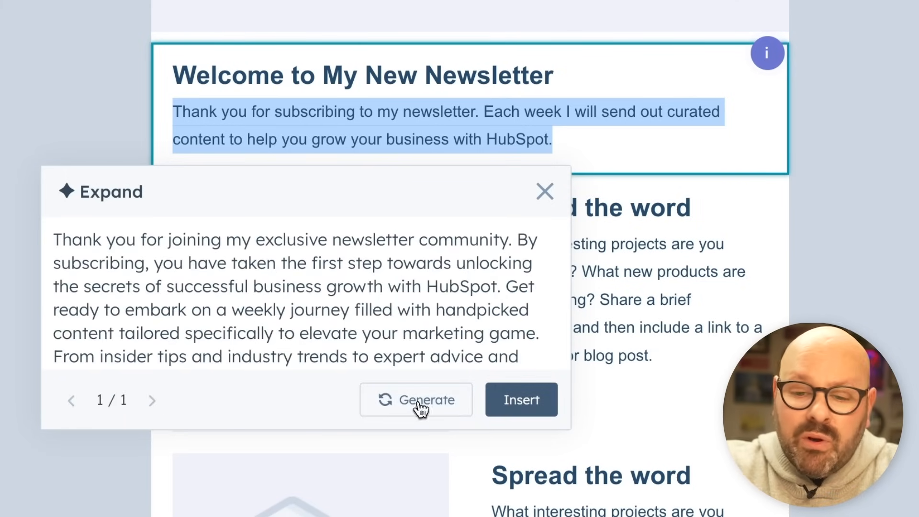
{"action": "left_click", "coordinate": [520, 399]}
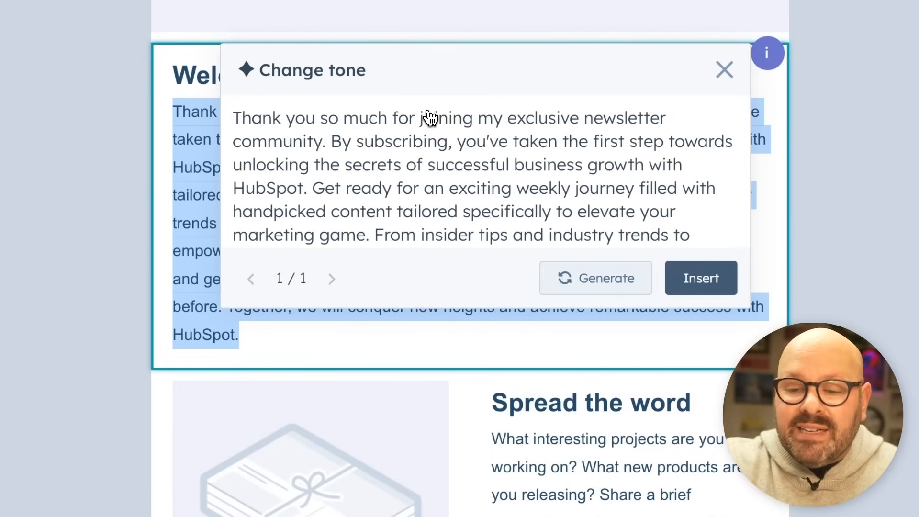
{"action": "left_click", "coordinate": [701, 277]}
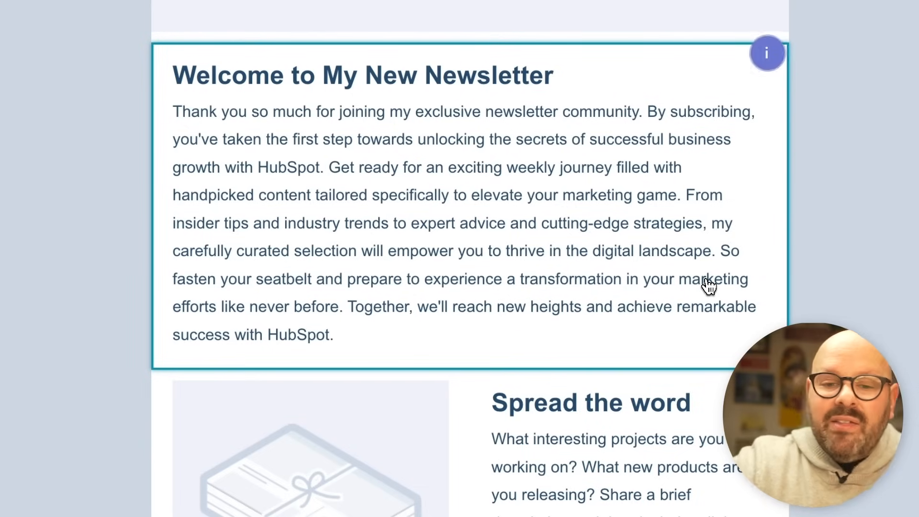
{"action": "mouse_move", "coordinate": [501, 273]}
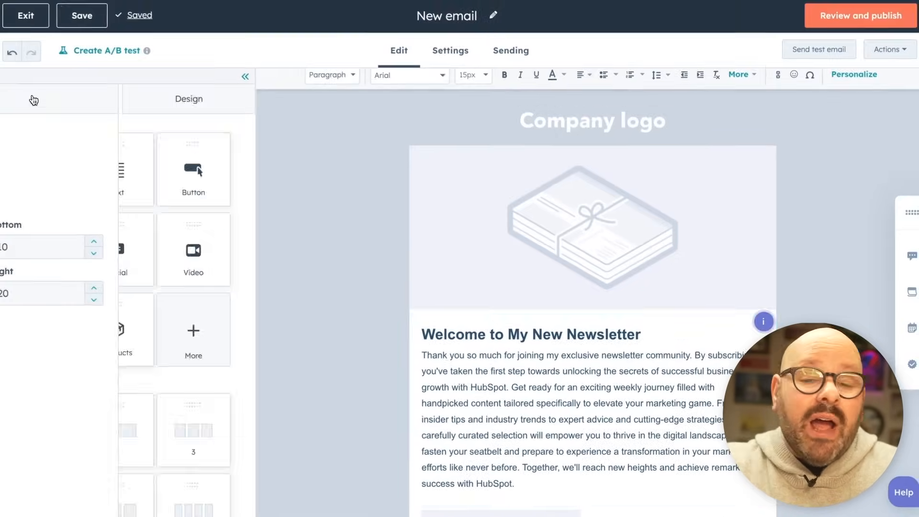
{"action": "left_click", "coordinate": [56, 99]}
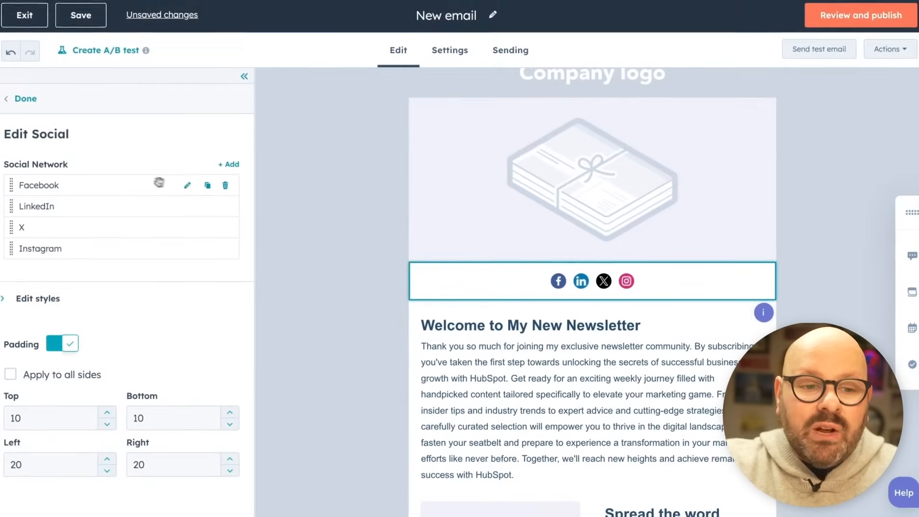
- Open the newsletter's placeholder header image in the Edit Image panel
{"action": "left_click", "coordinate": [187, 186]}
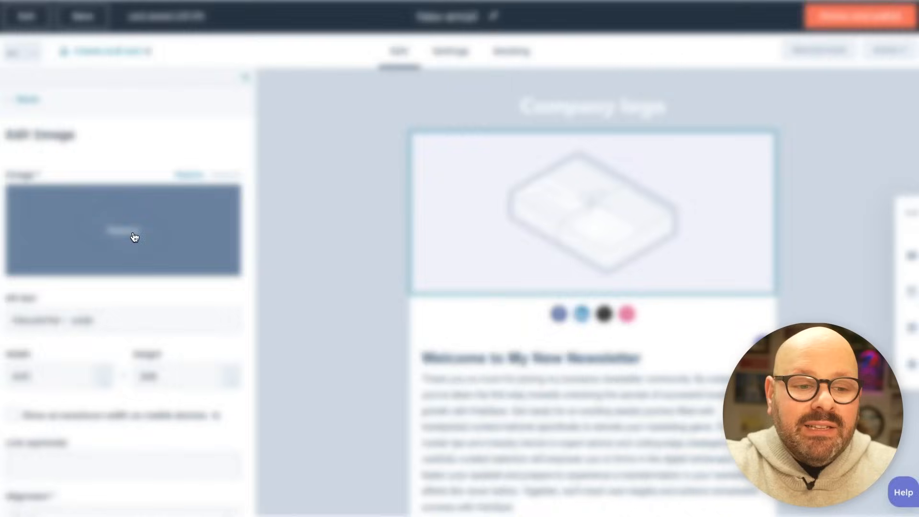
- Replace the header with a square AI-generated pop-art image of a businessman reading email
{"action": "left_click", "coordinate": [122, 229]}
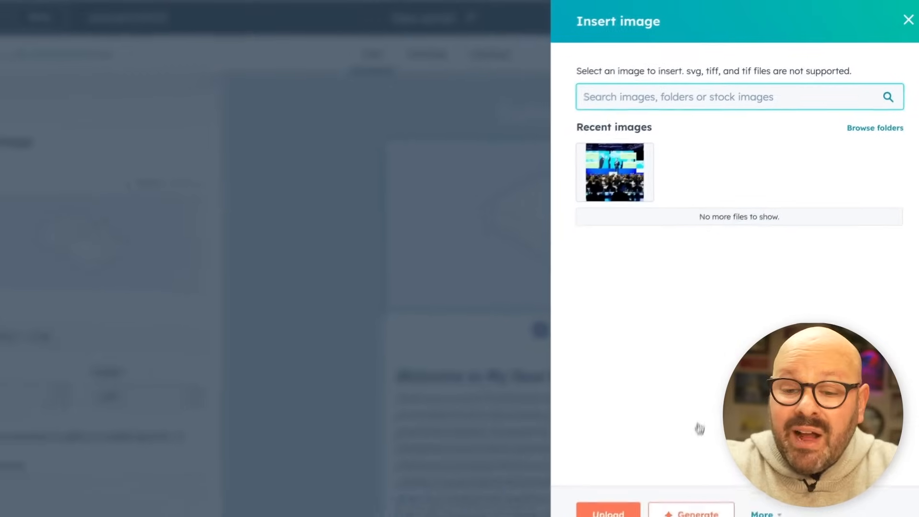
{"action": "left_click", "coordinate": [691, 513]}
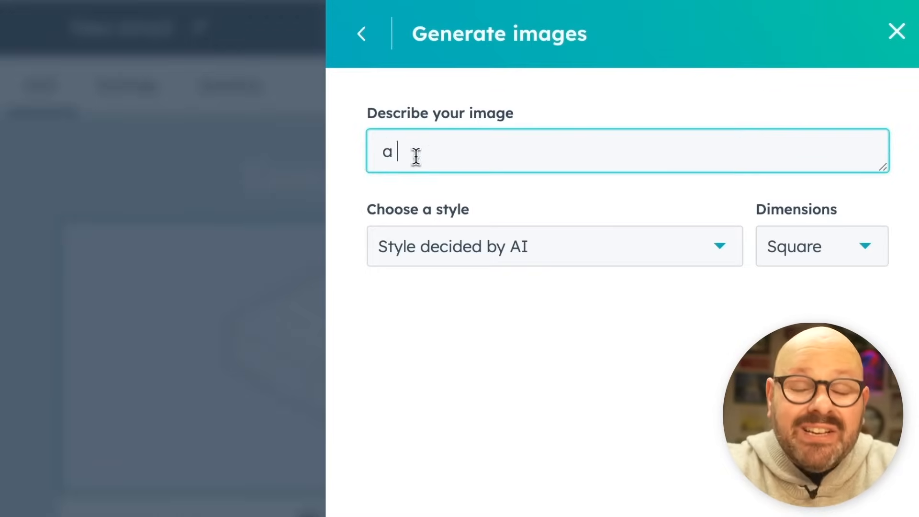
{"action": "type", "text": "happy businessman reading an email from his laptip"}
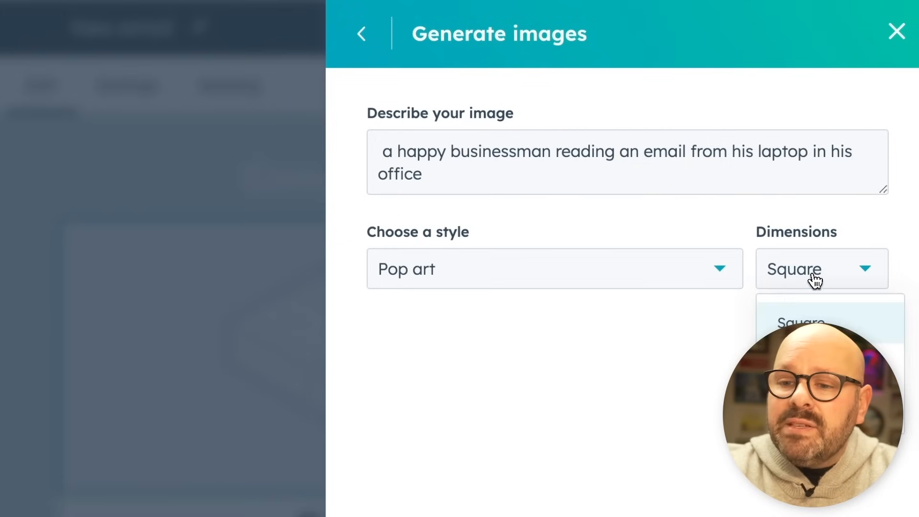
{"action": "left_click", "coordinate": [809, 322]}
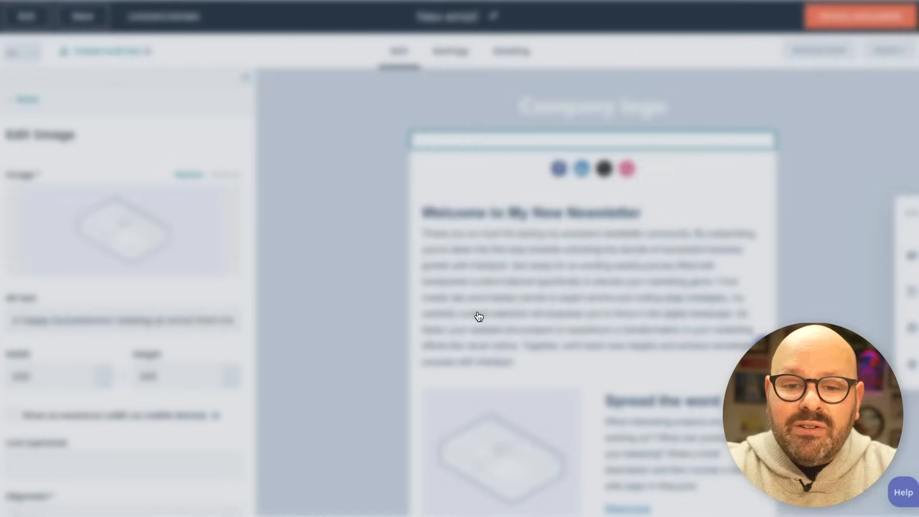
{"action": "left_click", "coordinate": [450, 51]}
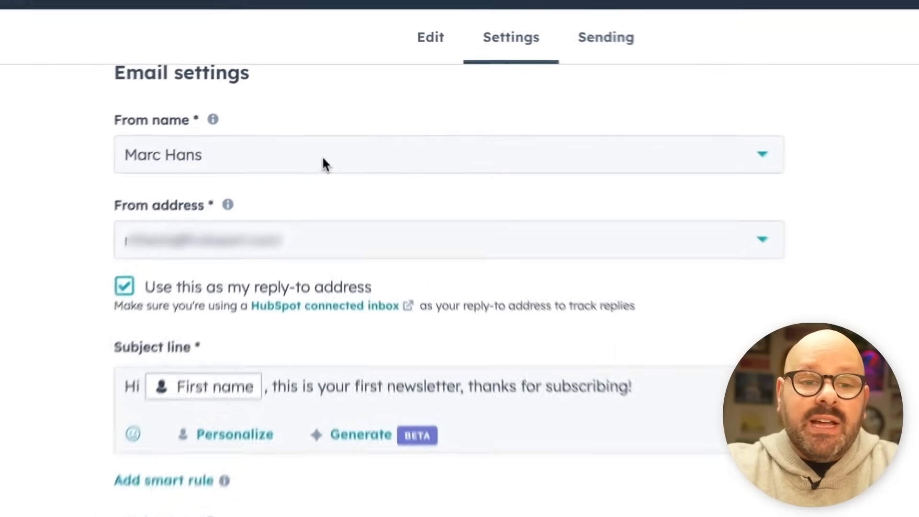
- Insert the Contact First name token into the subject line and set the office location to ChicagoSpot
{"action": "scroll", "scroll_direction": "up", "scroll_amount": 3}
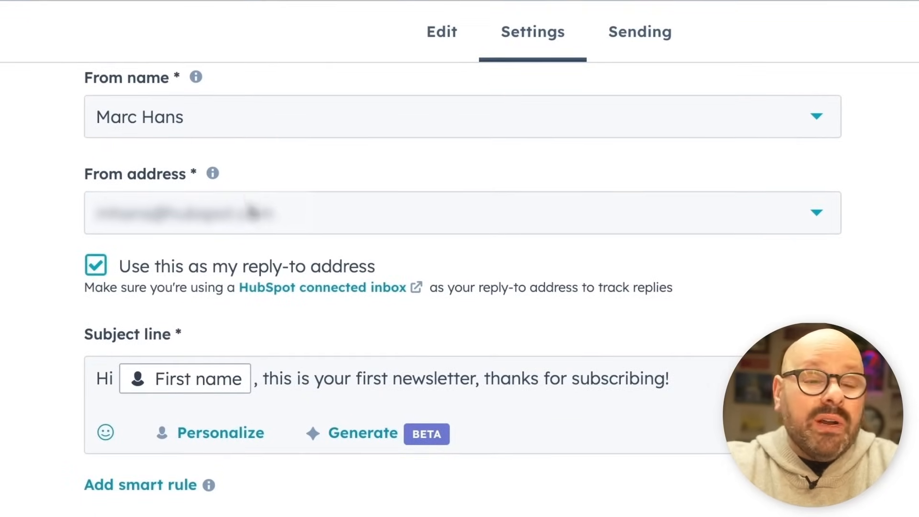
{"action": "scroll", "scroll_direction": "down", "scroll_amount": 3}
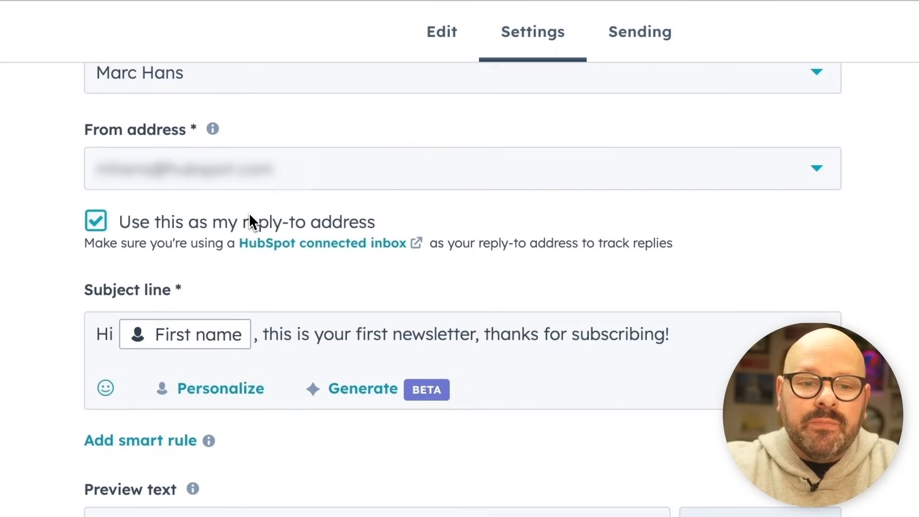
{"action": "scroll", "scroll_direction": "down", "scroll_amount": 3}
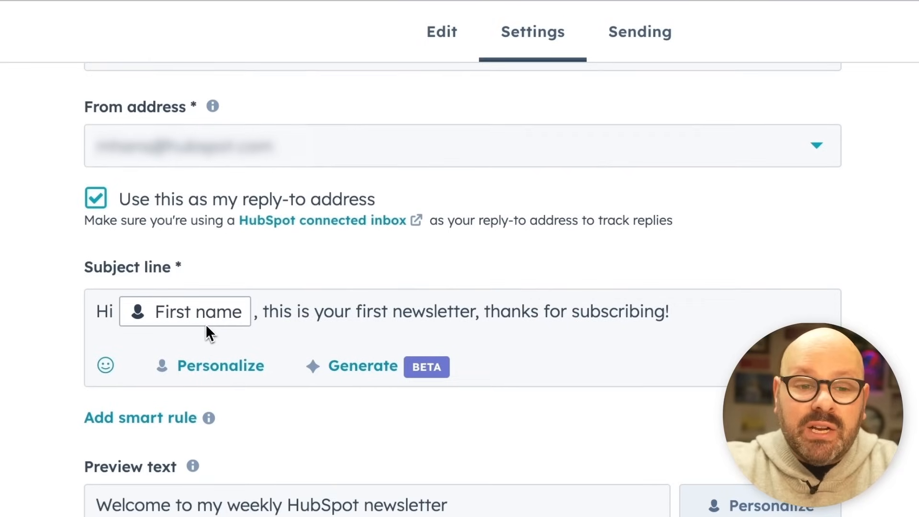
{"action": "left_click", "coordinate": [221, 365]}
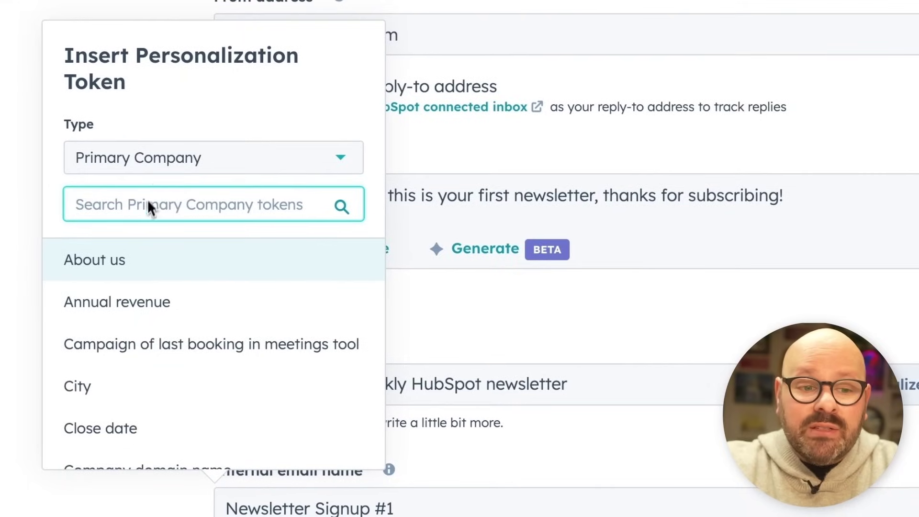
{"action": "left_click", "coordinate": [212, 157]}
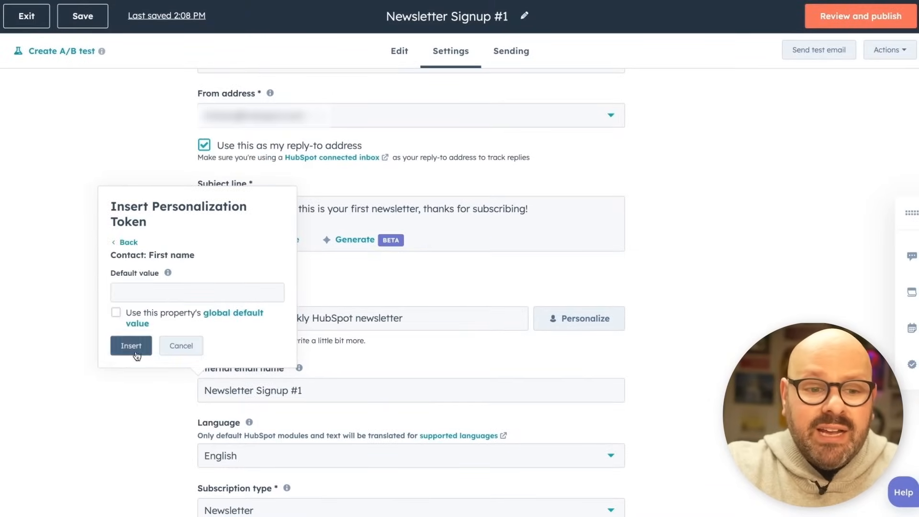
{"action": "left_click", "coordinate": [131, 345]}
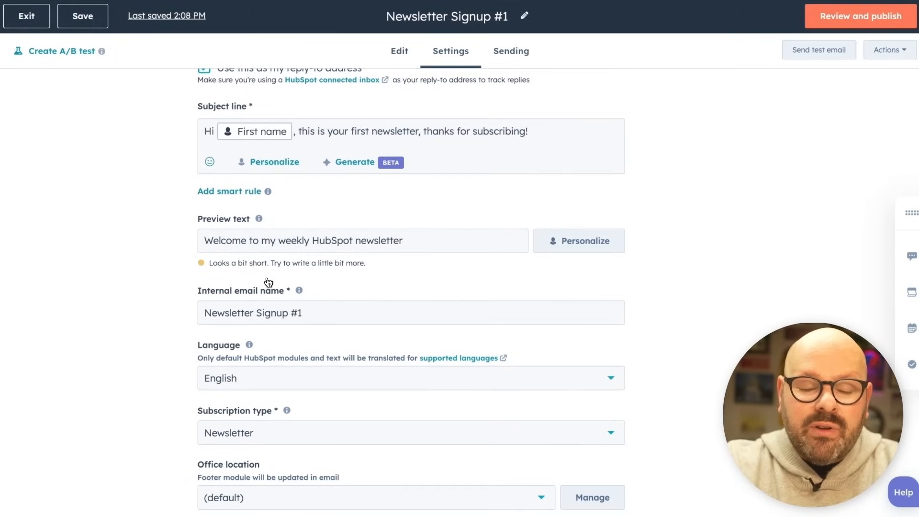
{"action": "scroll", "scroll_direction": "down", "scroll_amount": 3}
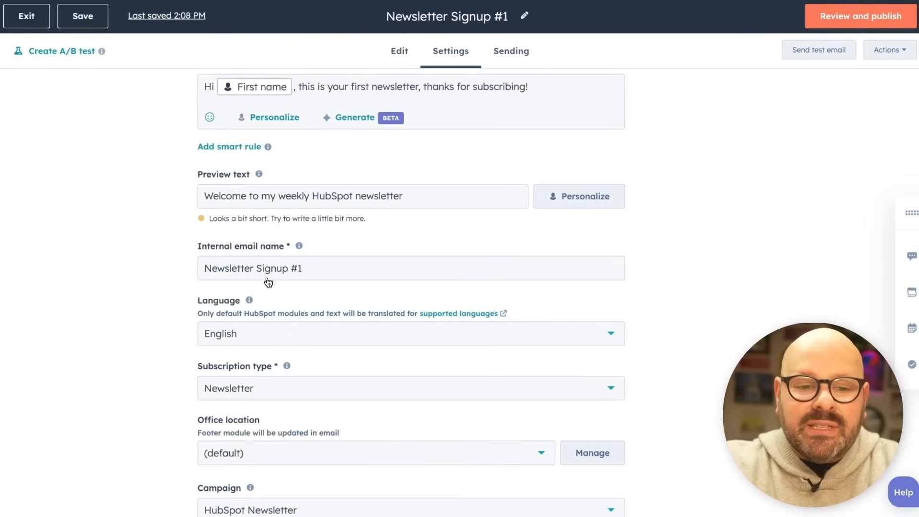
{"action": "mouse_move", "coordinate": [271, 276]}
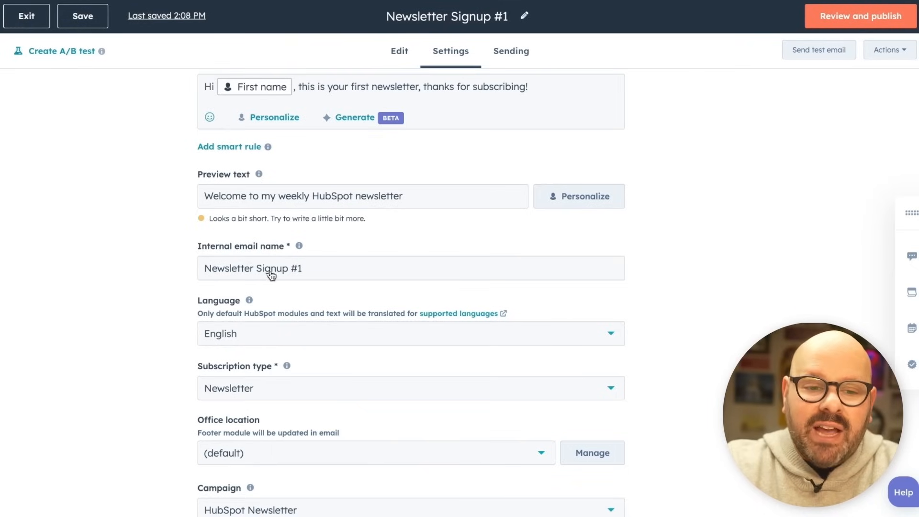
{"action": "scroll", "scroll_direction": "down", "scroll_amount": 3}
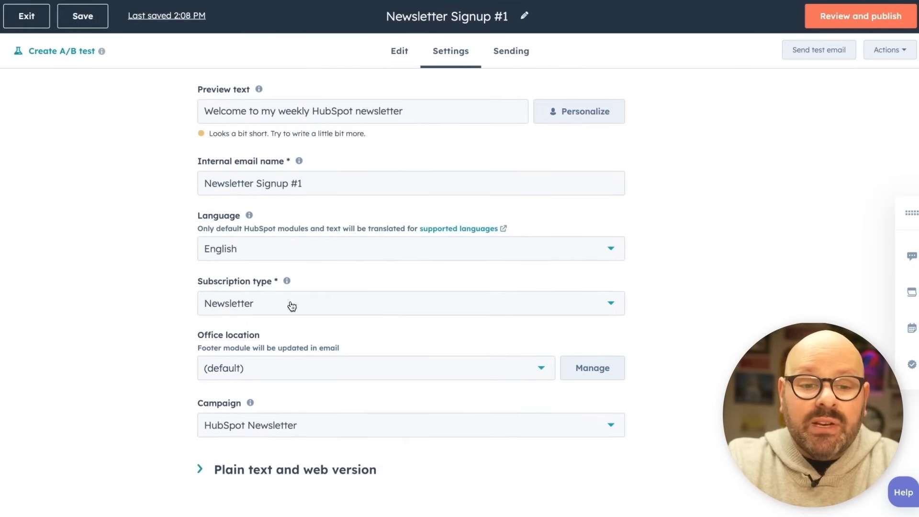
{"action": "scroll", "scroll_direction": "up", "scroll_amount": 3}
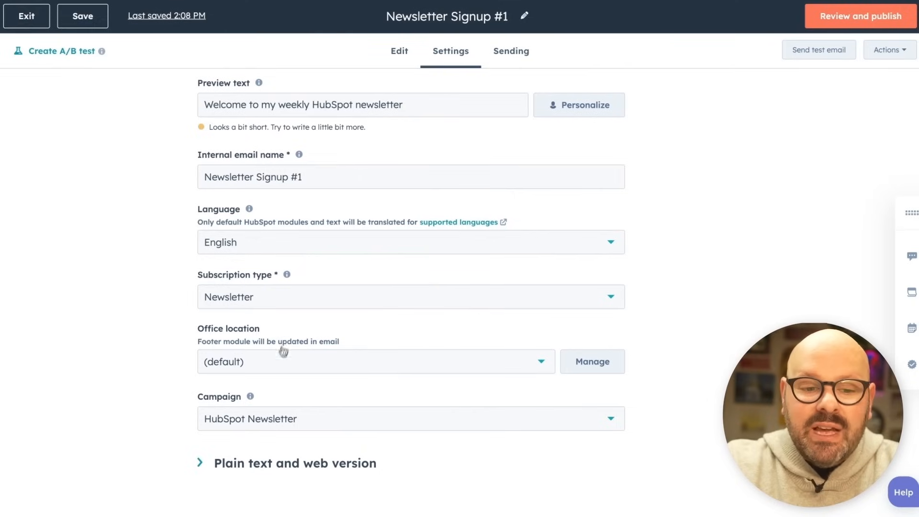
{"action": "mouse_move", "coordinate": [270, 426]}
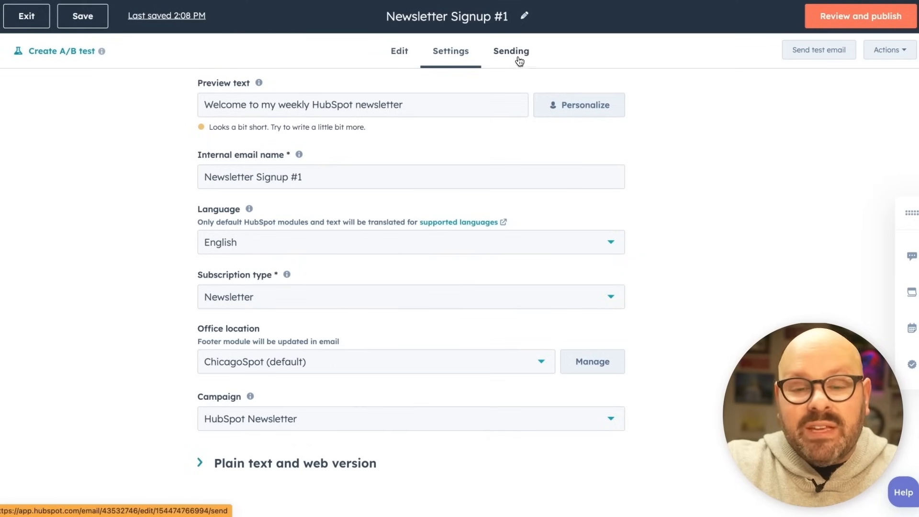
- Switch to the Sending stage to read about delivering the email through a workflow
{"action": "left_click", "coordinate": [511, 51]}
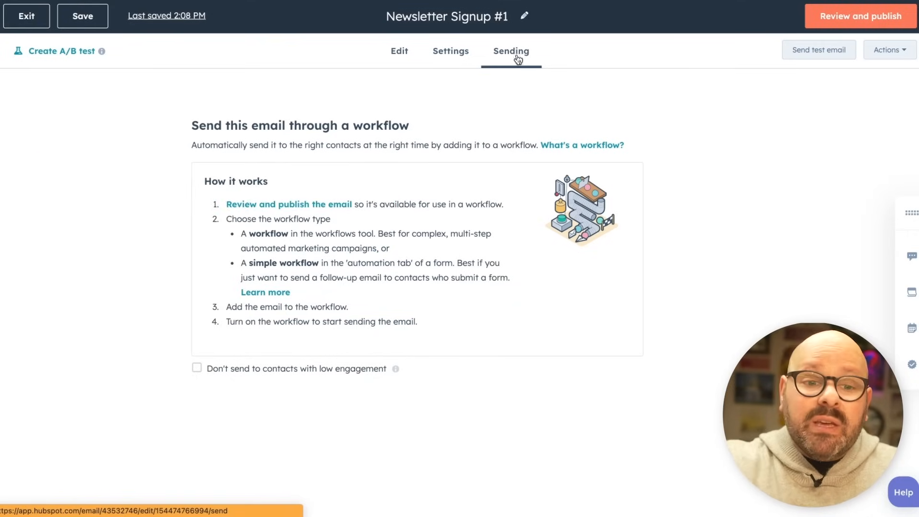
{"action": "mouse_move", "coordinate": [280, 252]}
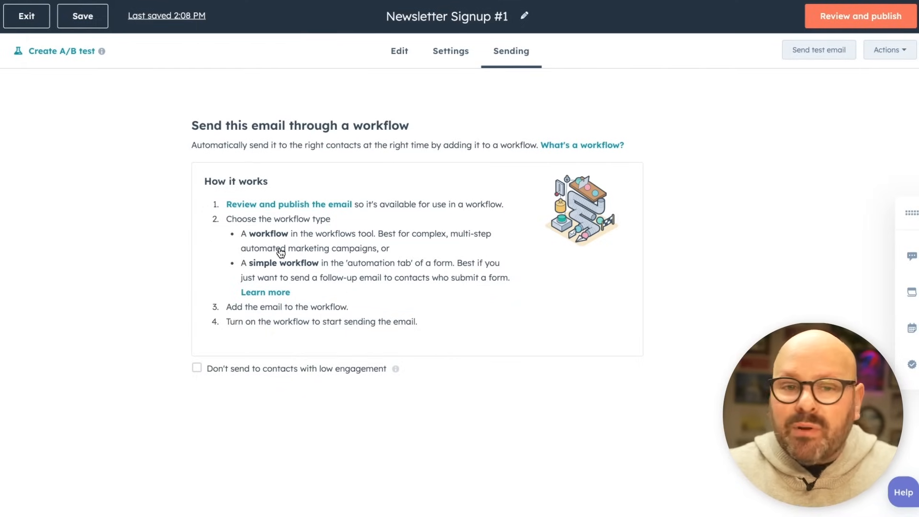
{"action": "mouse_move", "coordinate": [264, 270]}
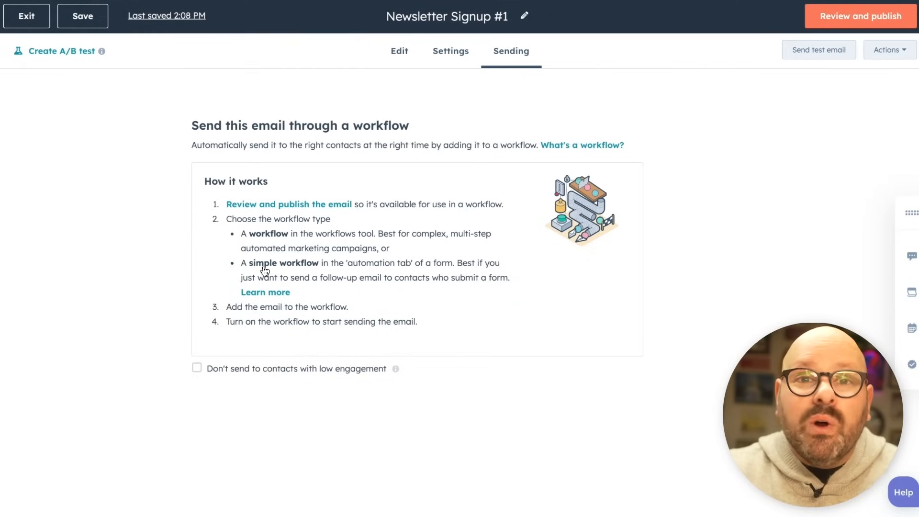
{"action": "mouse_move", "coordinate": [859, 16]}
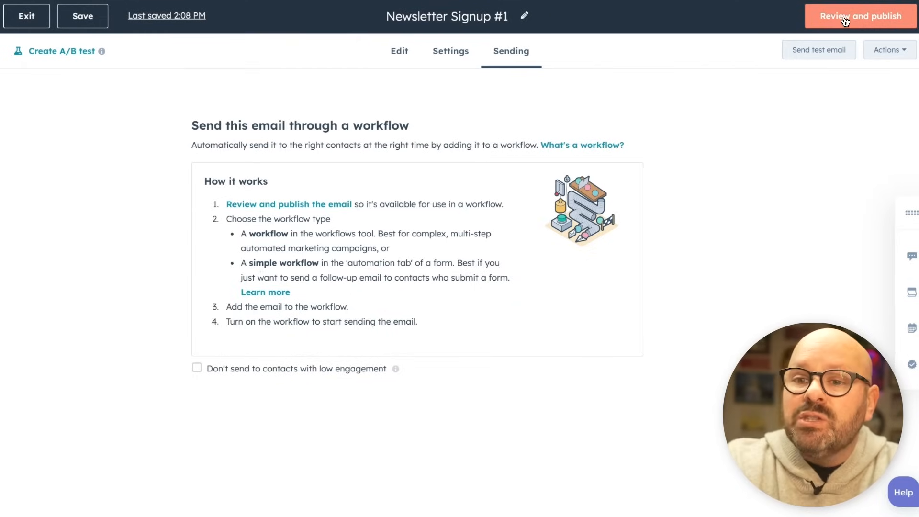
- Review the newsletter's publish warnings, preview it on desktop and mobile, then publish it
{"action": "left_click", "coordinate": [860, 15]}
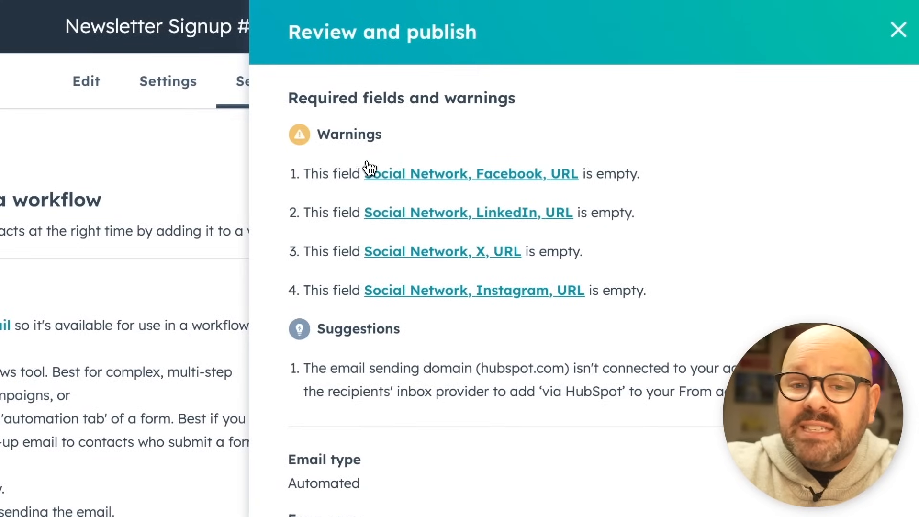
{"action": "mouse_move", "coordinate": [381, 184]}
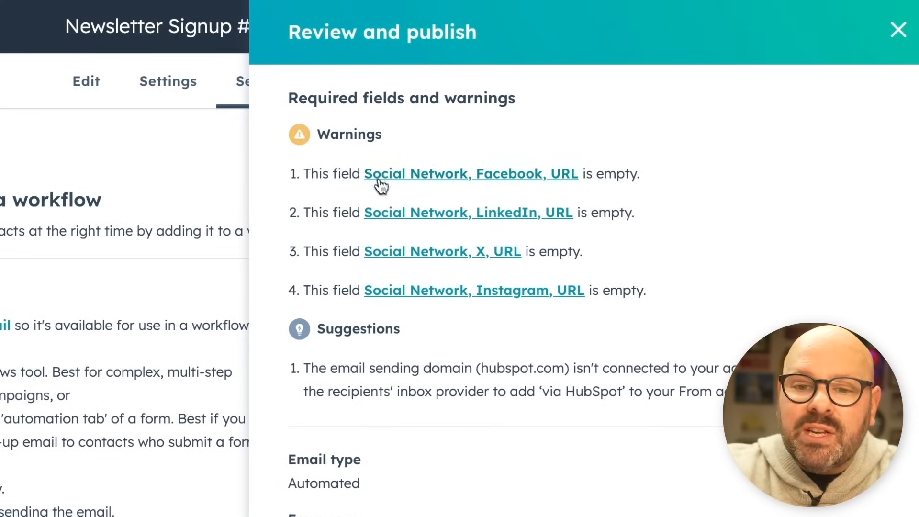
{"action": "scroll", "scroll_direction": "down", "scroll_amount": 3}
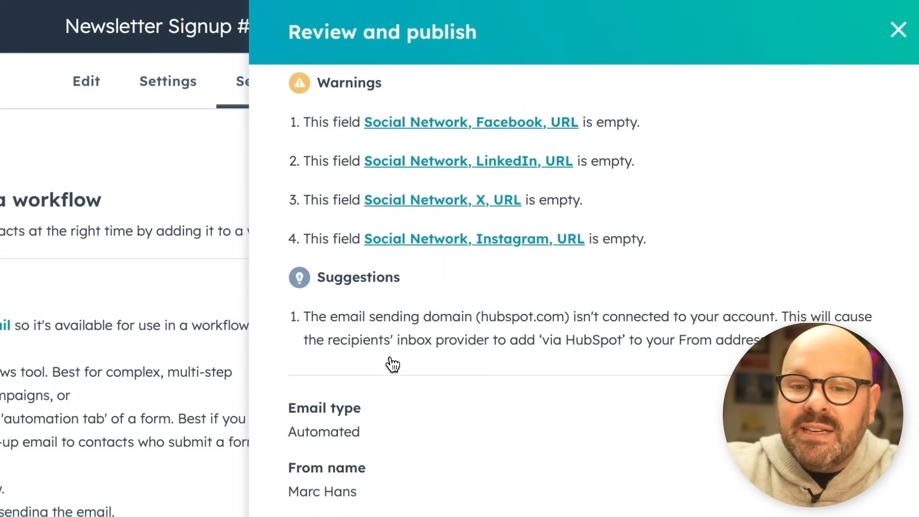
{"action": "scroll", "scroll_direction": "down", "scroll_amount": 3}
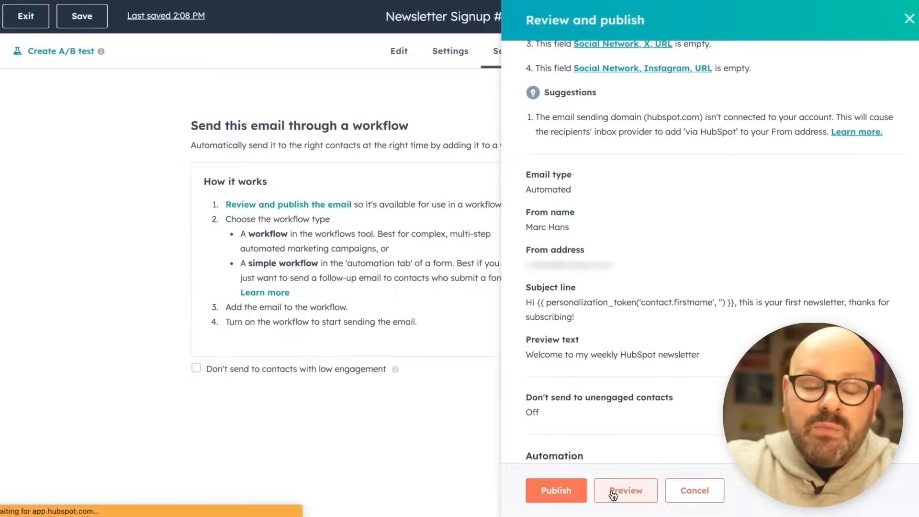
{"action": "left_click", "coordinate": [625, 490]}
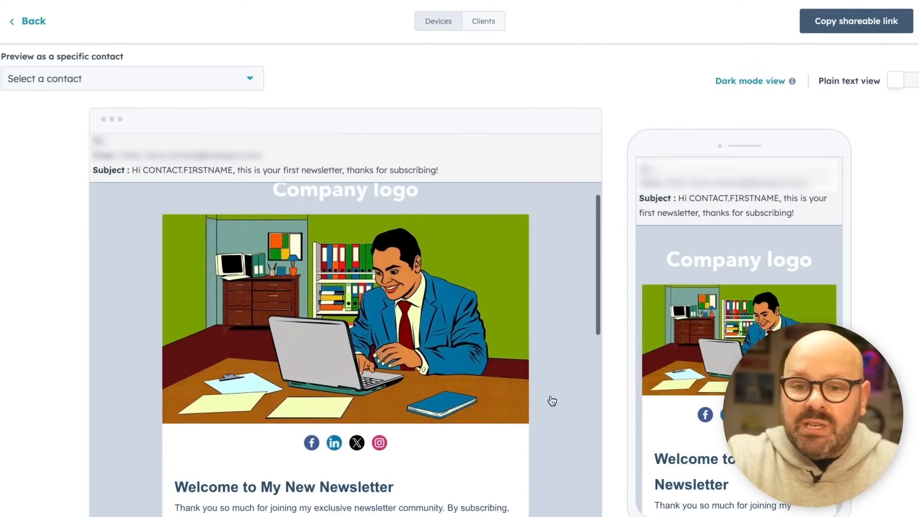
{"action": "scroll", "scroll_direction": "down", "scroll_amount": 3}
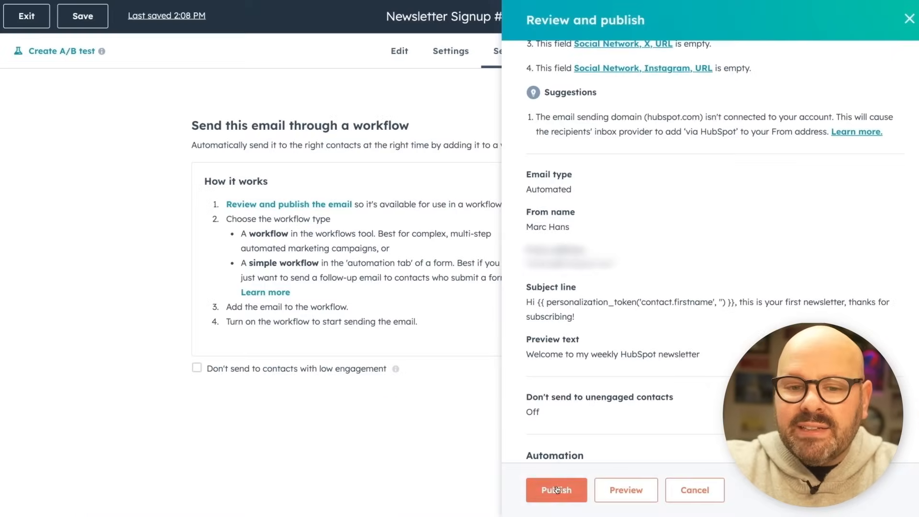
{"action": "left_click", "coordinate": [556, 490]}
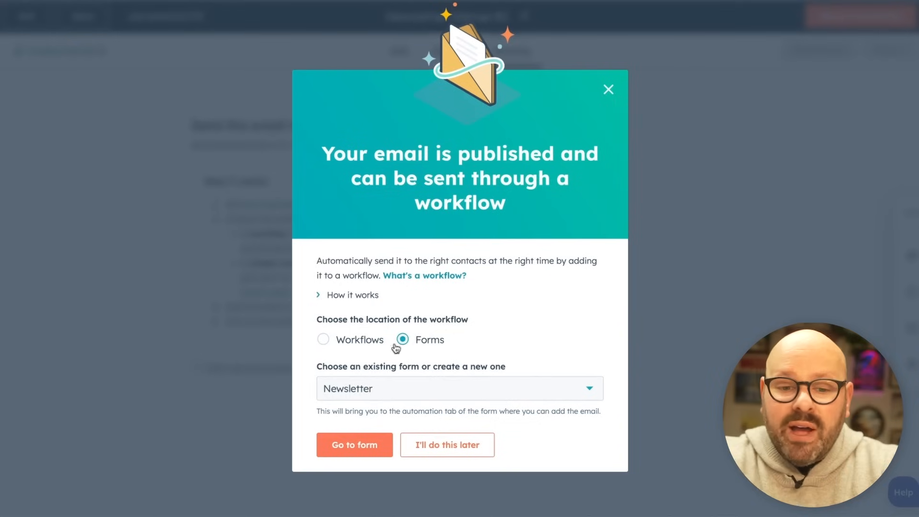
- Send the email via the Newsletter form's workflow and publish the updated form
{"action": "left_click", "coordinate": [459, 388]}
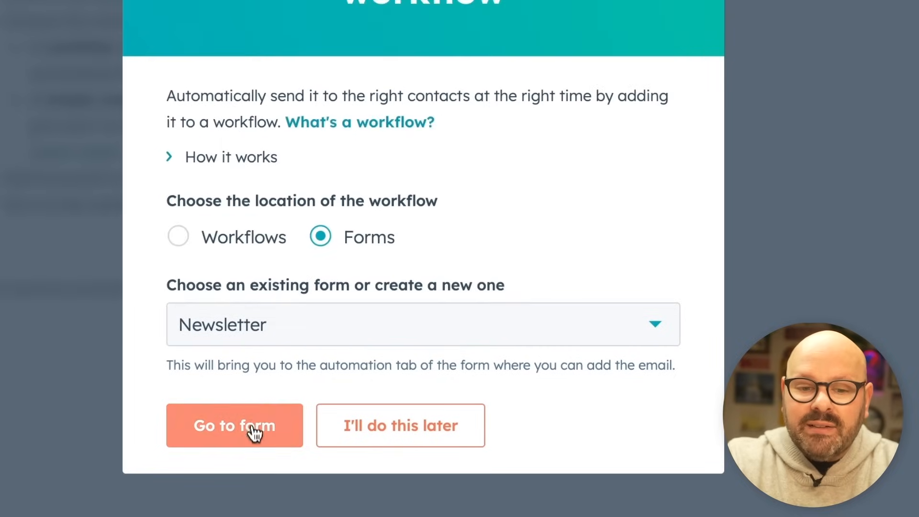
{"action": "left_click", "coordinate": [235, 425]}
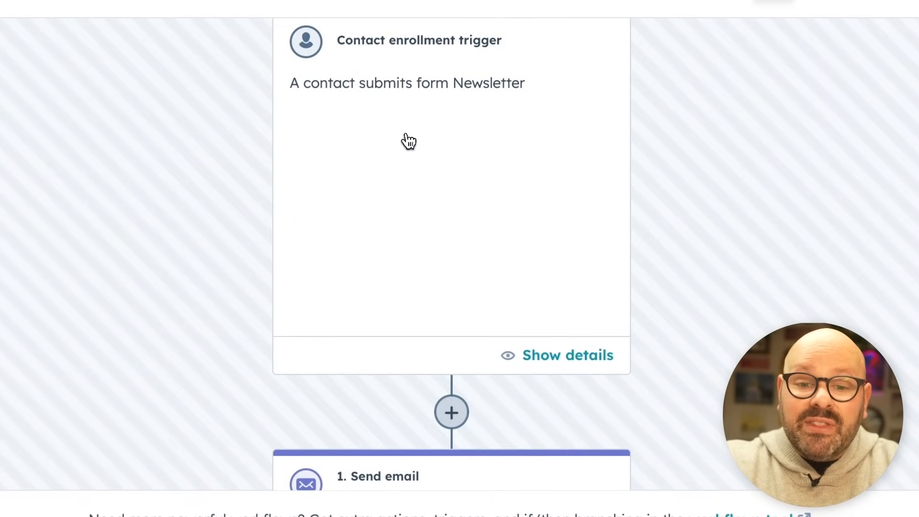
{"action": "scroll", "scroll_direction": "down", "scroll_amount": 3}
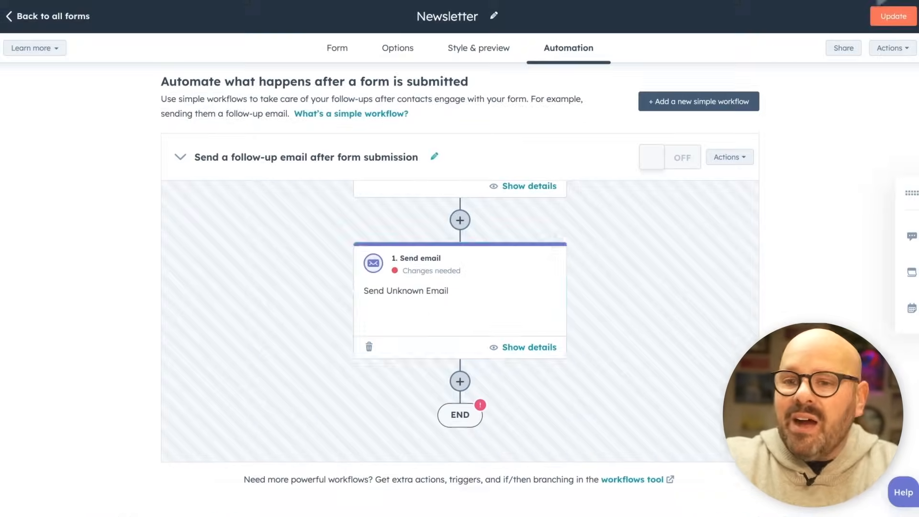
{"action": "left_click", "coordinate": [892, 15]}
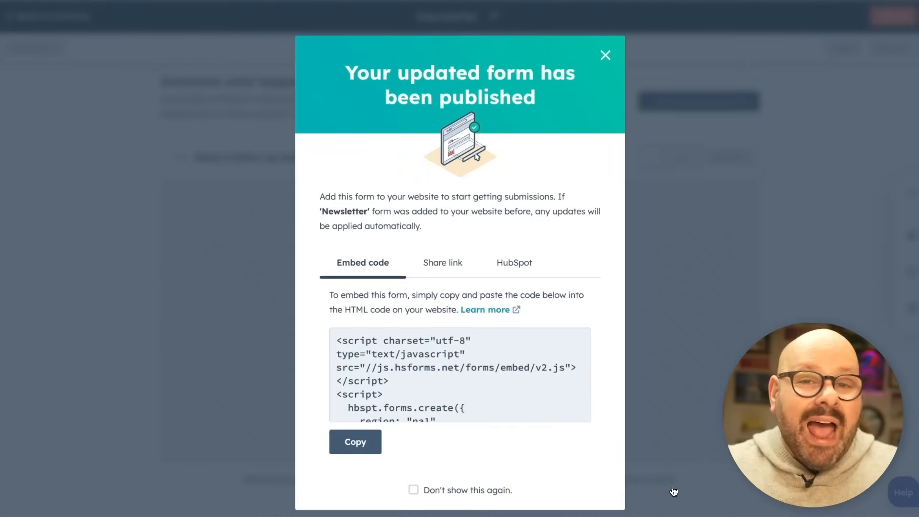
{"action": "left_click", "coordinate": [606, 55]}
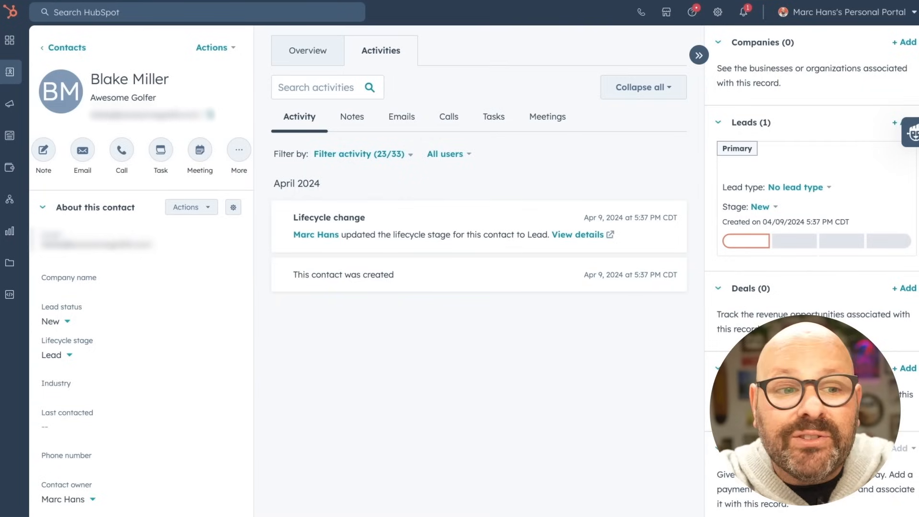
- From Marketing > CTAs, create a CTA from the Download Free eBook Pop-up template
{"action": "left_click", "coordinate": [11, 55]}
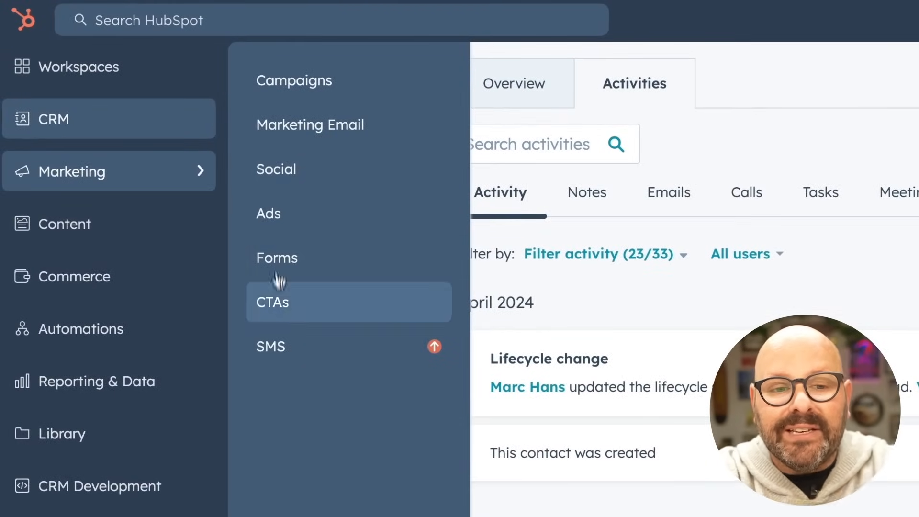
{"action": "left_click", "coordinate": [272, 302]}
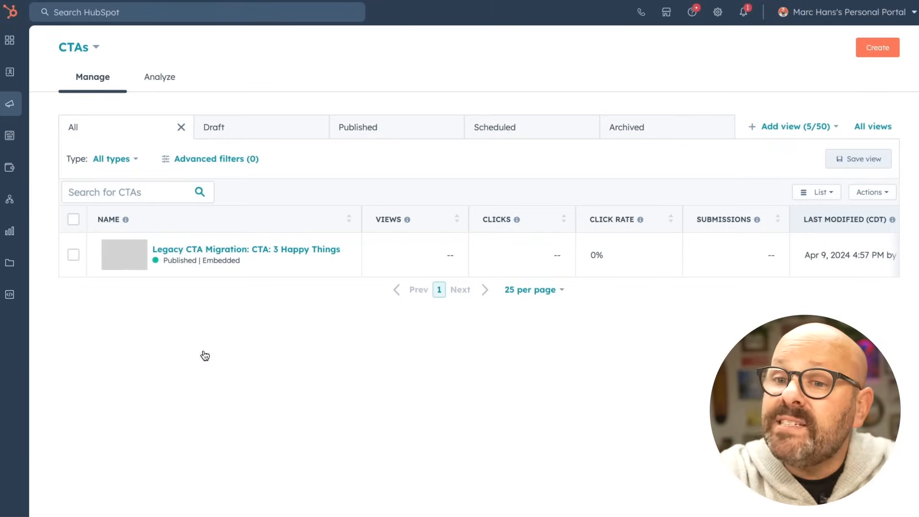
{"action": "left_click", "coordinate": [877, 48]}
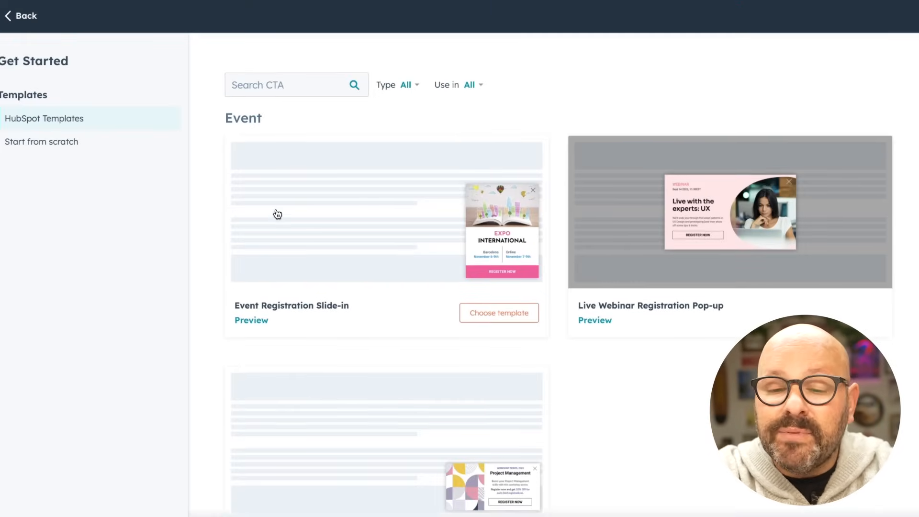
{"action": "scroll", "scroll_direction": "down", "scroll_amount": 3}
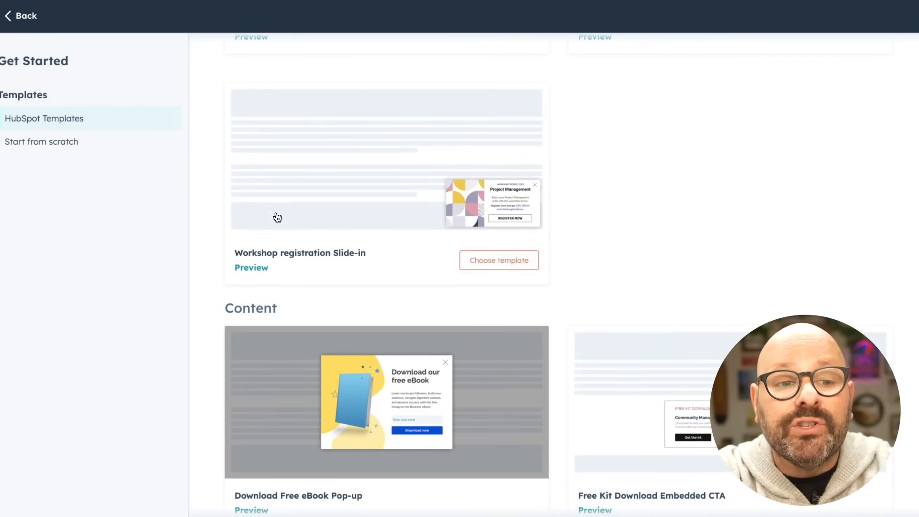
{"action": "left_click", "coordinate": [41, 142]}
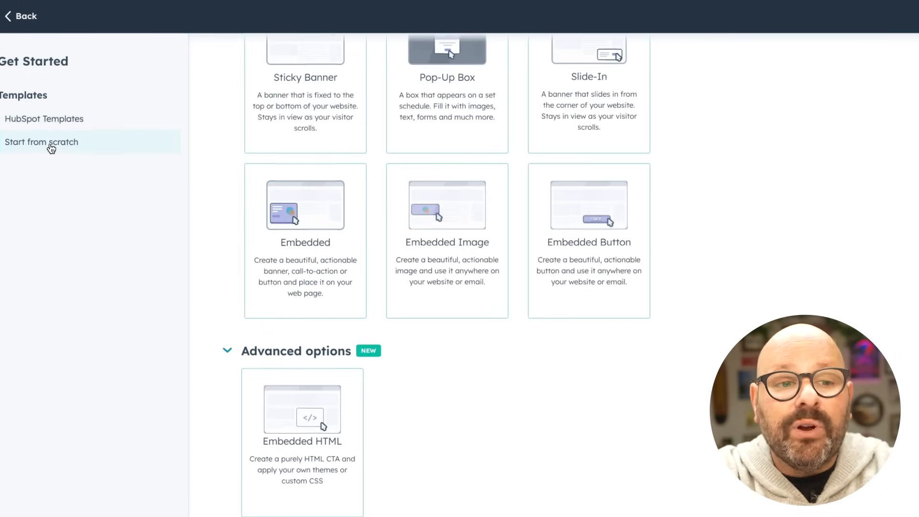
{"action": "left_click", "coordinate": [43, 118]}
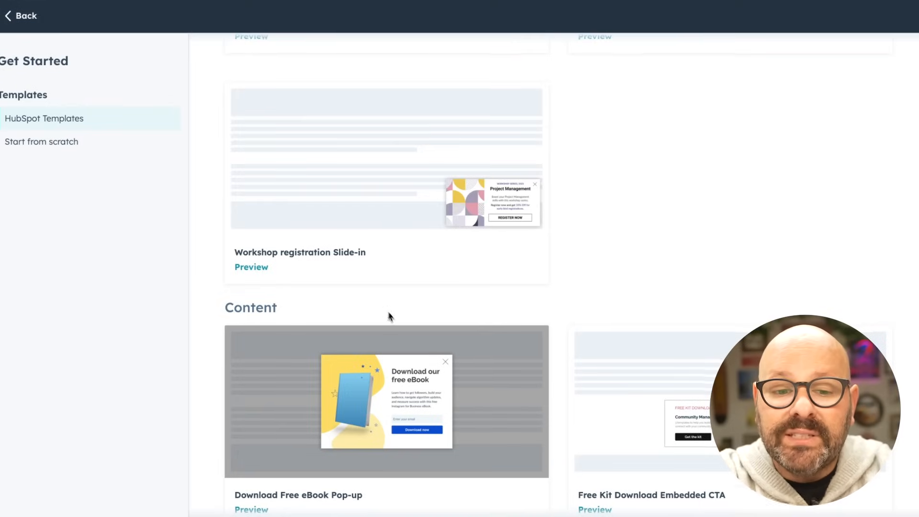
{"action": "scroll", "scroll_direction": "down", "scroll_amount": 3}
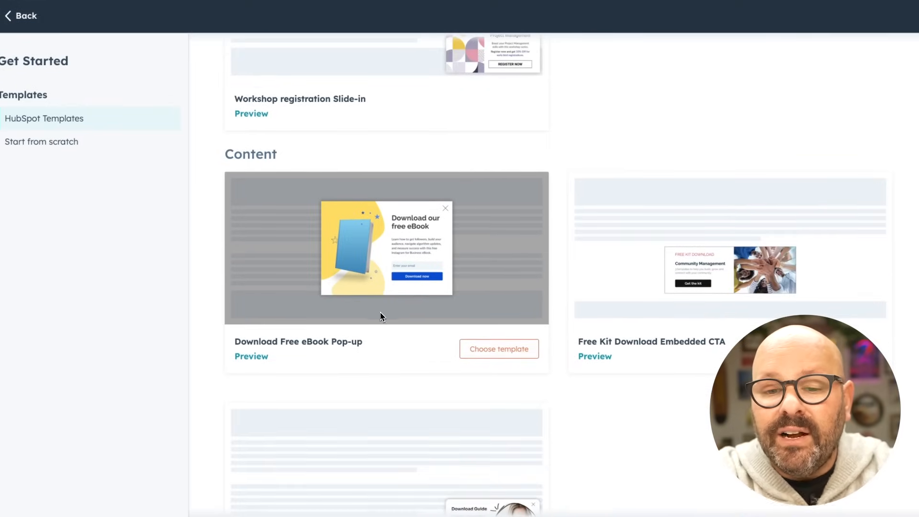
{"action": "left_click", "coordinate": [498, 349]}
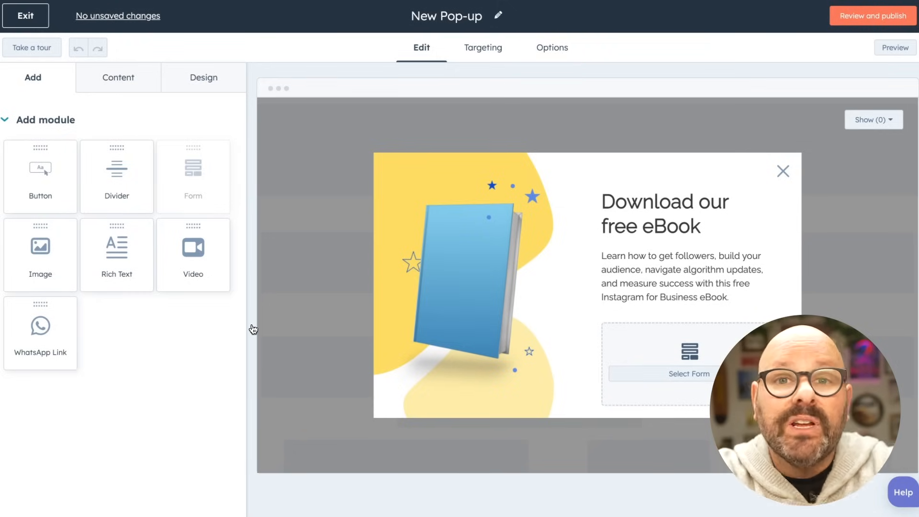
- Place the newsletter signup form in the pop-up's empty form module
{"action": "left_click", "coordinate": [463, 288]}
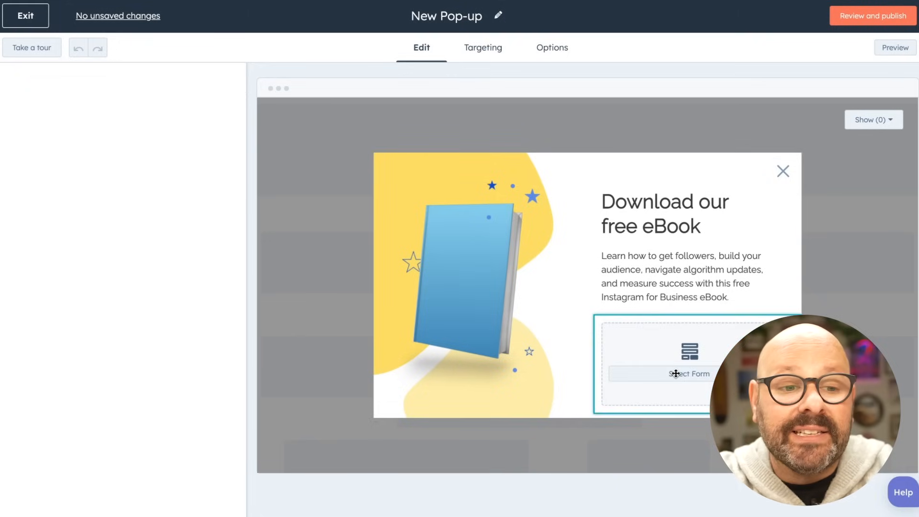
{"action": "left_click", "coordinate": [674, 374]}
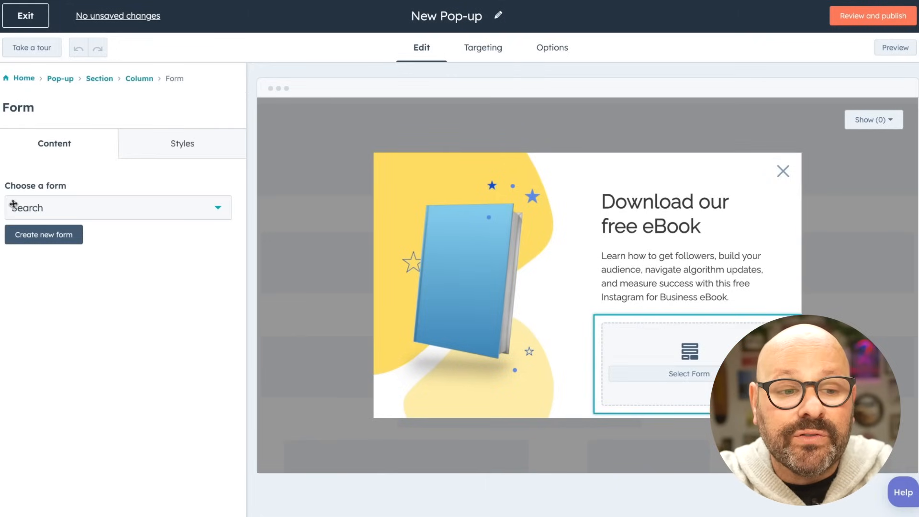
{"action": "left_click", "coordinate": [117, 207]}
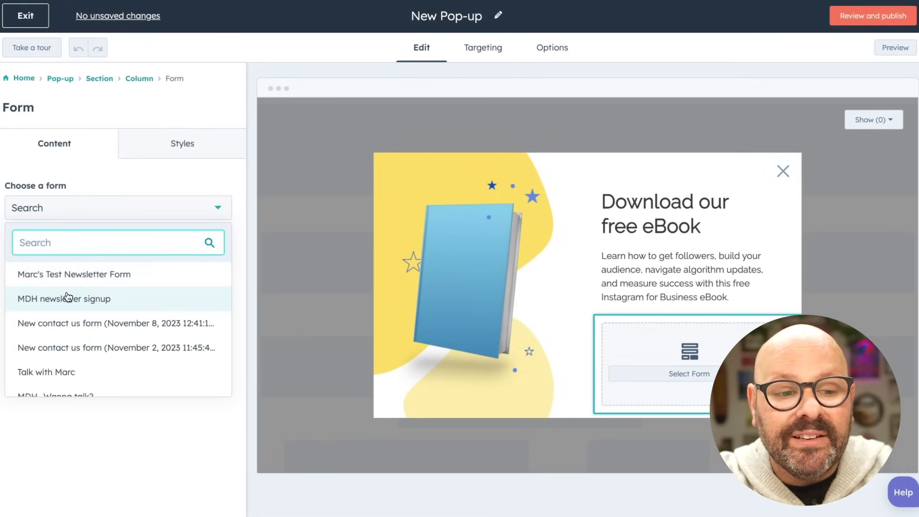
{"action": "left_click", "coordinate": [65, 298]}
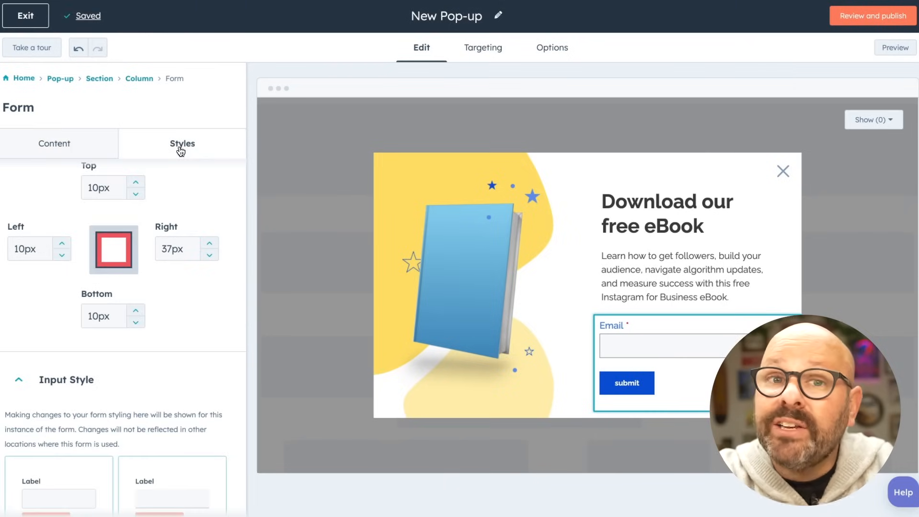
{"action": "scroll", "scroll_direction": "down", "scroll_amount": 3}
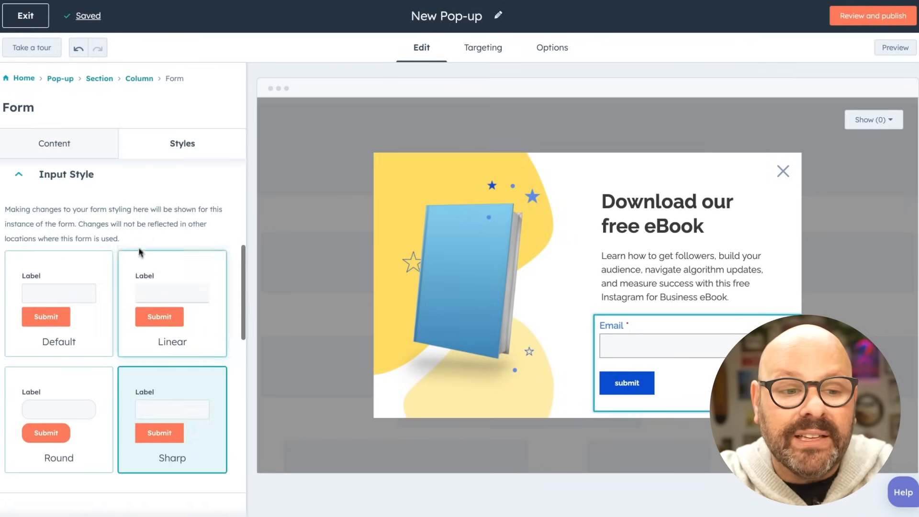
{"action": "scroll", "scroll_direction": "down", "scroll_amount": 3}
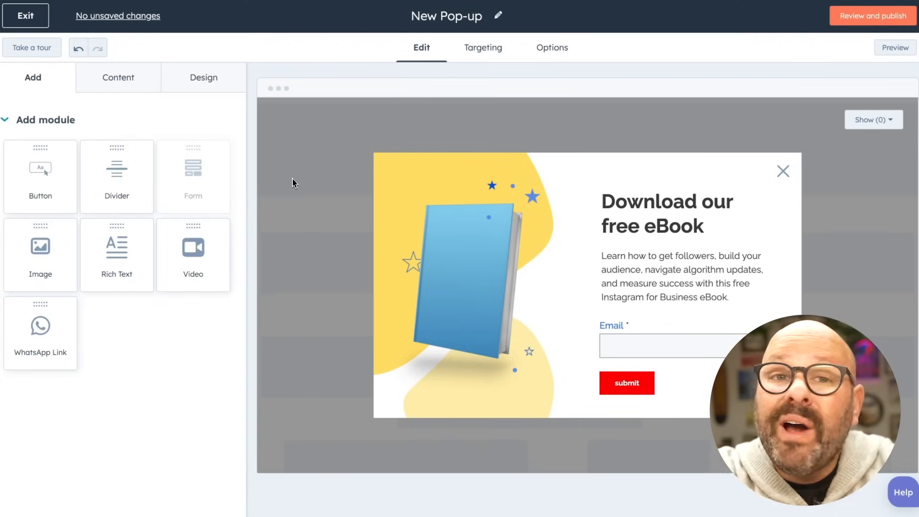
- Replace the book illustration with the cartoon face image
{"action": "left_click", "coordinate": [465, 284]}
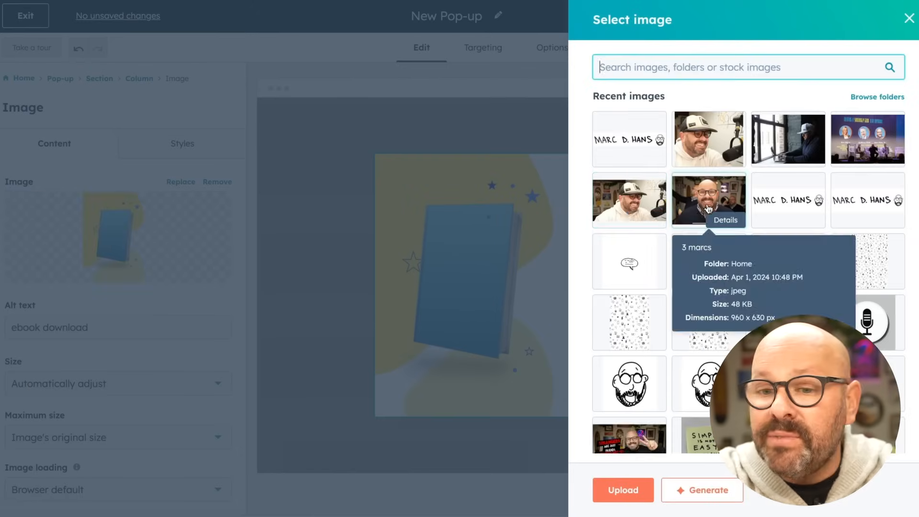
{"action": "left_click", "coordinate": [629, 383]}
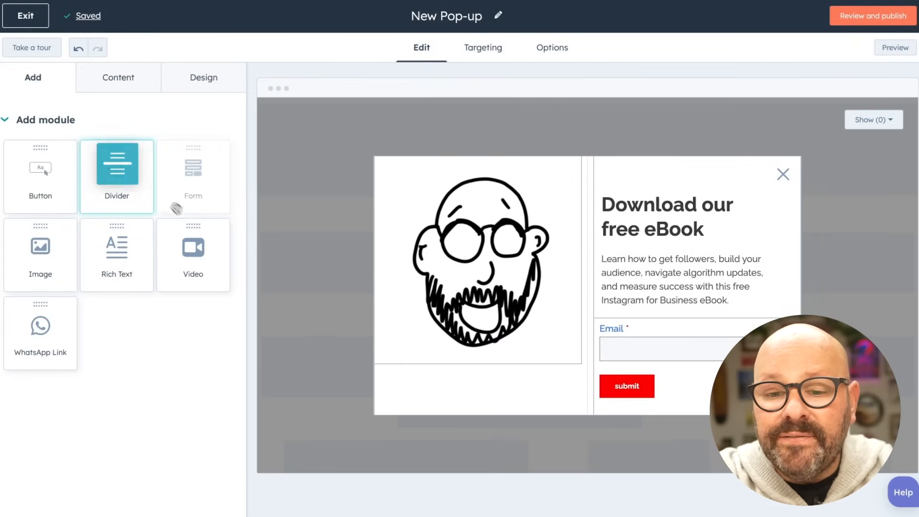
{"action": "left_click", "coordinate": [192, 254]}
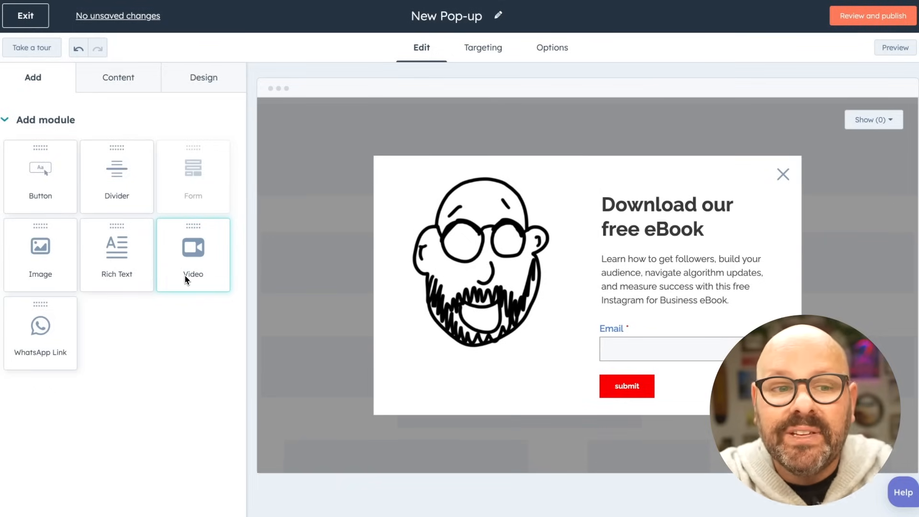
- Set the Targeting tab trigger to 5 seconds elapsed, all pages, all visitors, reshown every 2 weeks
{"action": "left_click", "coordinate": [482, 48]}
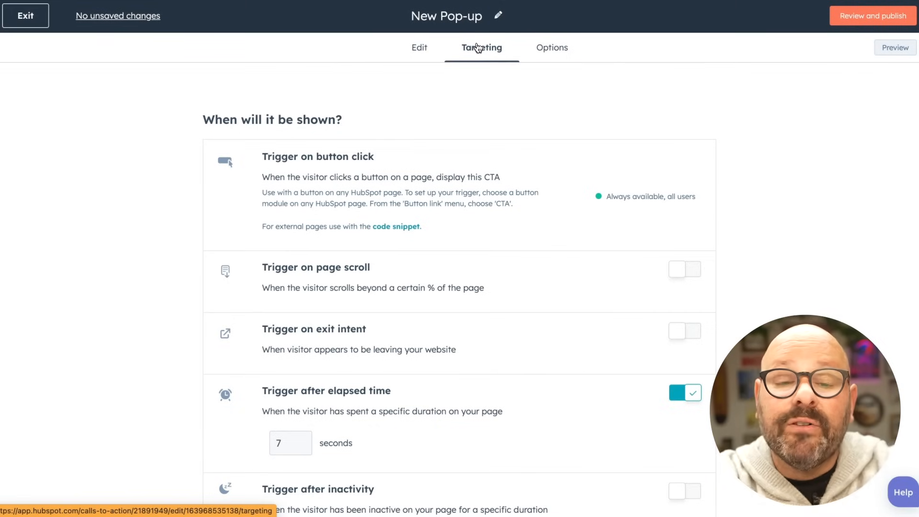
{"action": "mouse_move", "coordinate": [445, 99]}
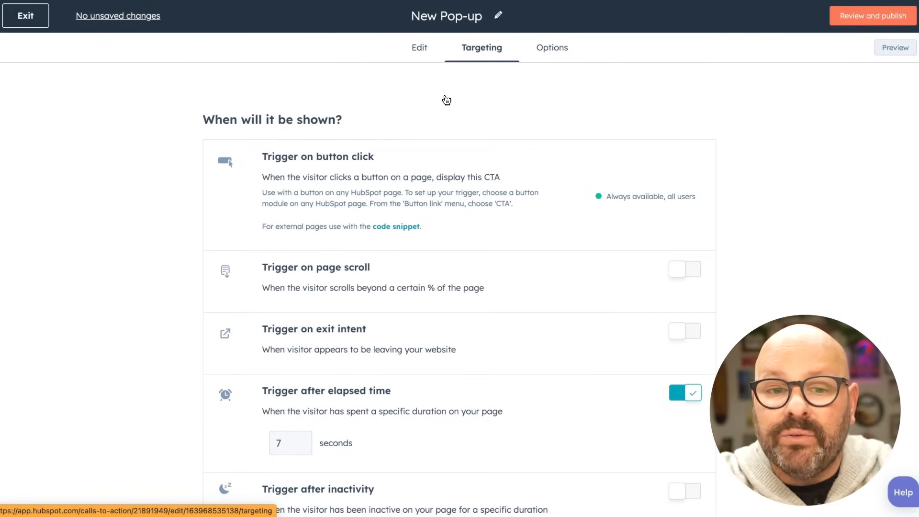
{"action": "mouse_move", "coordinate": [291, 164]}
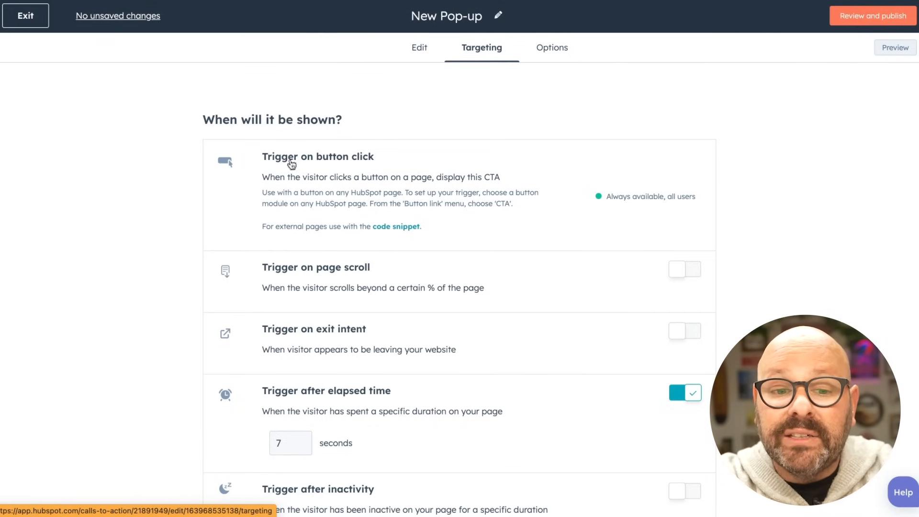
{"action": "scroll", "scroll_direction": "down", "scroll_amount": 3}
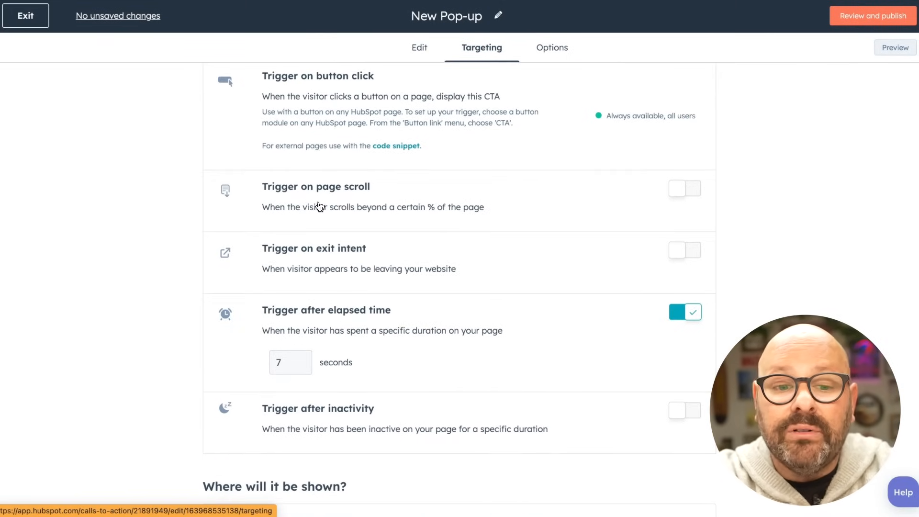
{"action": "scroll", "scroll_direction": "down", "scroll_amount": 3}
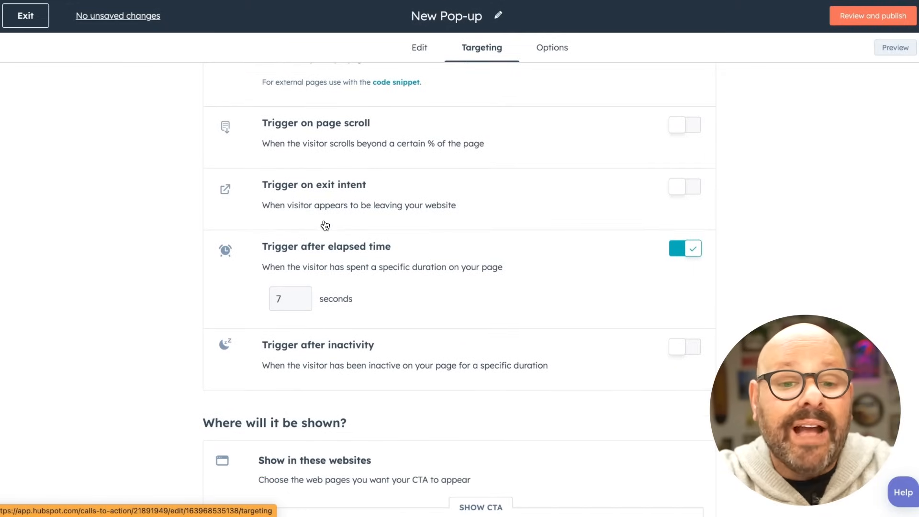
{"action": "scroll", "scroll_direction": "down", "scroll_amount": 3}
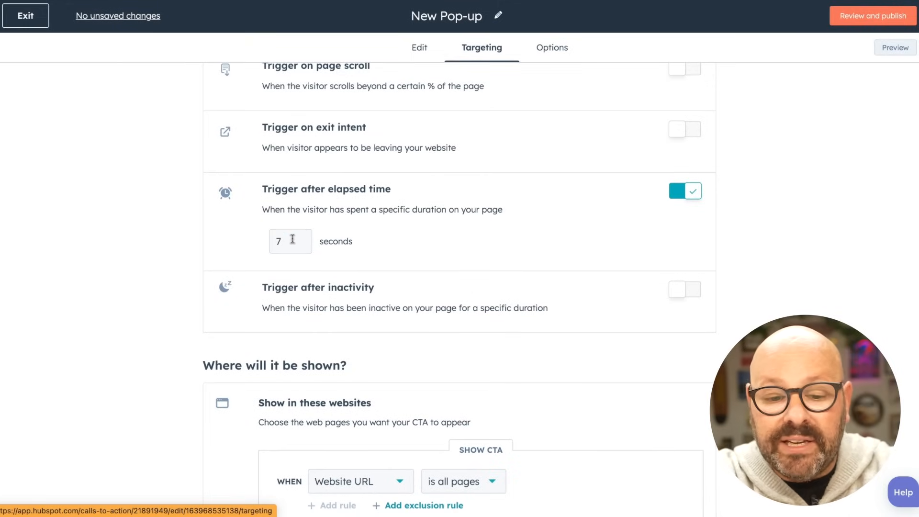
{"action": "type", "text": "5"}
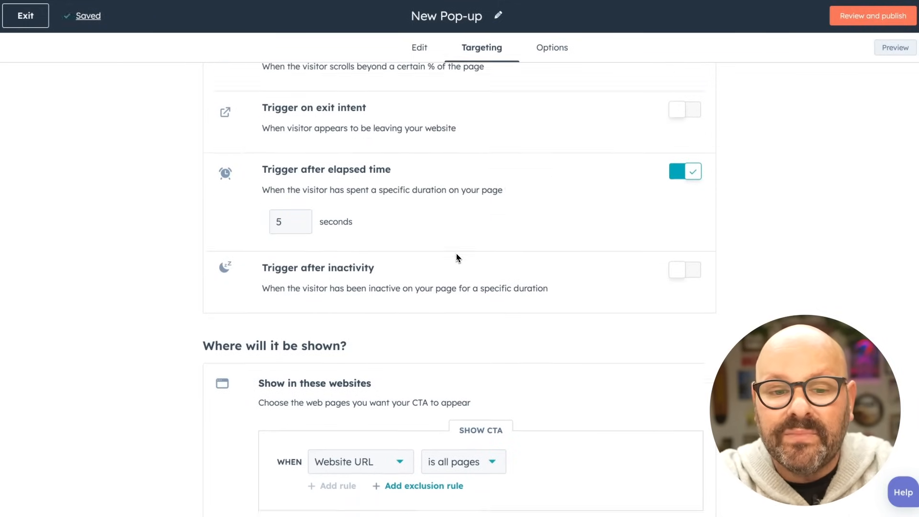
{"action": "scroll", "scroll_direction": "down", "scroll_amount": 3}
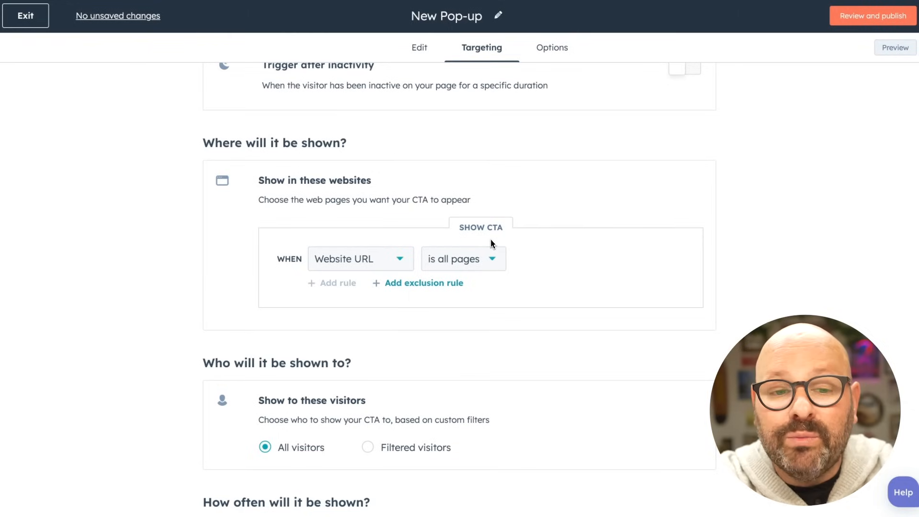
{"action": "mouse_move", "coordinate": [379, 245]}
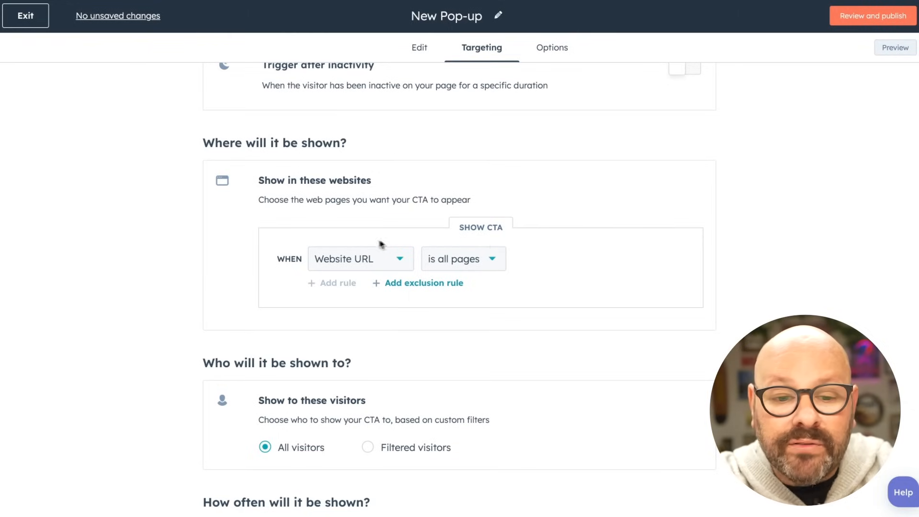
{"action": "mouse_move", "coordinate": [433, 266]}
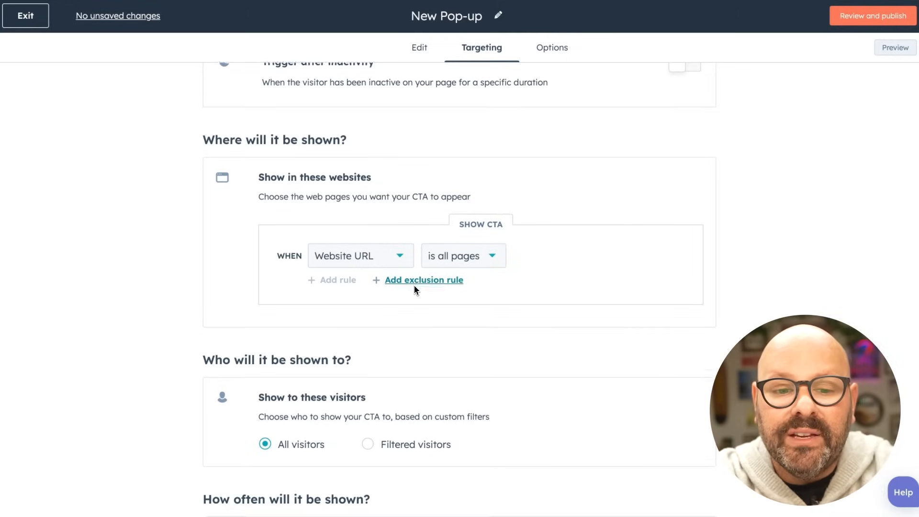
{"action": "scroll", "scroll_direction": "down", "scroll_amount": 3}
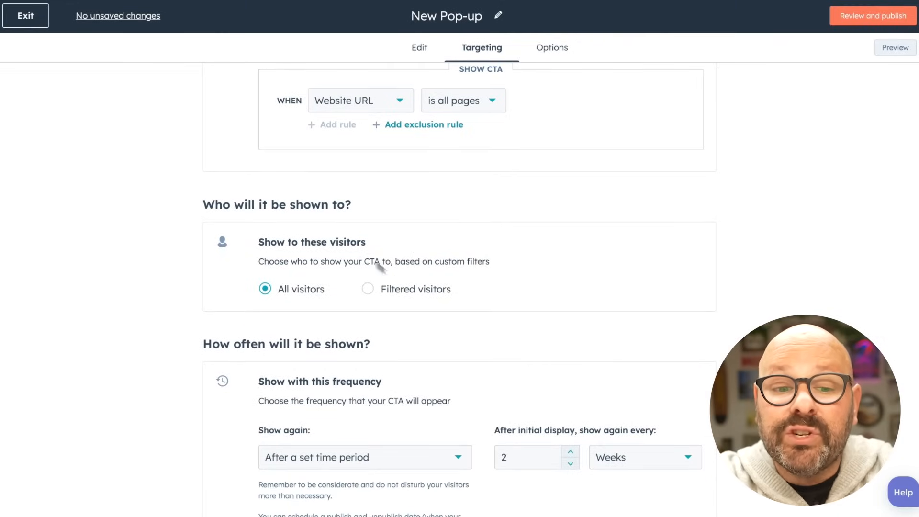
{"action": "scroll", "scroll_direction": "down", "scroll_amount": 3}
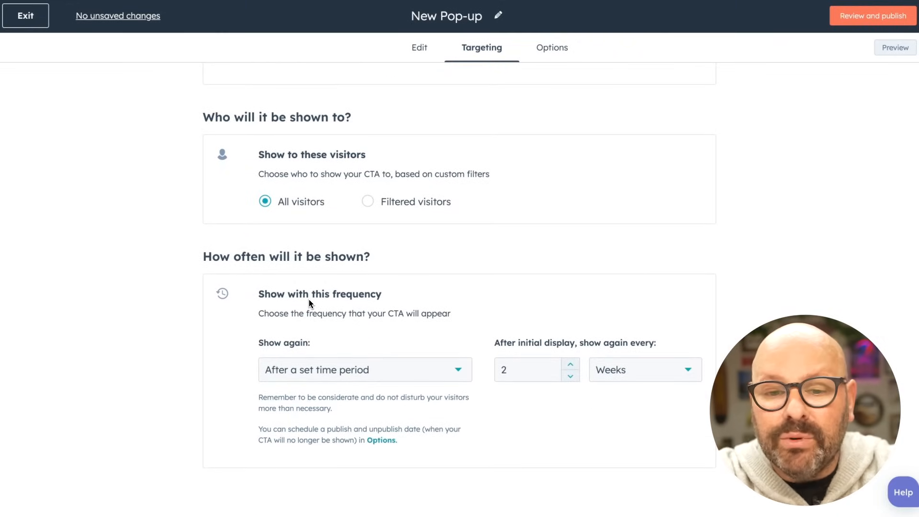
{"action": "scroll", "scroll_direction": "up", "scroll_amount": 3}
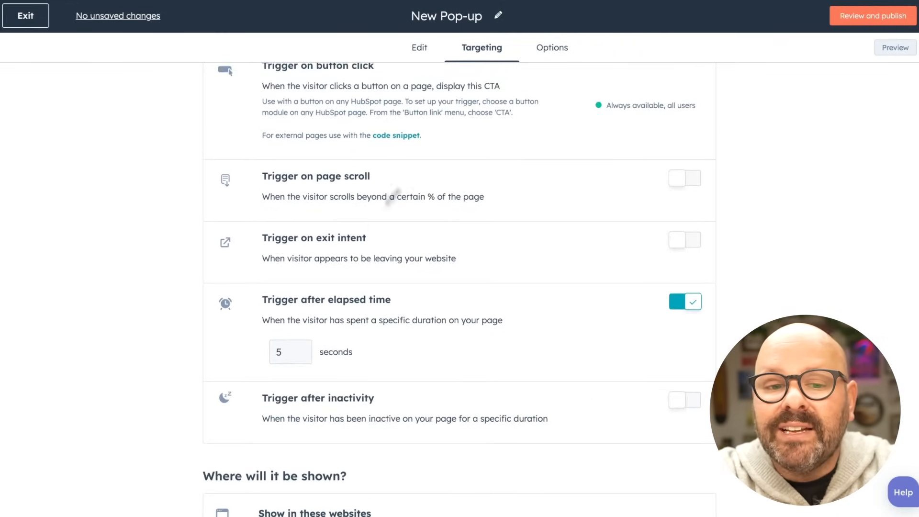
- In Options, choose the 'This is' campaign and retitle the pop-up 'Marc's New CTA'
{"action": "left_click", "coordinate": [550, 47]}
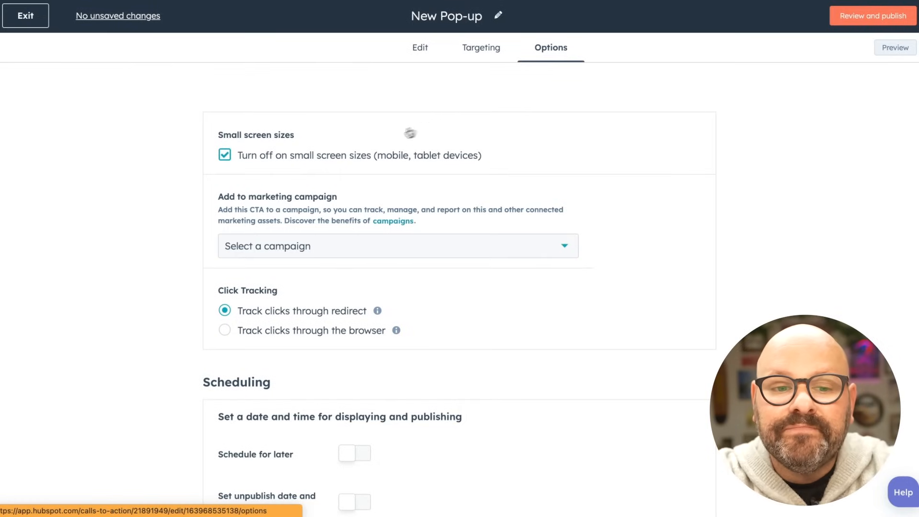
{"action": "left_click", "coordinate": [397, 246]}
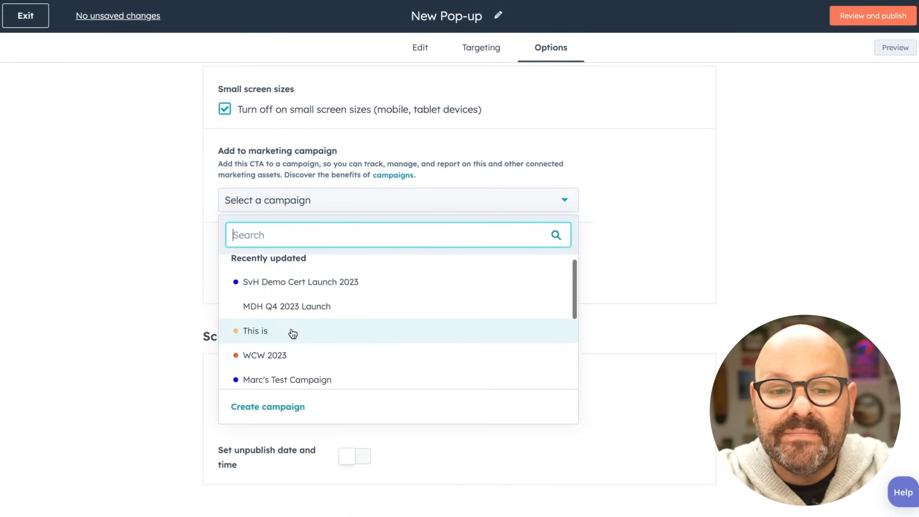
{"action": "left_click", "coordinate": [255, 331]}
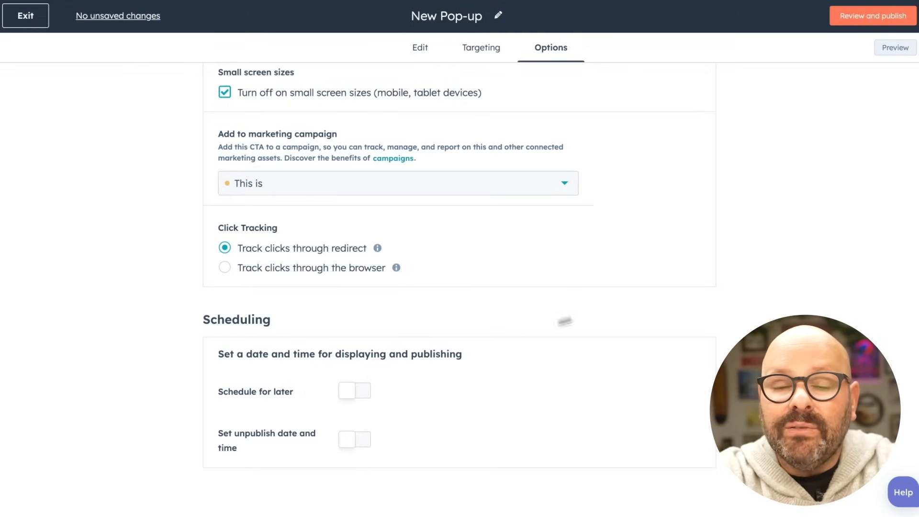
{"action": "scroll", "scroll_direction": "up", "scroll_amount": 3}
{"action": "type", "text": "Marc"}
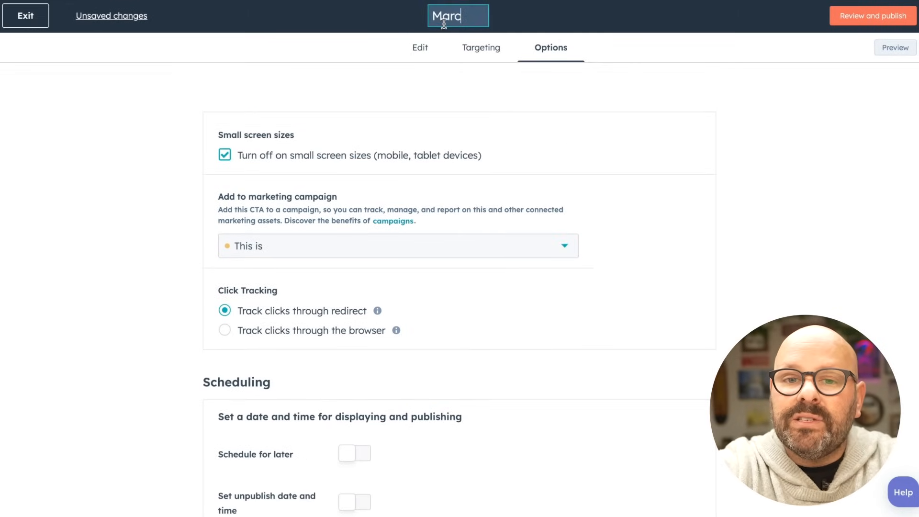
{"action": "type", "text": "'s New CTA"}
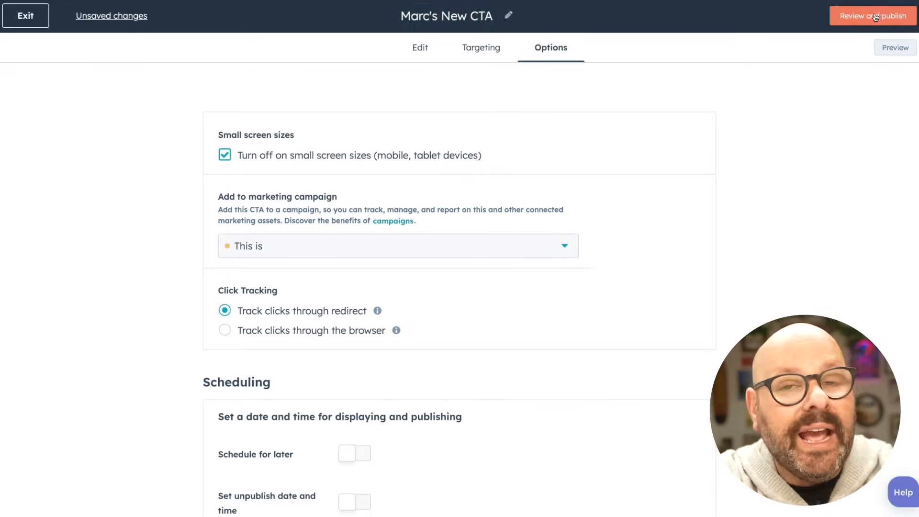
- Check the pop-up's publish details, publish it now, and confirm with OK
{"action": "left_click", "coordinate": [872, 16]}
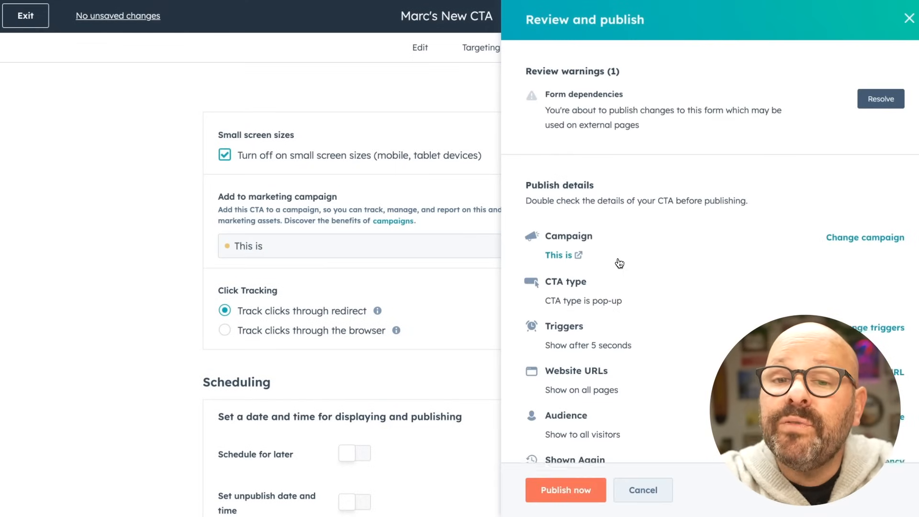
{"action": "scroll", "scroll_direction": "down", "scroll_amount": 3}
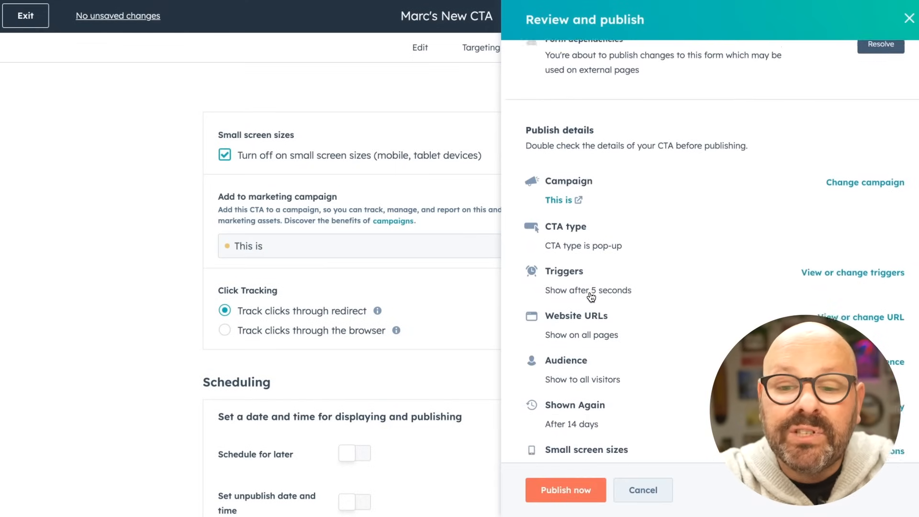
{"action": "left_click", "coordinate": [564, 489]}
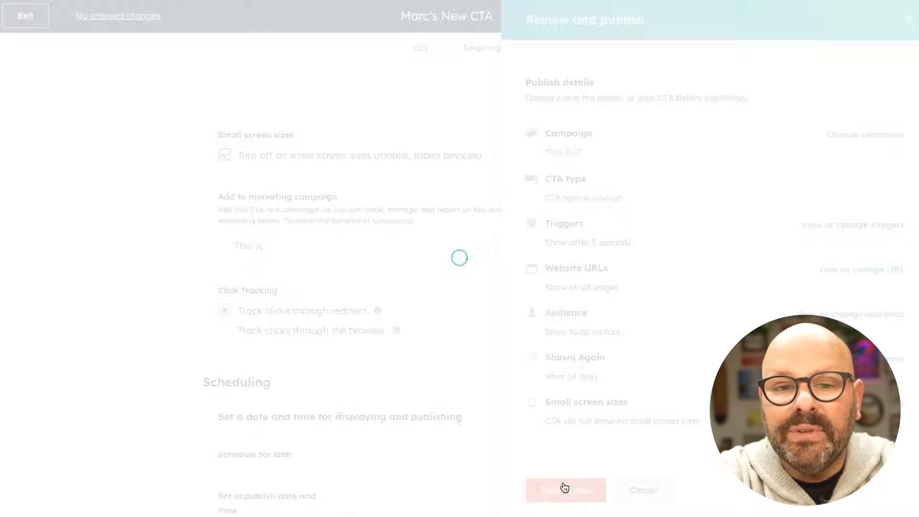
{"action": "left_click", "coordinate": [564, 490]}
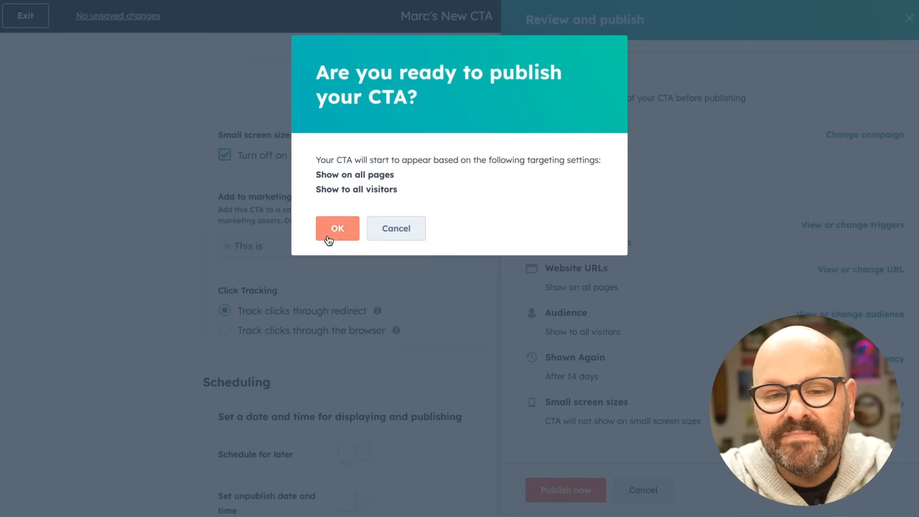
{"action": "left_click", "coordinate": [337, 228]}
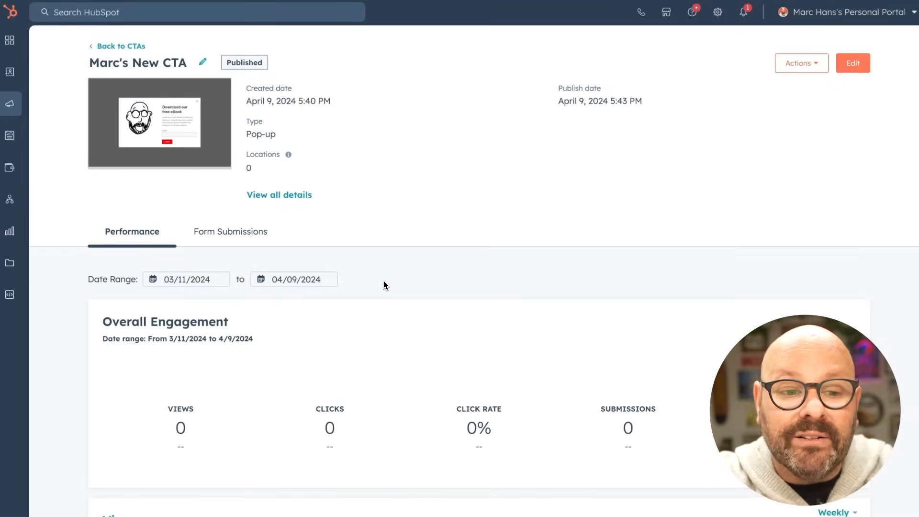
- Scroll through the CTA's Performance section and view the Form Submissions tab
{"action": "scroll", "scroll_direction": "down", "scroll_amount": 3}
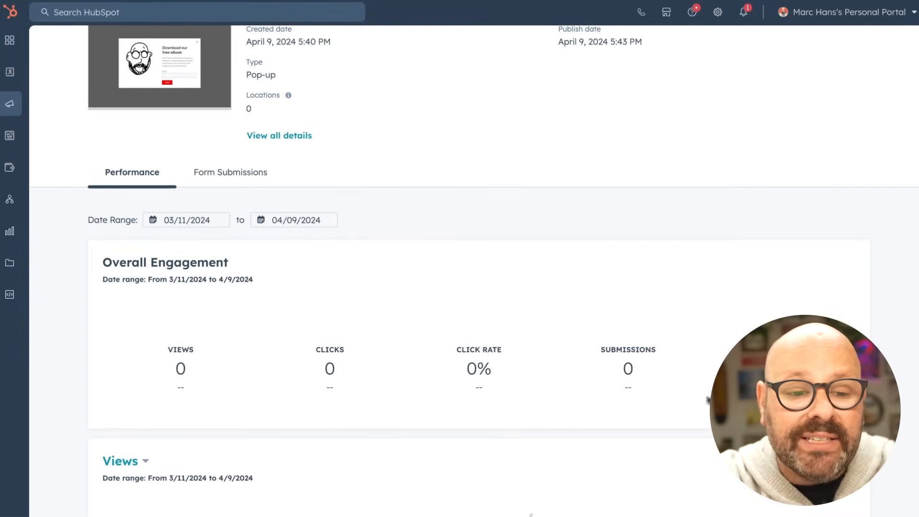
{"action": "scroll", "scroll_direction": "down", "scroll_amount": 3}
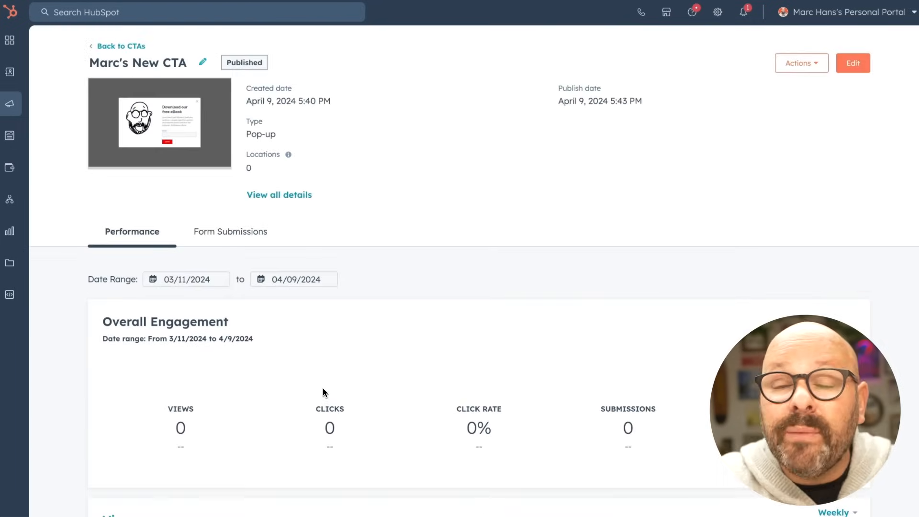
{"action": "mouse_move", "coordinate": [230, 232]}
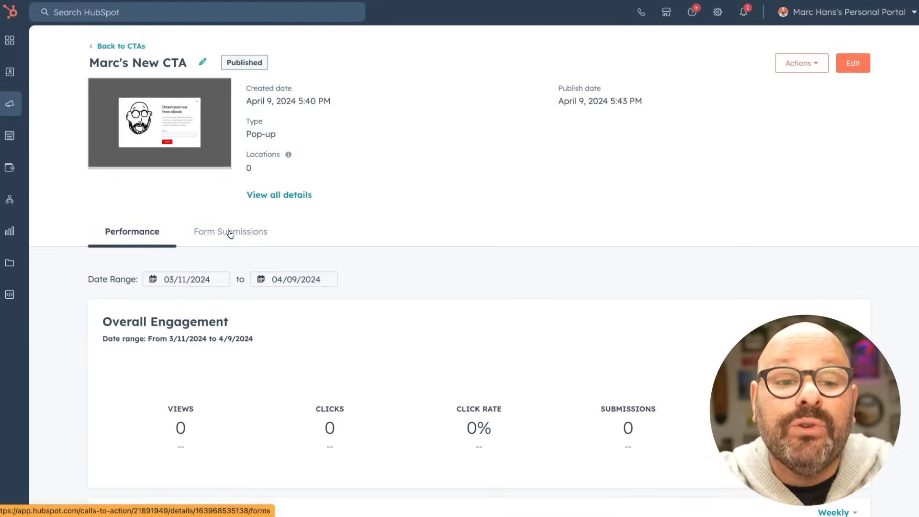
{"action": "left_click", "coordinate": [230, 231]}
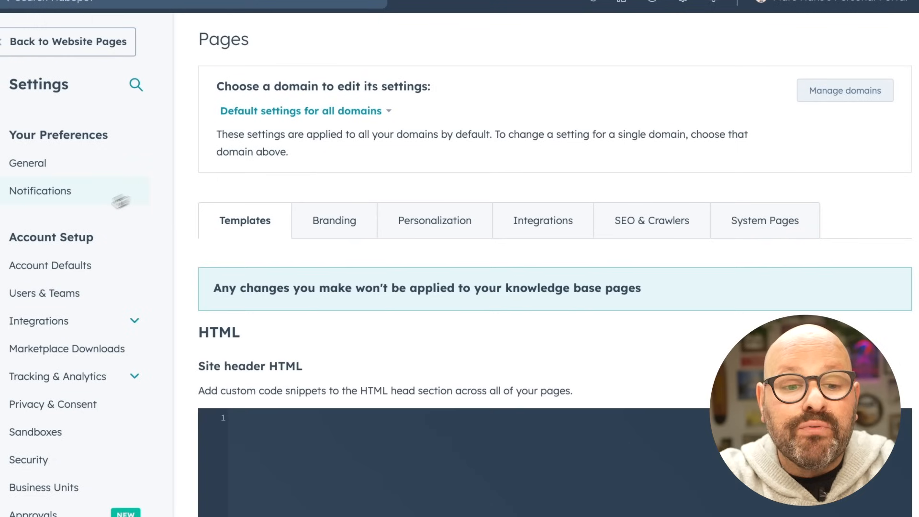
- Show the marcdhans.com consent banners on the Privacy & Consent Cookies tab
{"action": "left_click", "coordinate": [52, 404]}
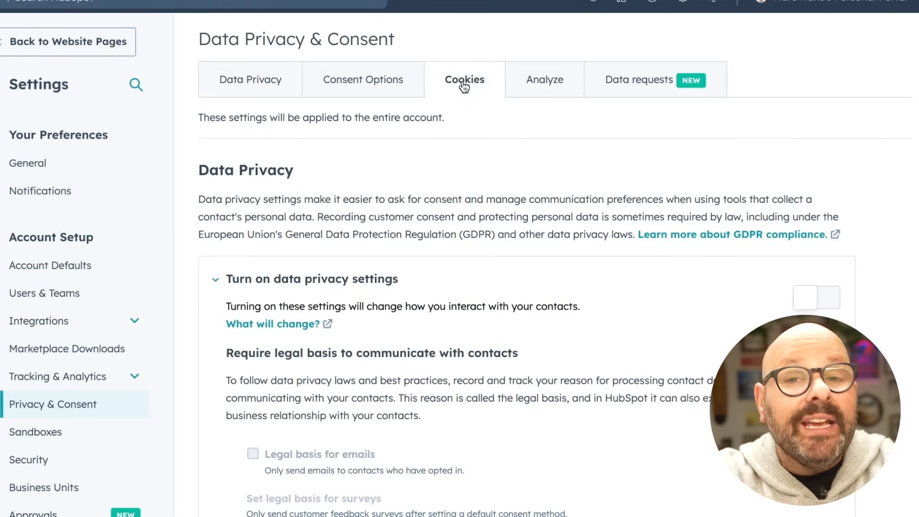
{"action": "left_click", "coordinate": [464, 79]}
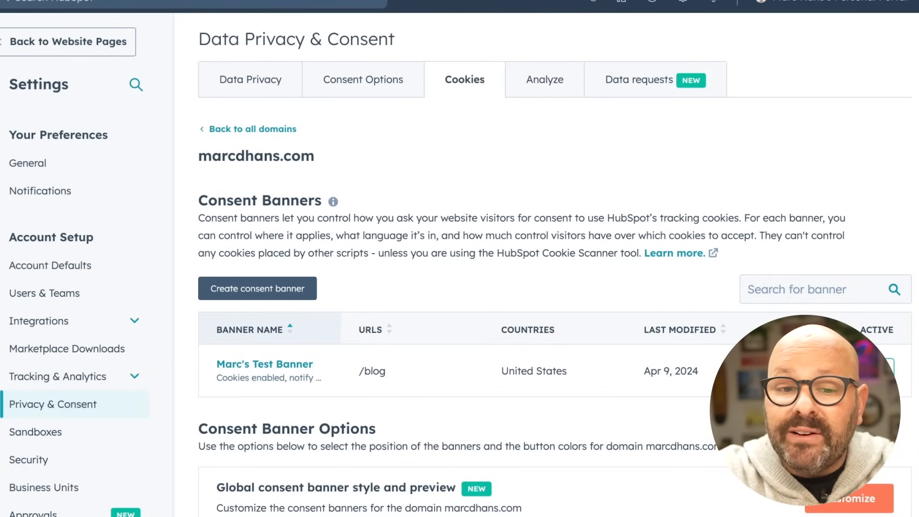
- Create consent banner 'Marc's Test banner' for /blog in the United States with Global Privacy Control on
{"action": "left_click", "coordinate": [257, 287]}
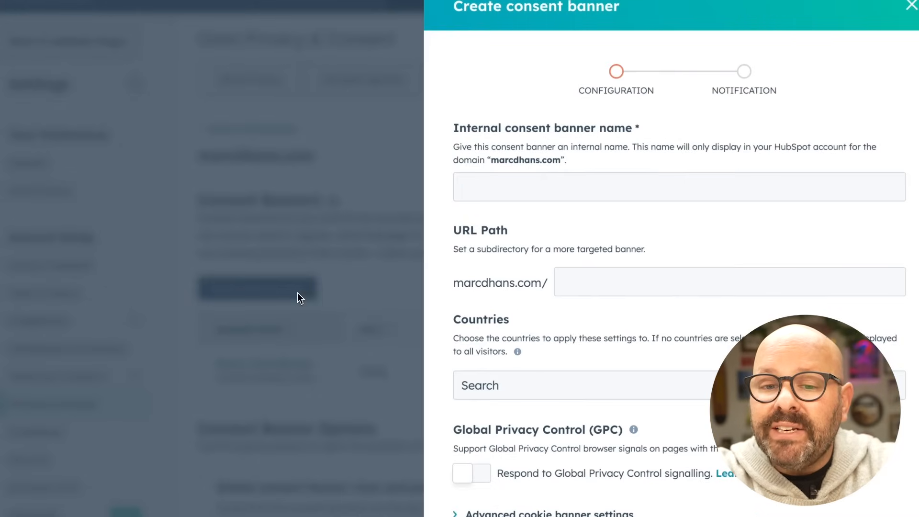
{"action": "type", "text": "Marc's Test banner"}
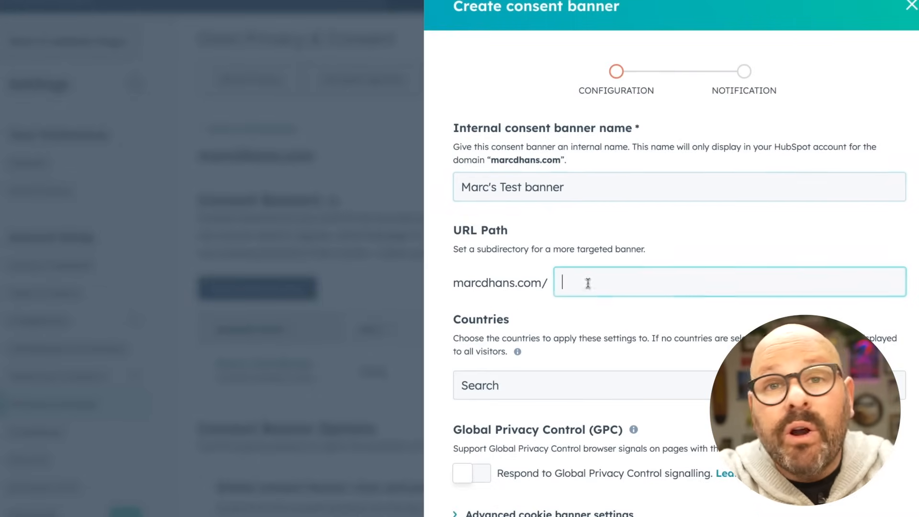
{"action": "type", "text": "blog"}
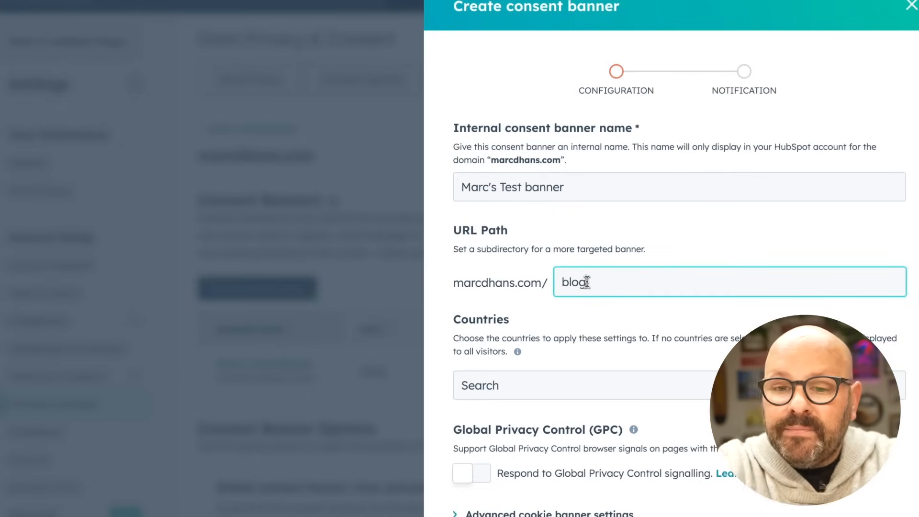
{"action": "left_click", "coordinate": [475, 305]}
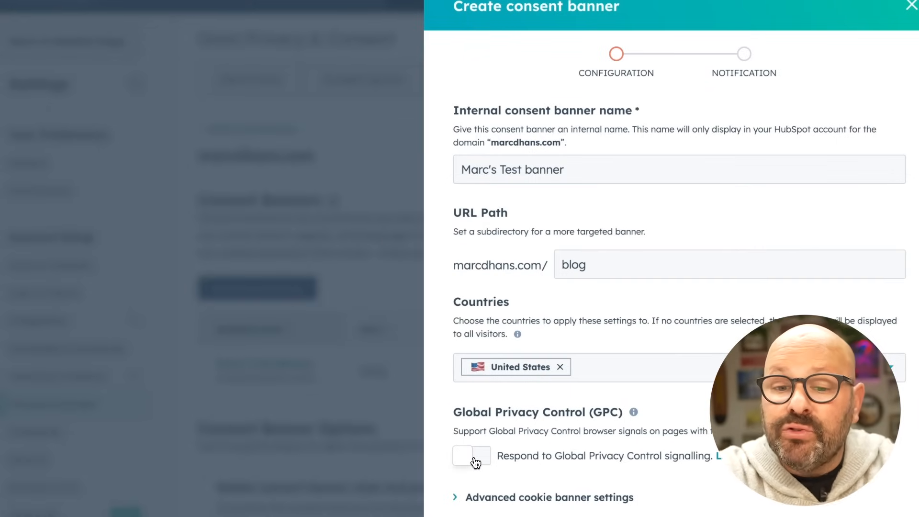
{"action": "left_click", "coordinate": [472, 457]}
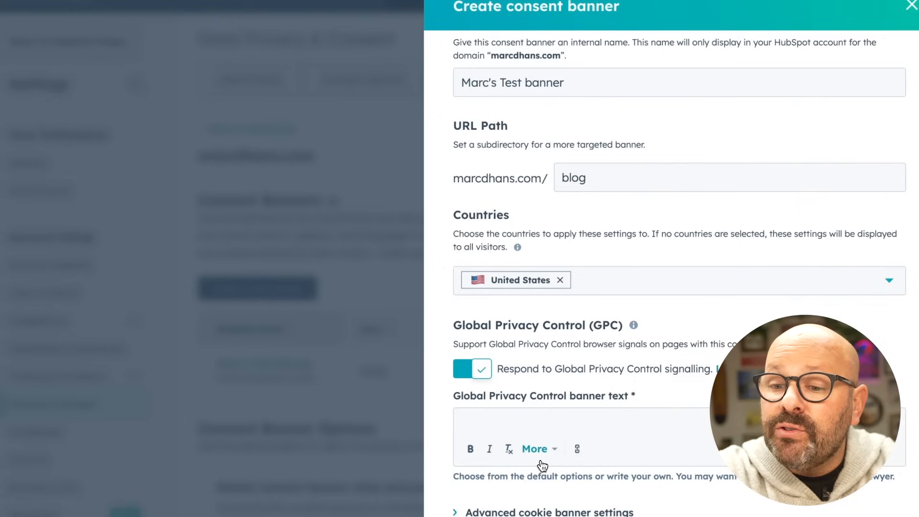
{"action": "left_click", "coordinate": [887, 280]}
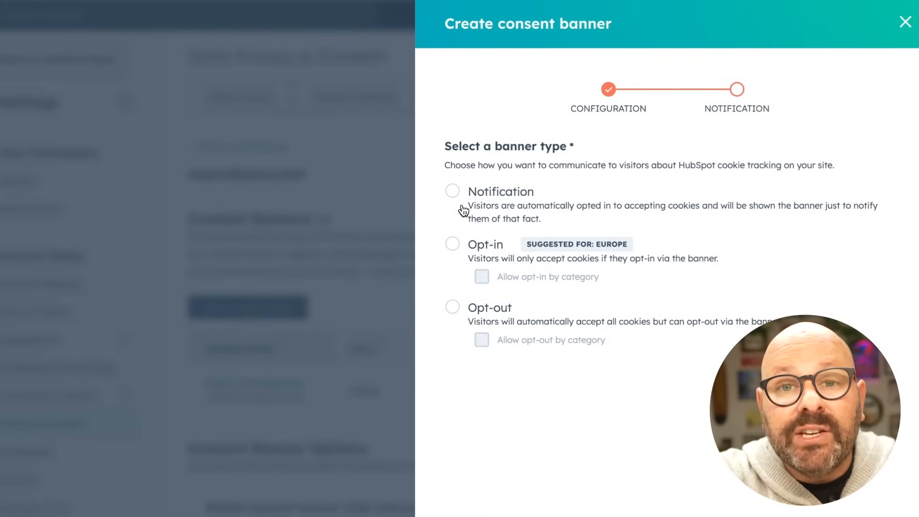
{"action": "mouse_move", "coordinate": [497, 204]}
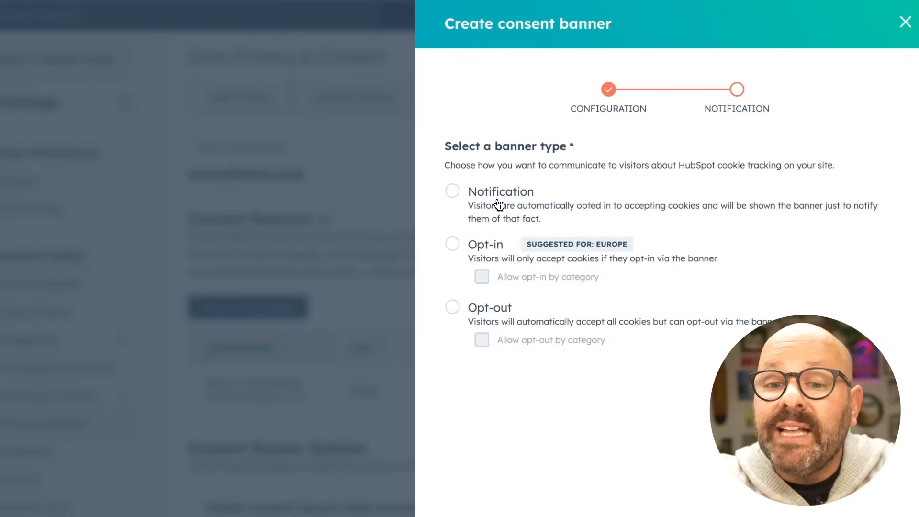
{"action": "mouse_move", "coordinate": [475, 245]}
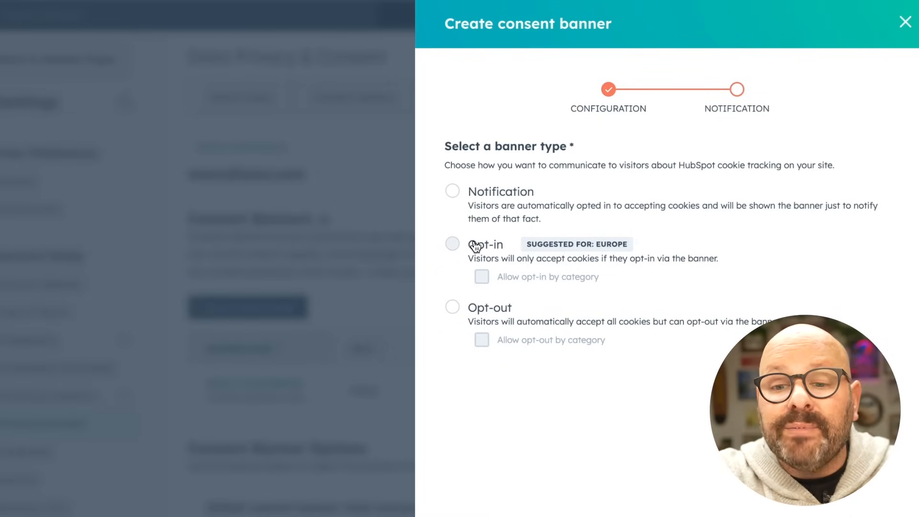
{"action": "mouse_move", "coordinate": [450, 323]}
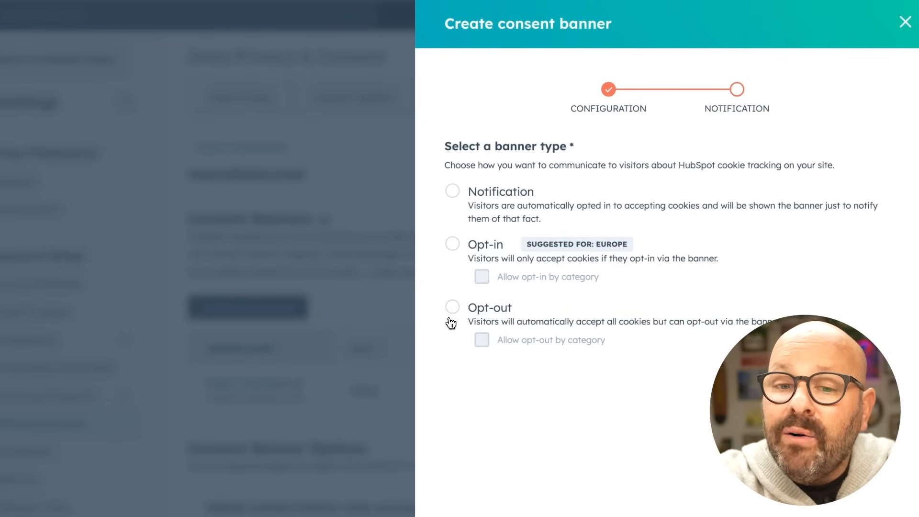
- Choose the Notification banner type, save, and close the banner panel
{"action": "left_click", "coordinate": [451, 191]}
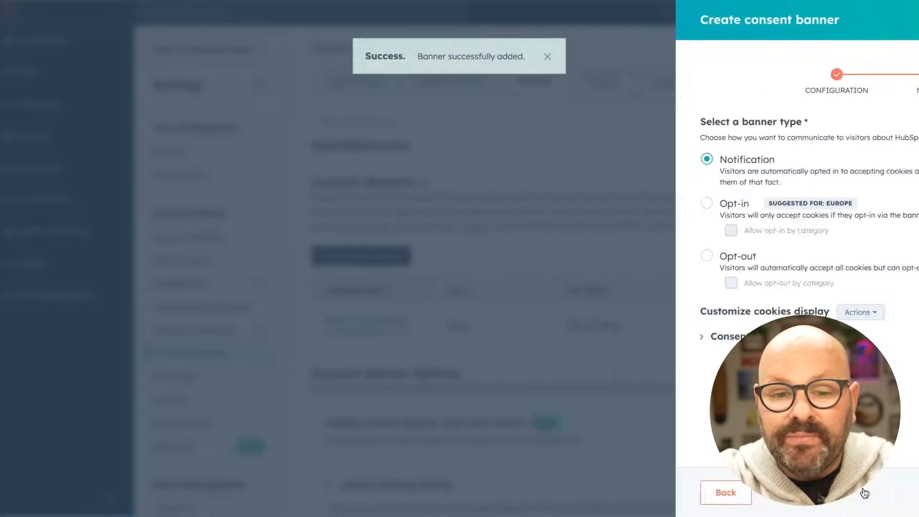
{"action": "left_click", "coordinate": [726, 493]}
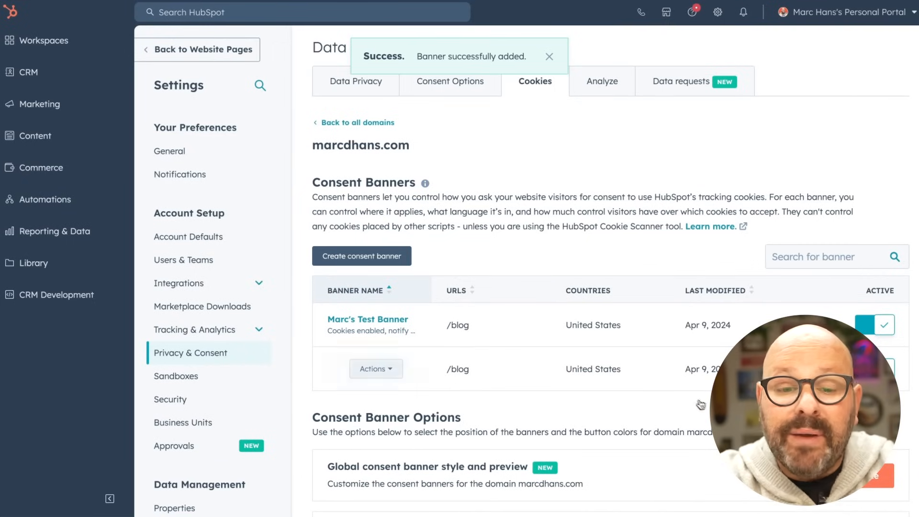